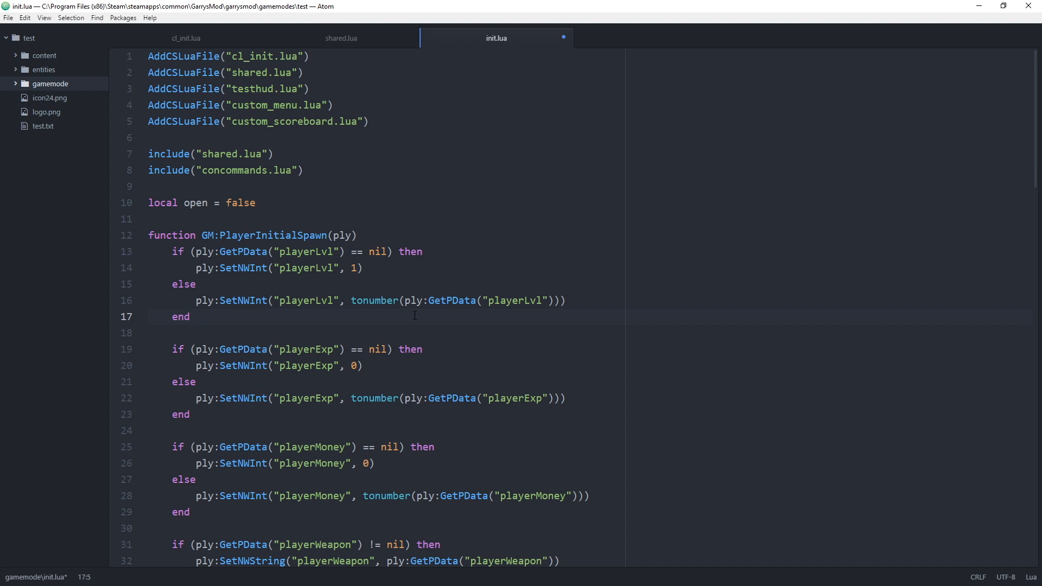
# - Place the cursor in the gamemode's init.lua editor
pyautogui.click(190, 316)
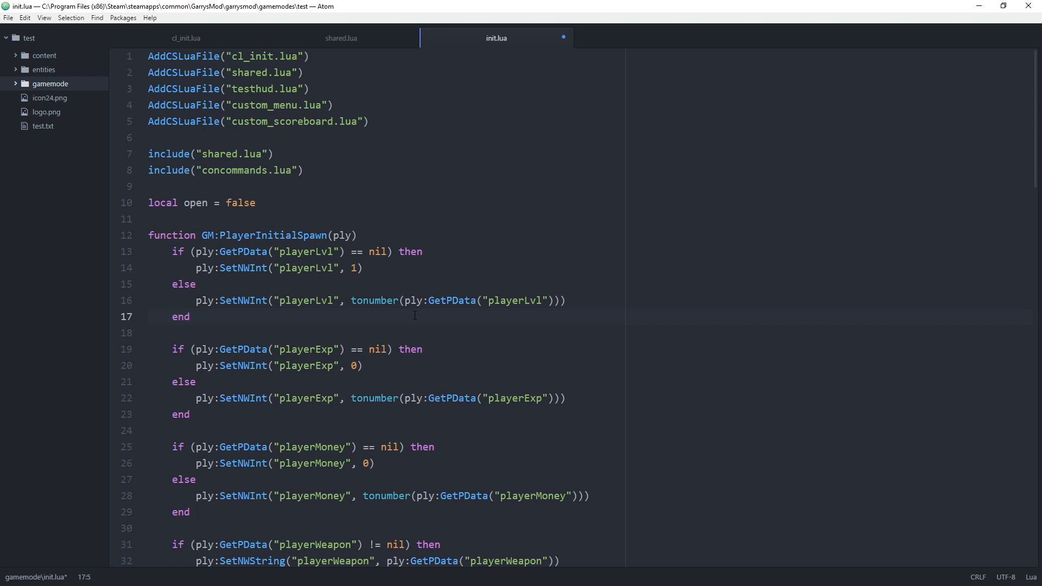
pyautogui.click(191, 316)
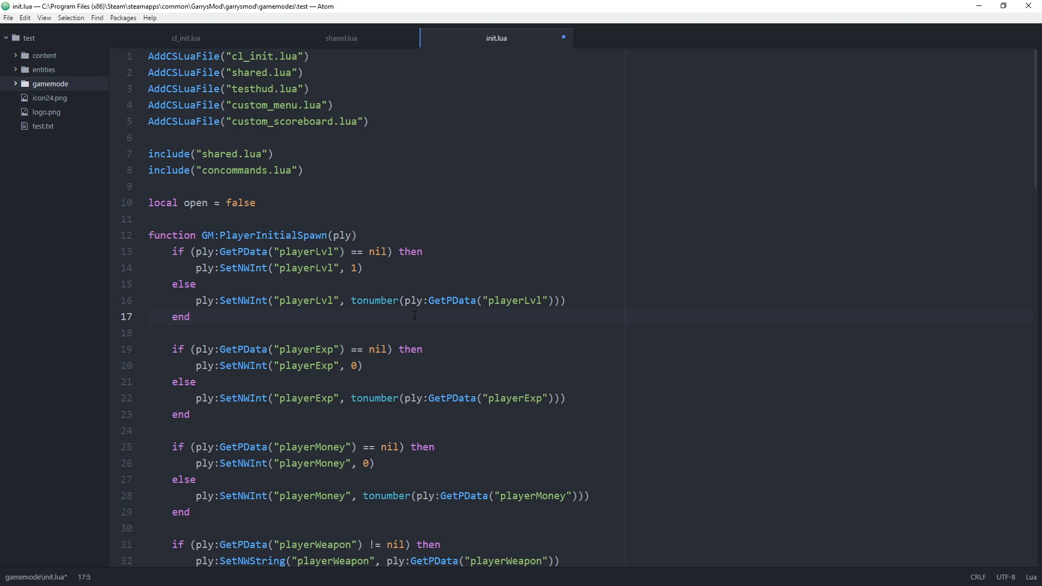
pyautogui.click(189, 316)
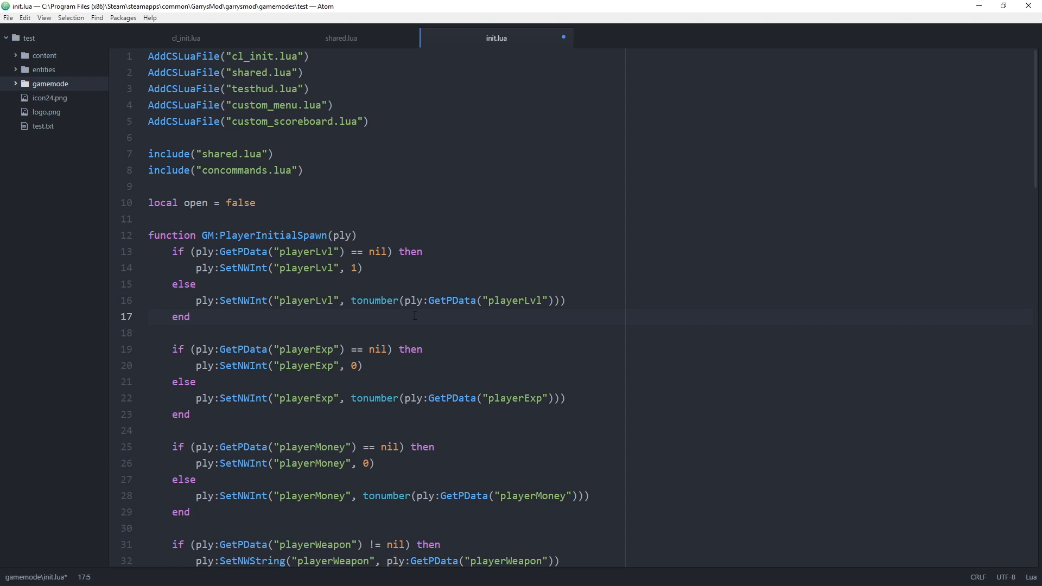
pyautogui.click(190, 316)
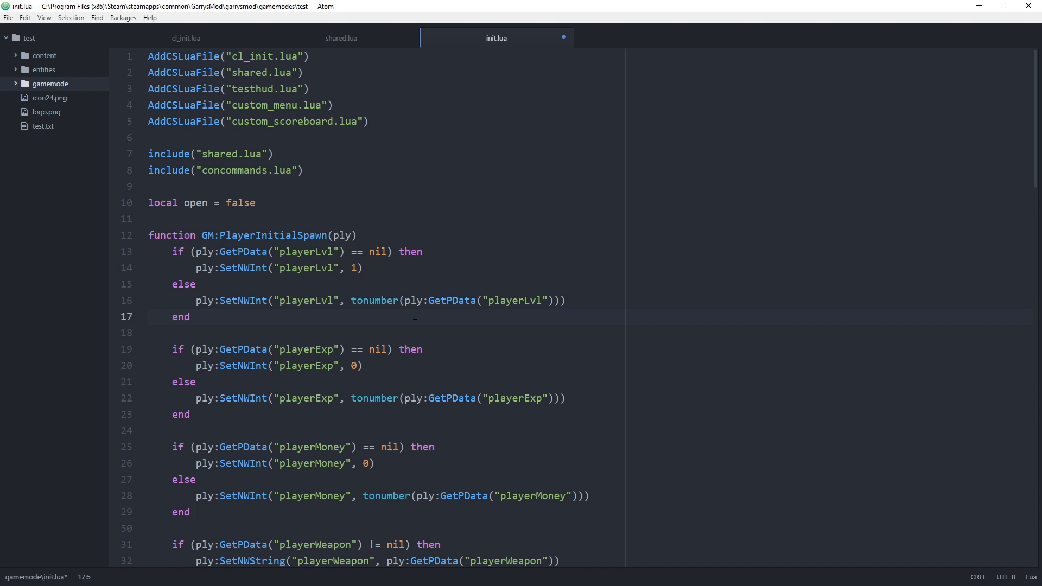
pyautogui.click(191, 316)
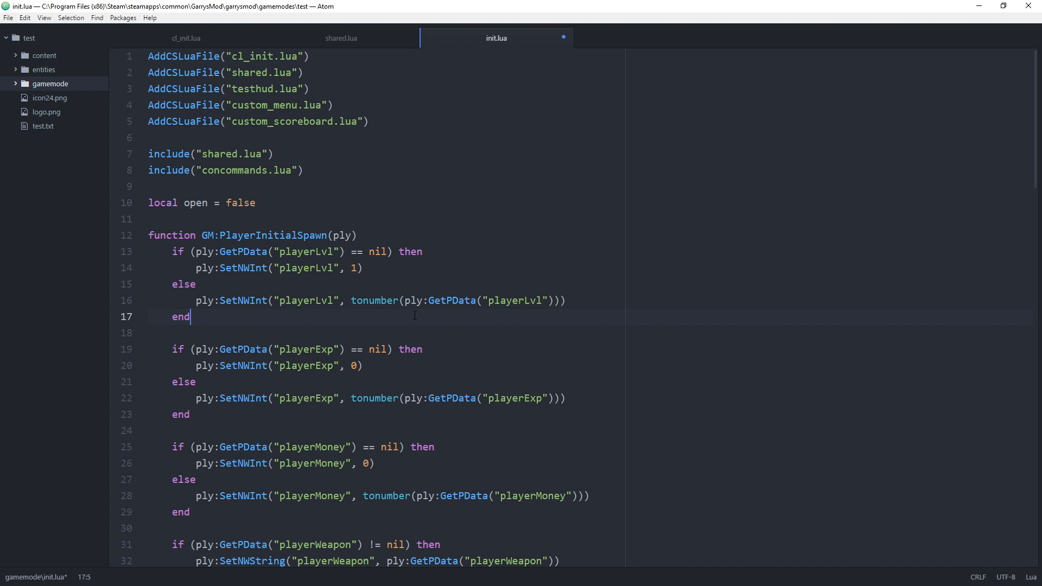
# - Review the money entity's shared.lua and cl_init.lua, then come back to the gamemode's init.lua
pyautogui.click(340, 38)
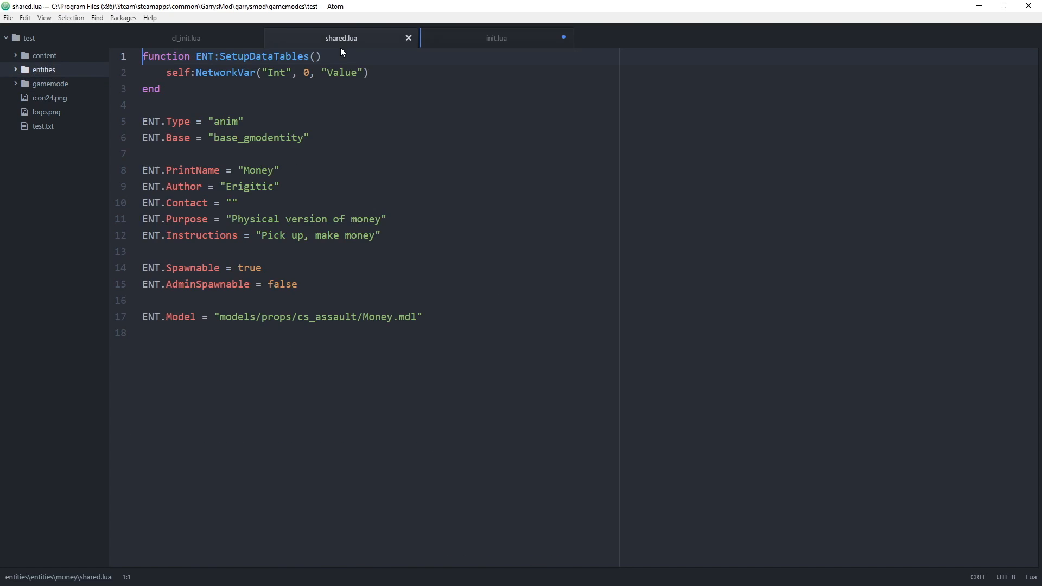
pyautogui.click(186, 38)
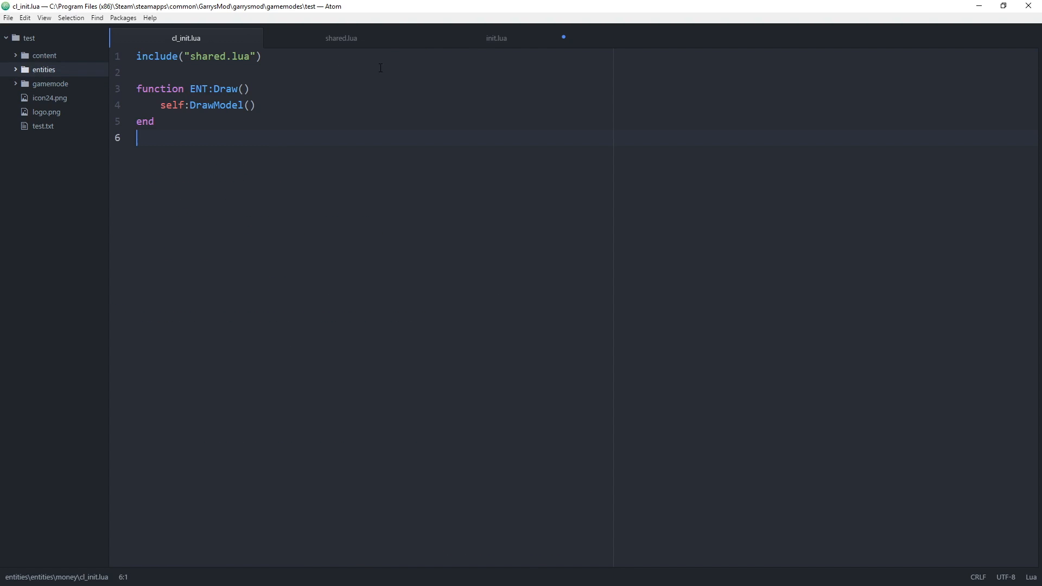
pyautogui.click(496, 38)
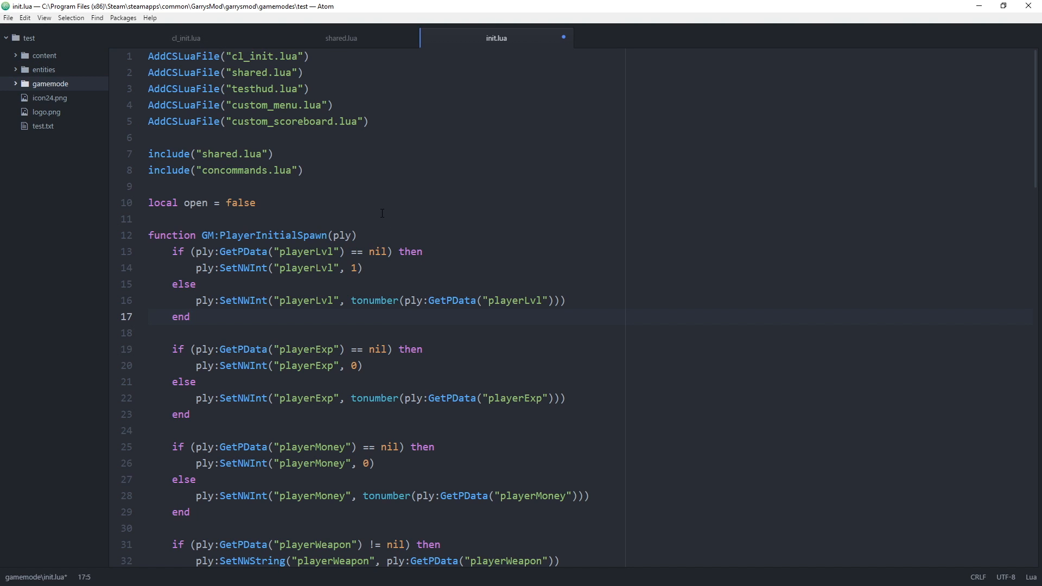
pyautogui.click(190, 316)
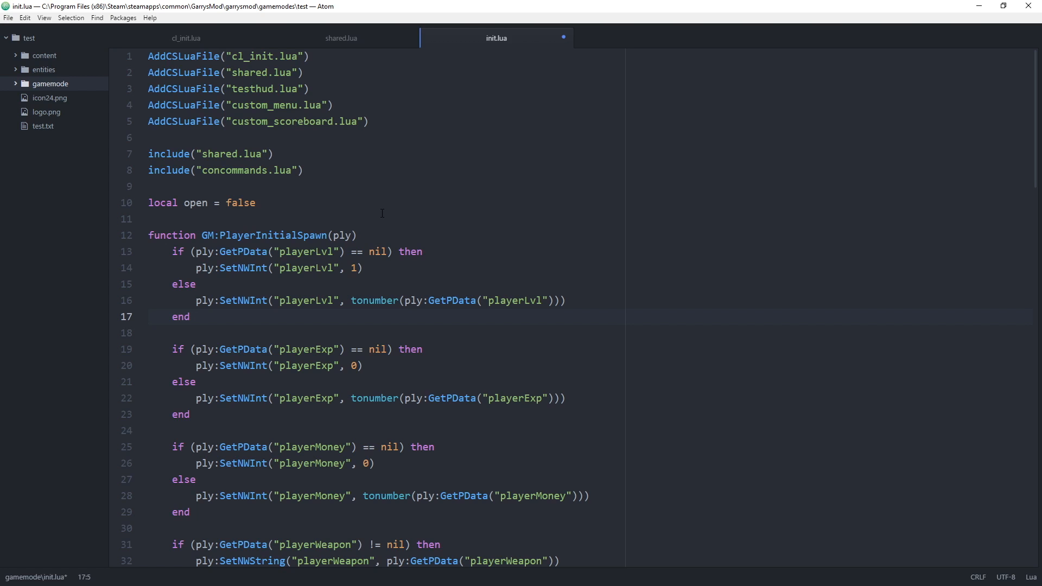
pyautogui.click(149, 219)
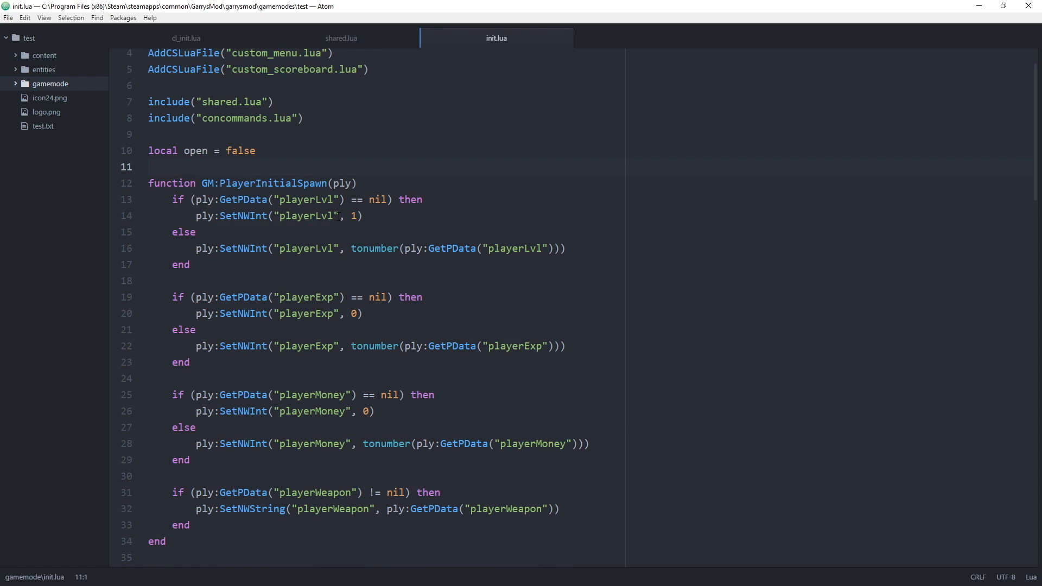
# - Reach the blank last line of init.lua, with the entities folder expanded in the tree view
pyautogui.click(149, 168)
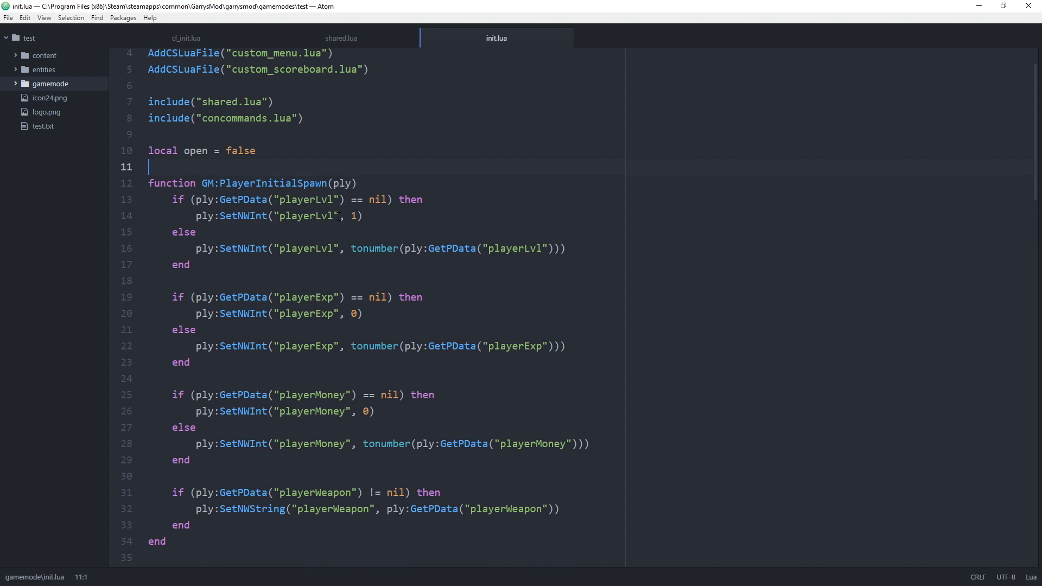
pyautogui.scroll(-3)
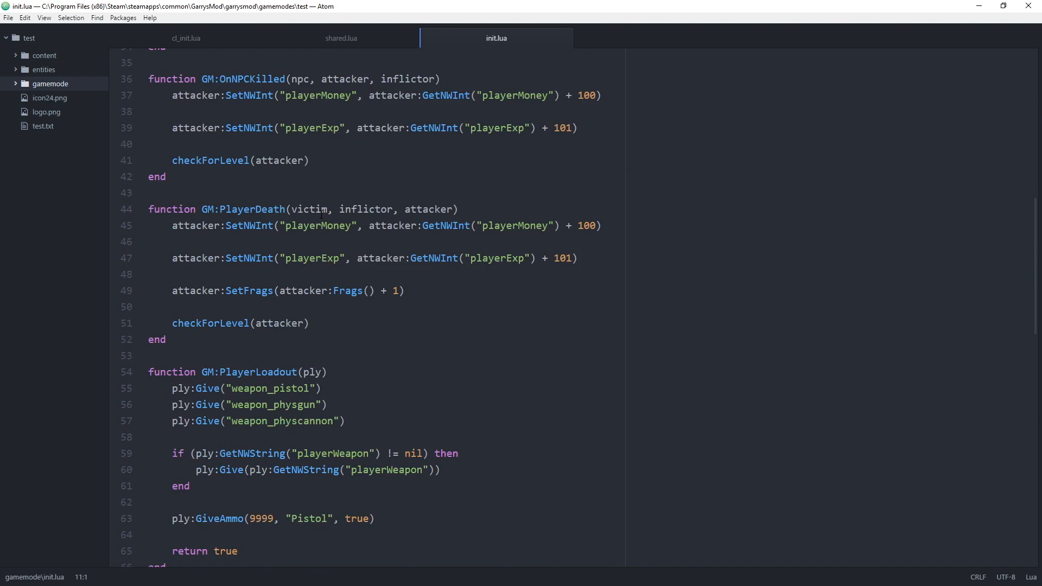
pyautogui.scroll(-3)
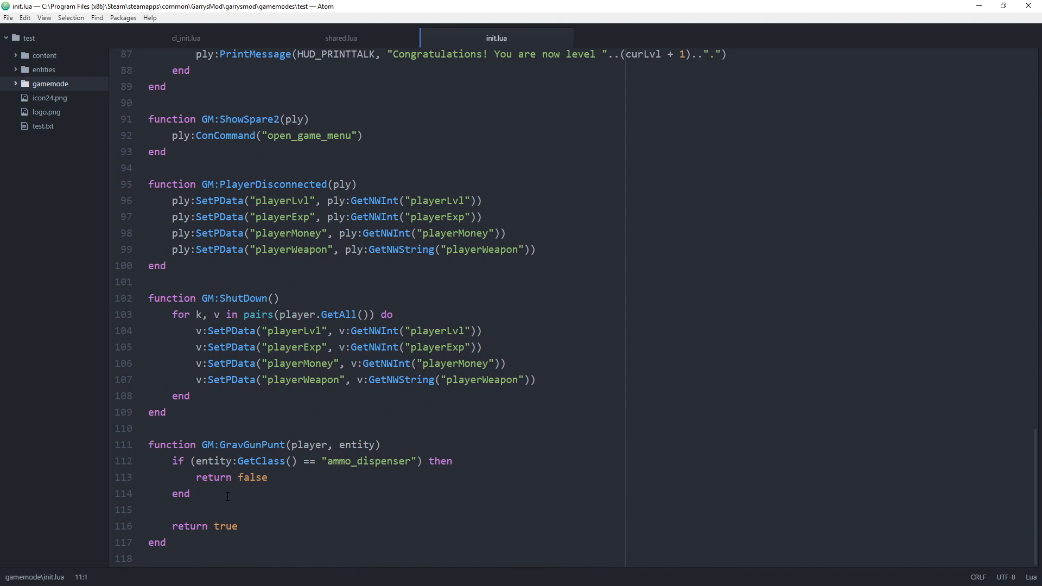
pyautogui.click(42, 69)
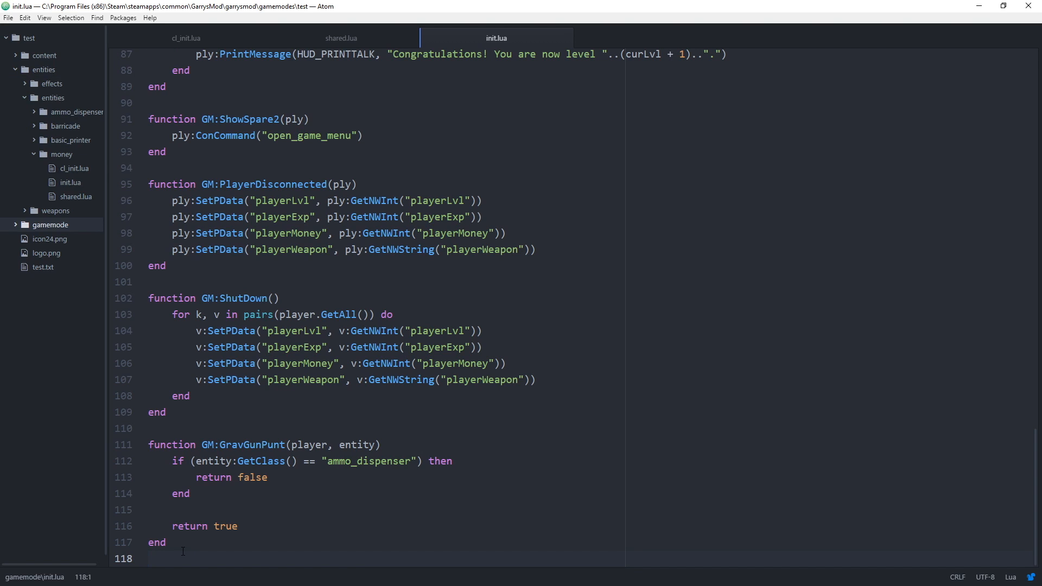
pyautogui.click(150, 558)
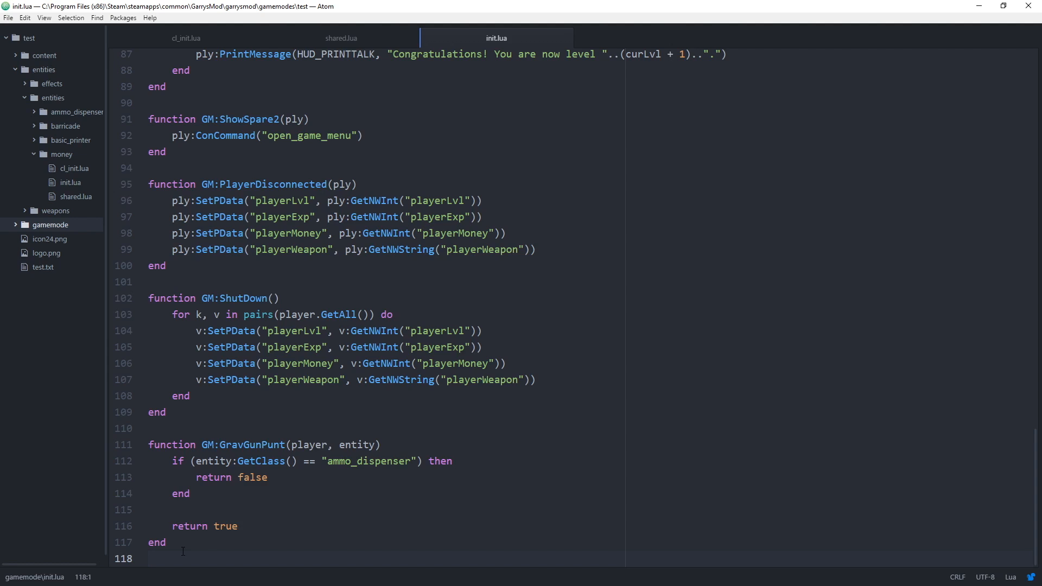
# - Write an empty function GM:PlayerSay(ply, text) … end block
pyautogui.write('f')
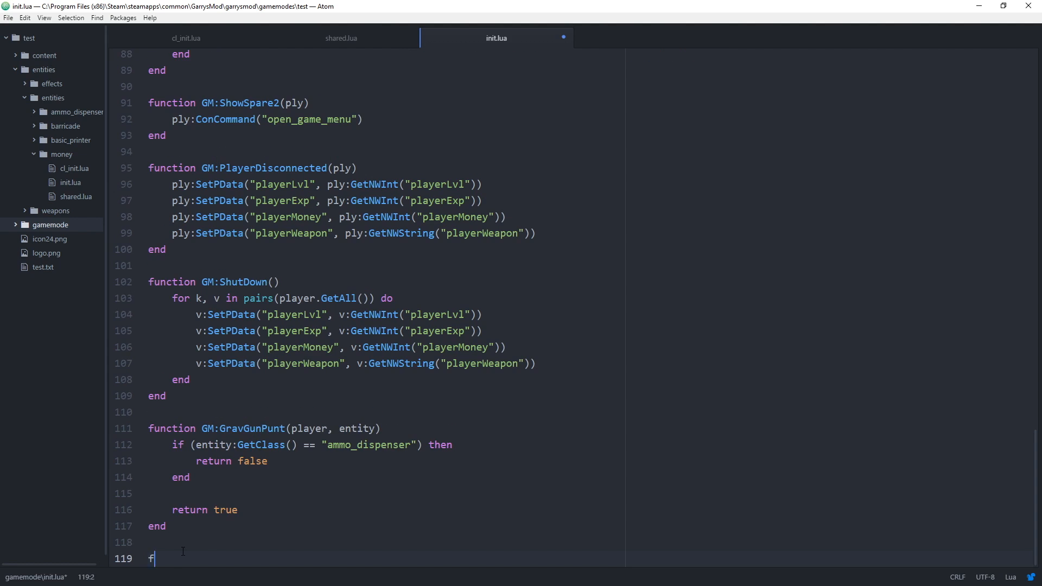
pyautogui.write('unction GM:Pl')
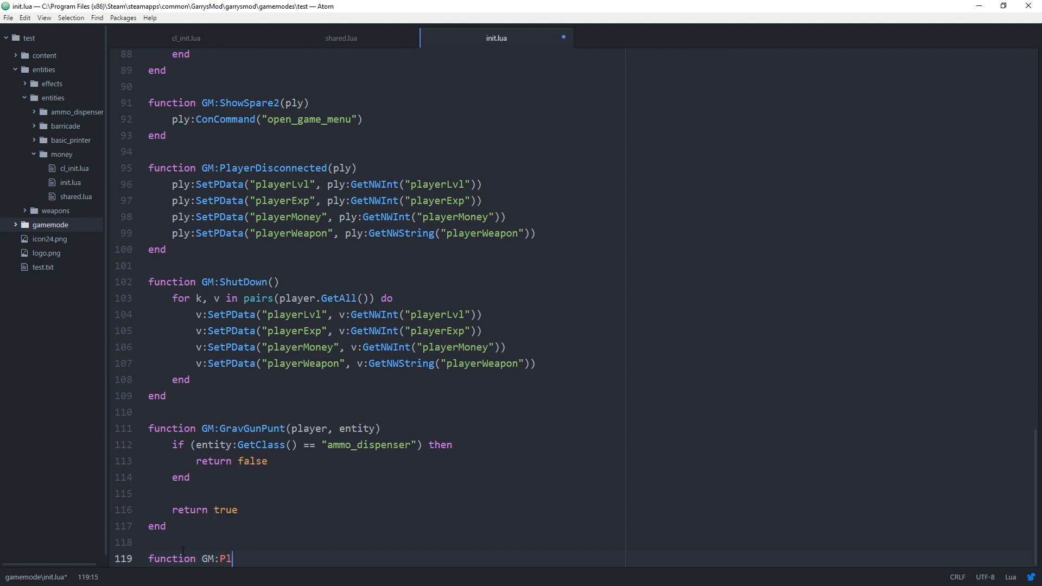
pyautogui.write('ayerSay(')
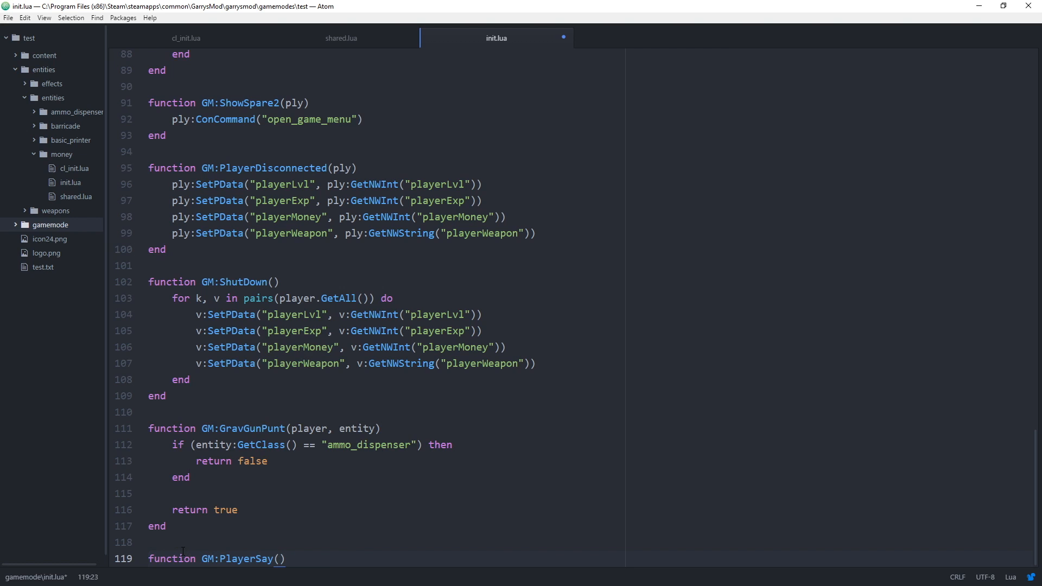
pyautogui.write('ply,')
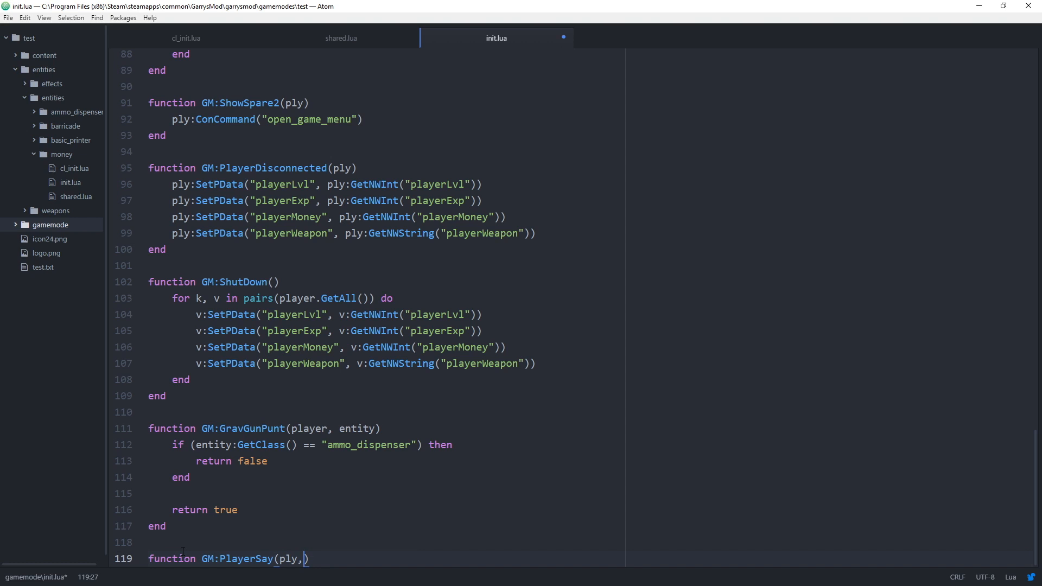
pyautogui.write('text')
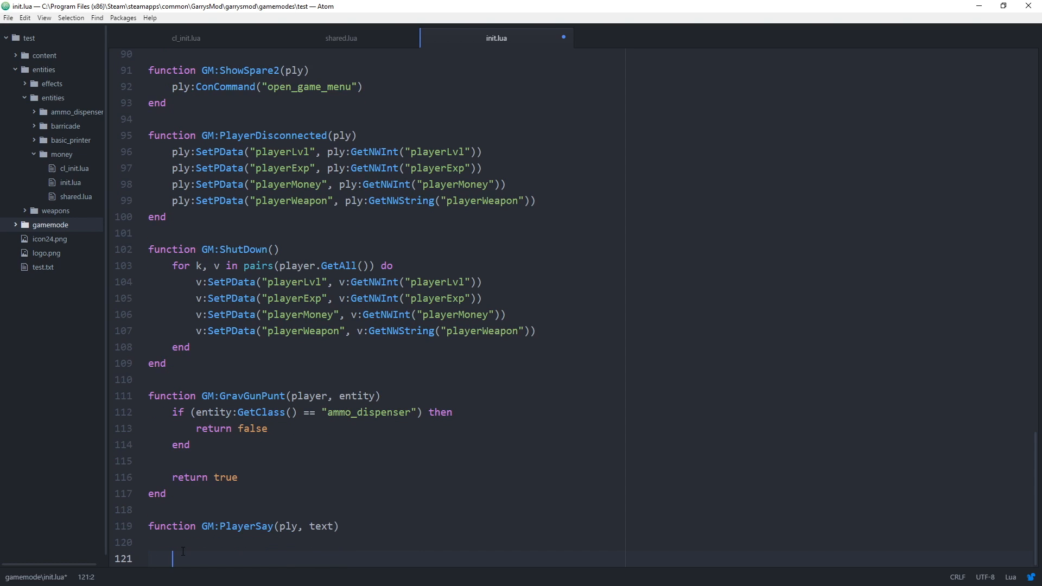
pyautogui.write('end')
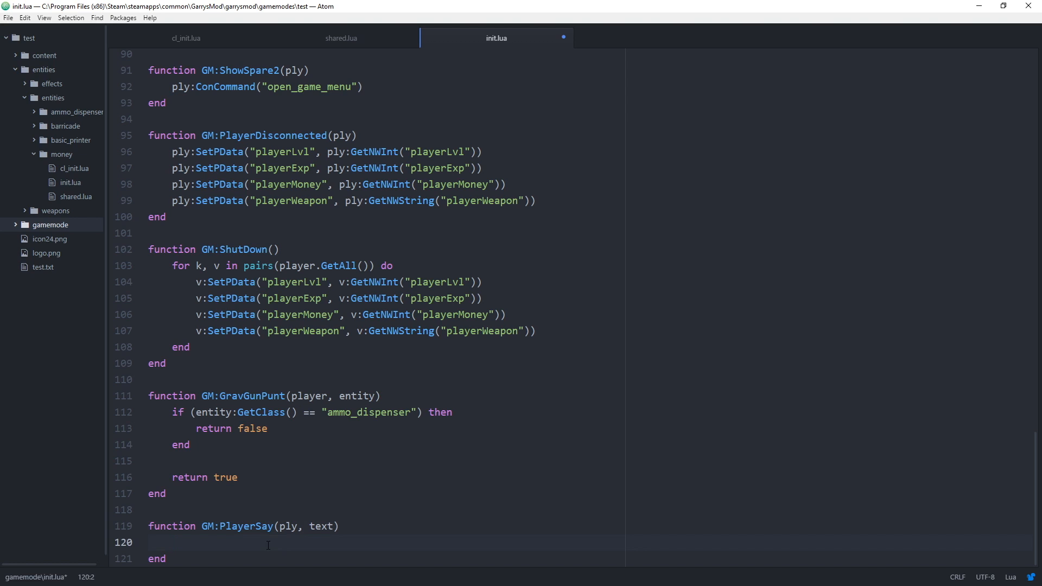
# - Inside PlayerSay add local playerMsg = string.Explode(" ", text)
pyautogui.write('local')
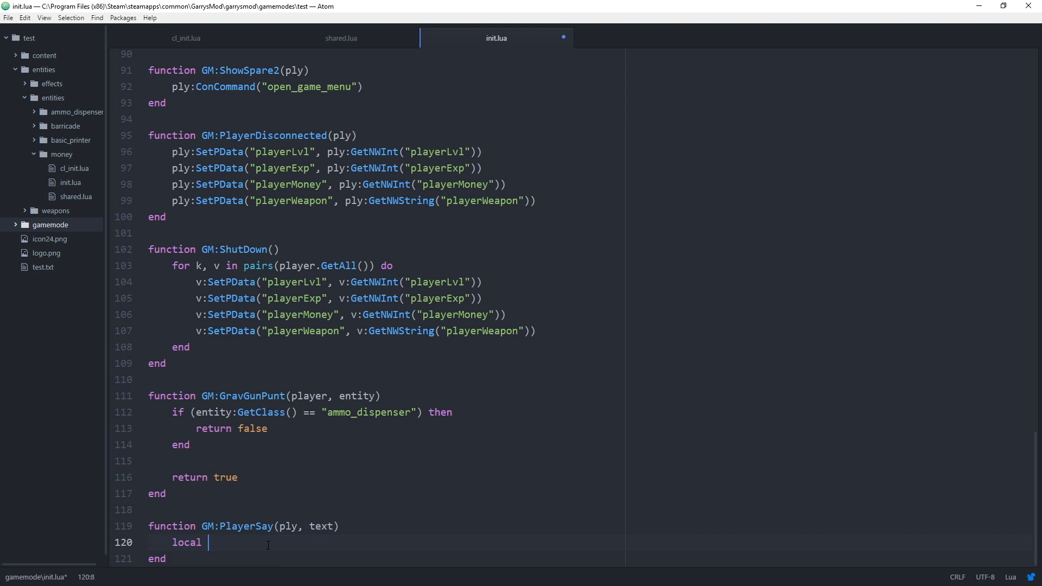
pyautogui.write('playerMsg =')
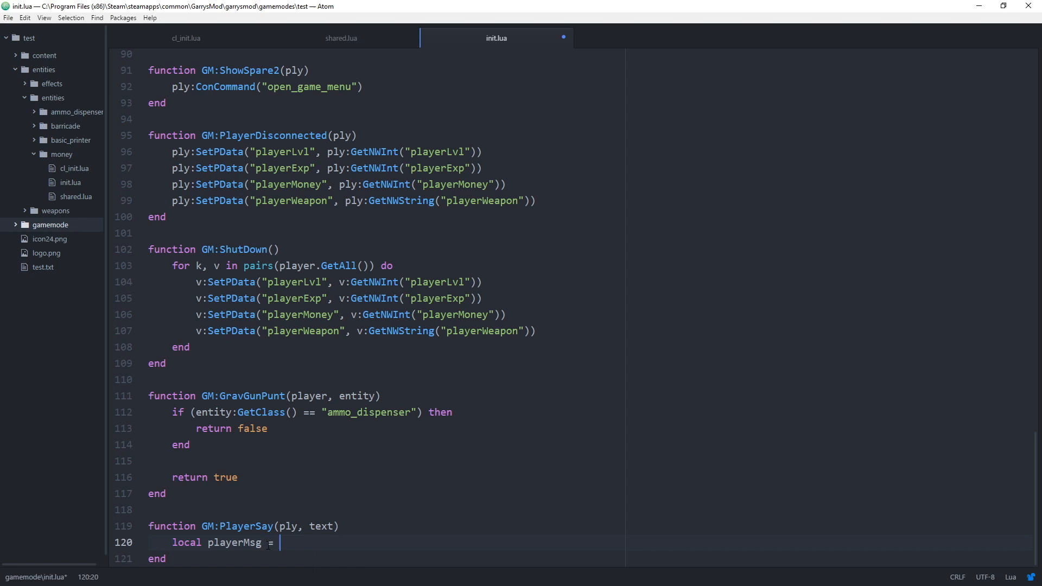
pyautogui.write('string.Explode(')
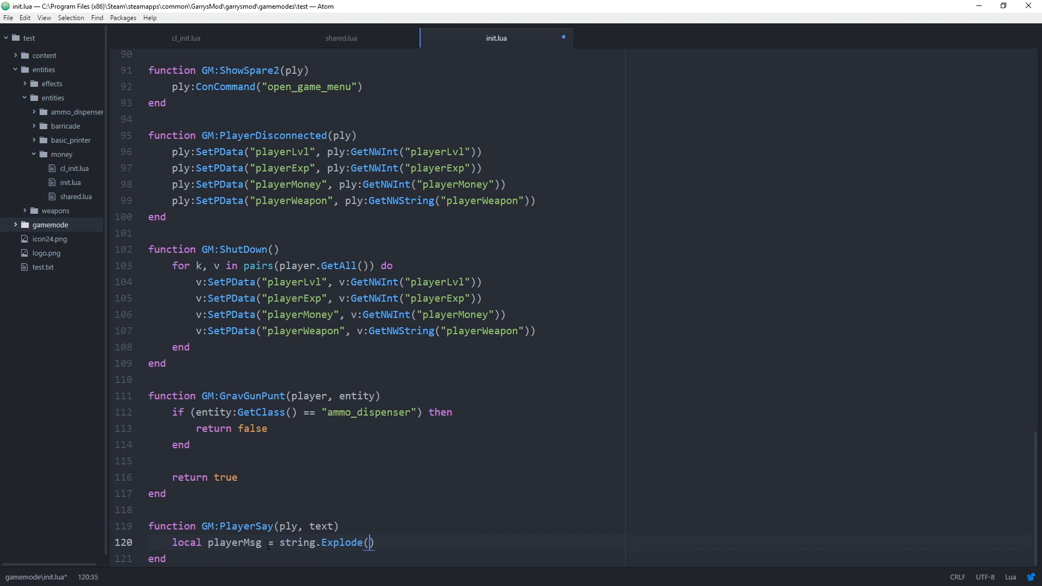
pyautogui.write('""')
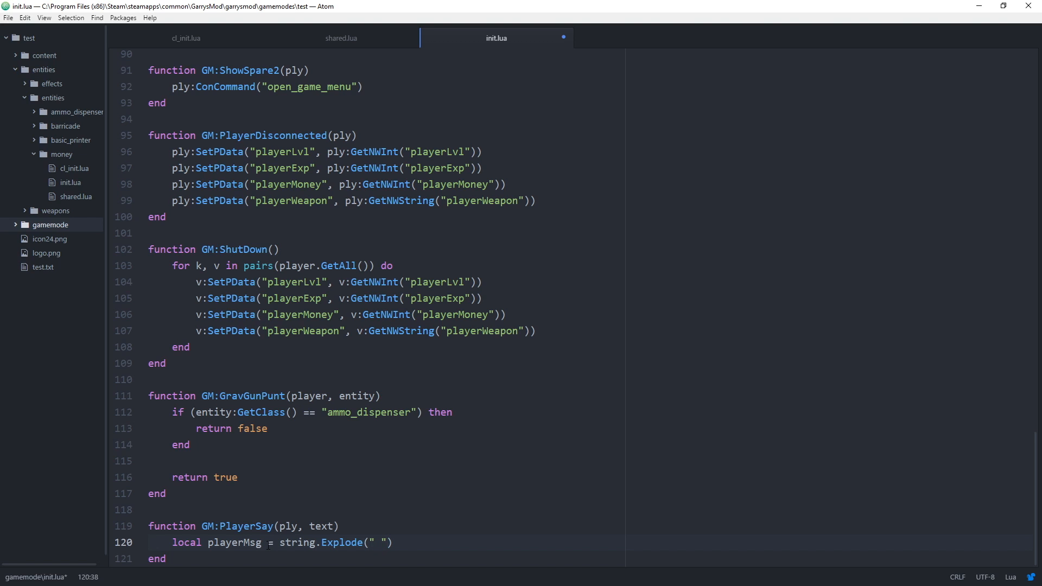
pyautogui.write(',')
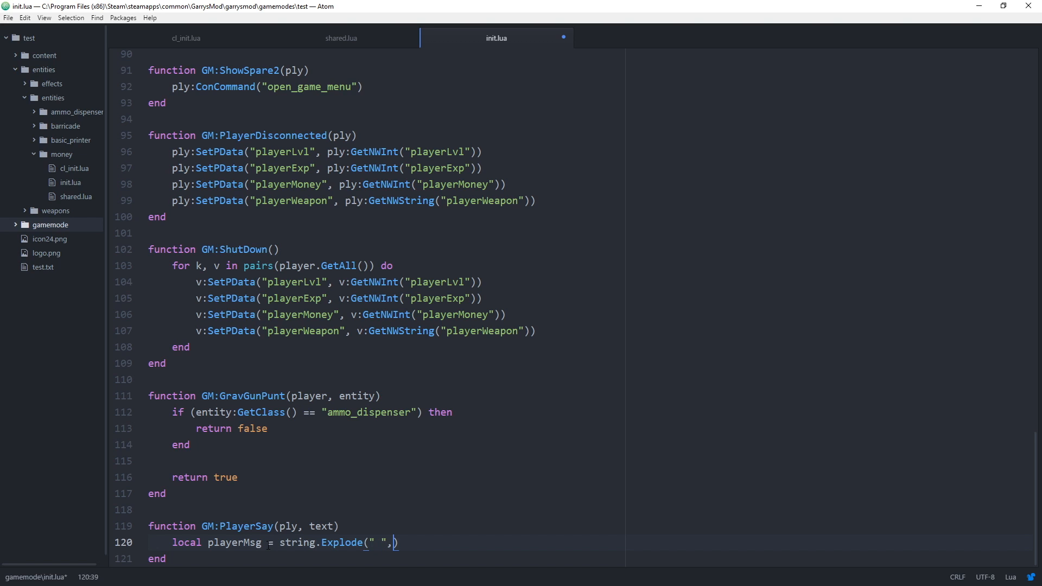
pyautogui.write('text')
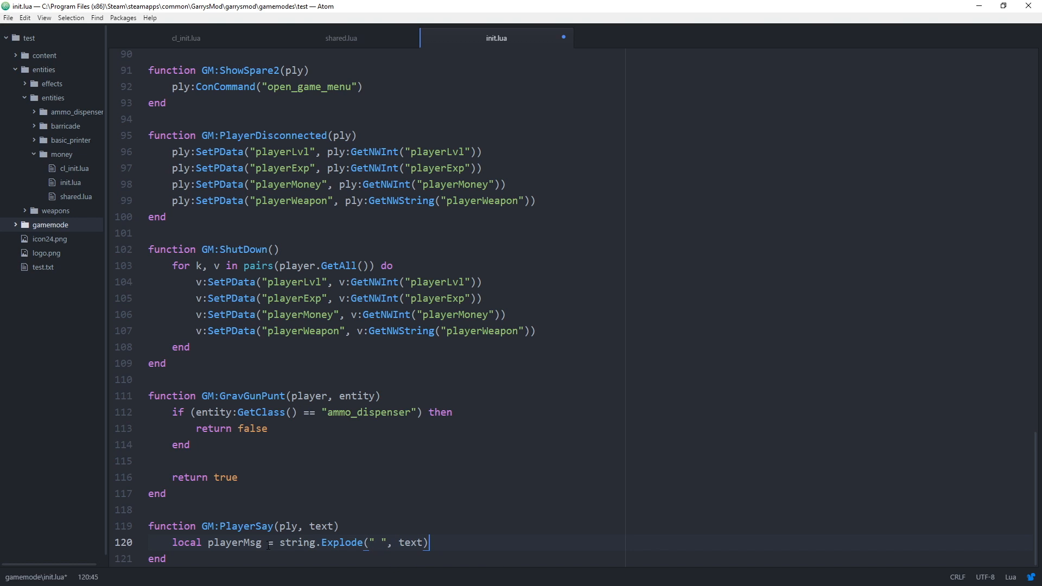
pyautogui.scroll(3)
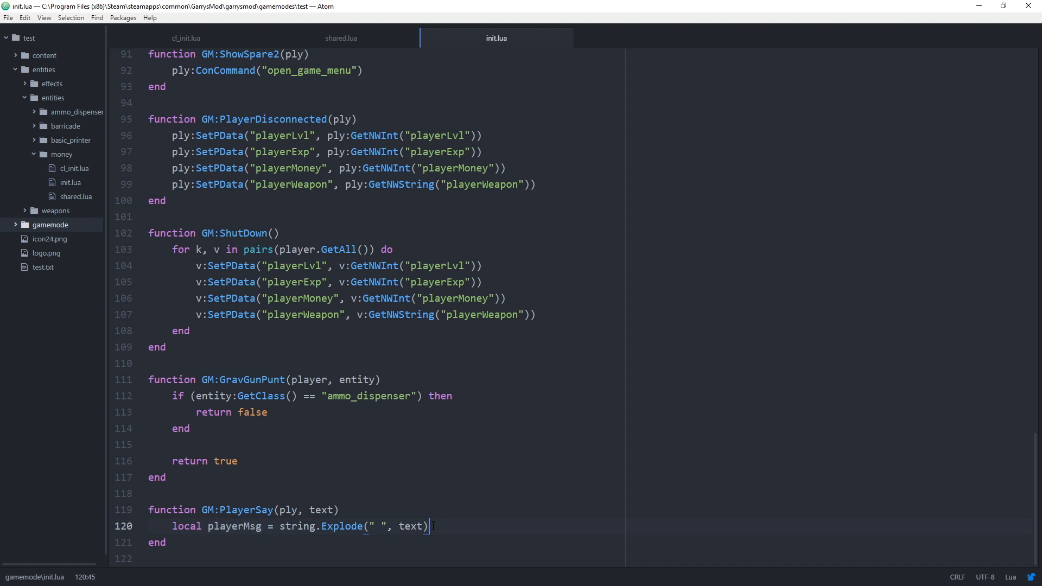
# - Add if (playerMsg[1] == "/dropmoney") then inside PlayerSay
pyautogui.press('enter')
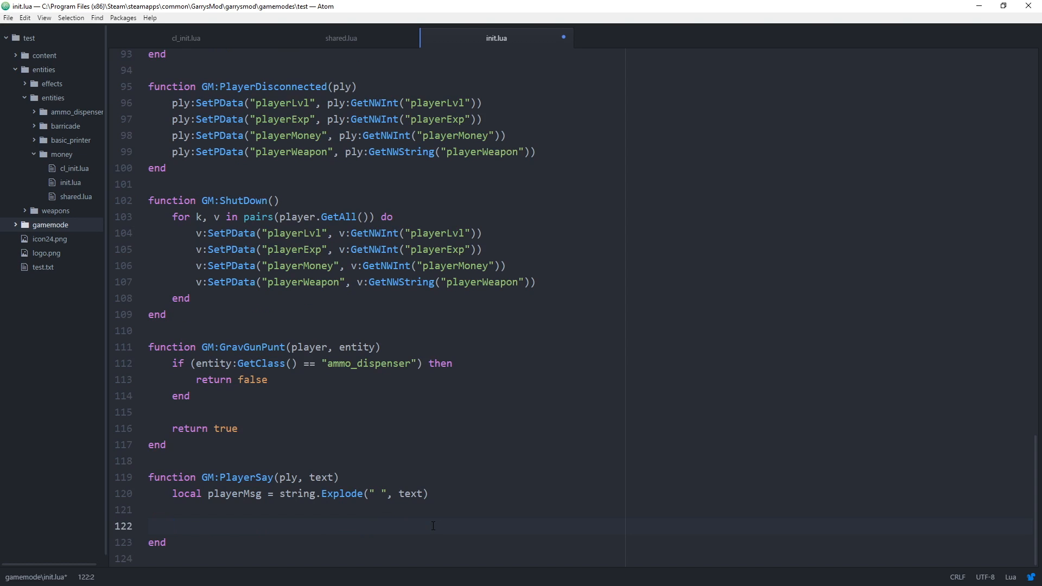
pyautogui.write('if (playerMsg[1')
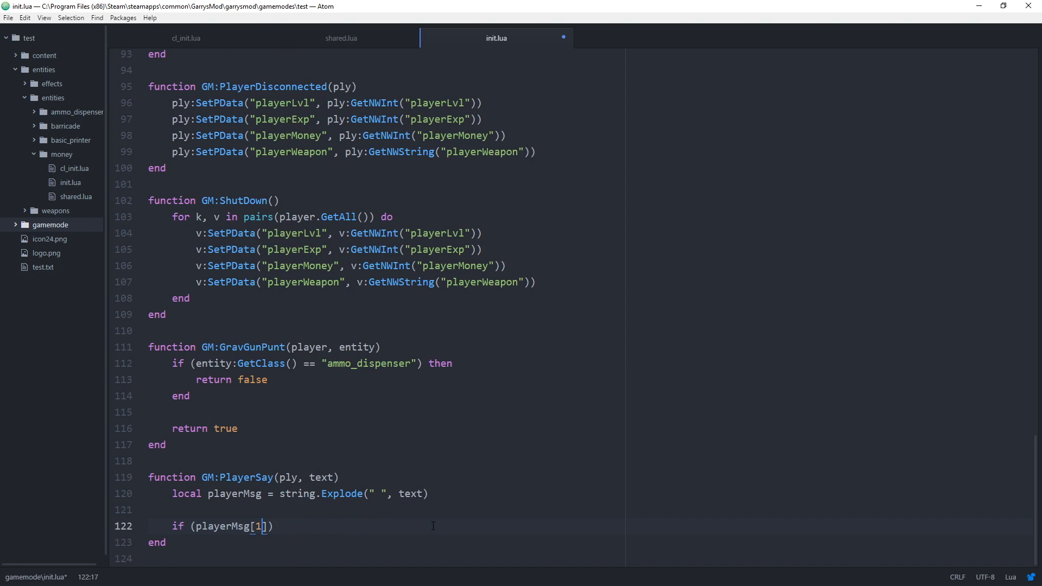
pyautogui.write('==')
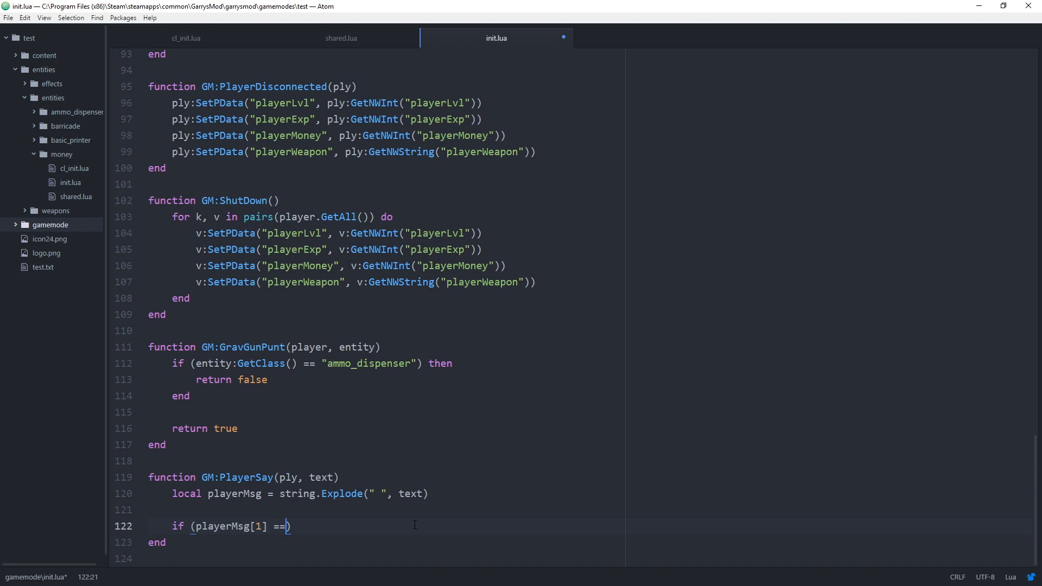
pyautogui.write('"/dropm"')
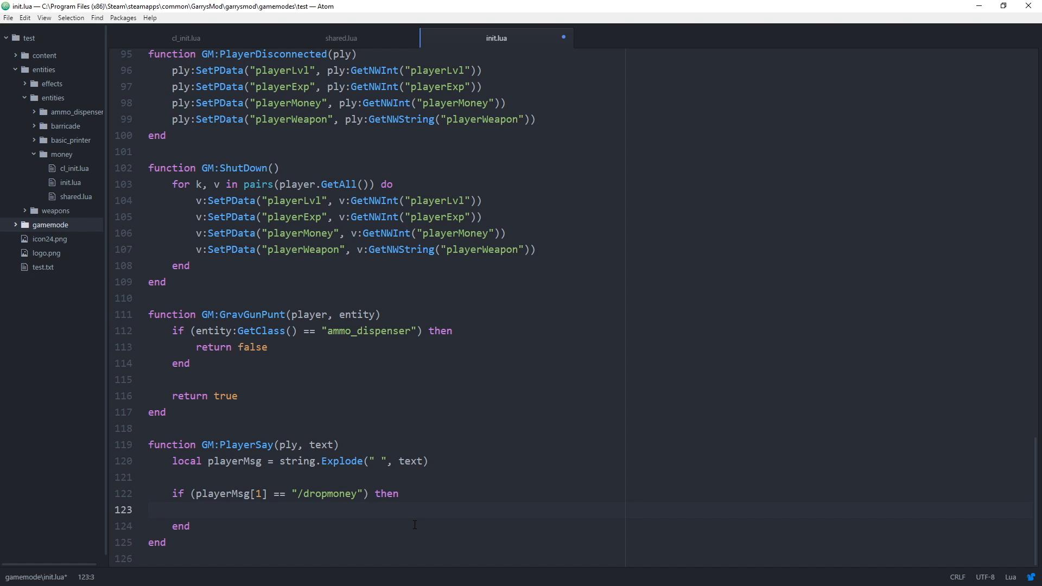
# - Nest if (tonumber(playerMsg[2])) then with an empty body inside the /dropmoney check
pyautogui.write('if (tonumber(')
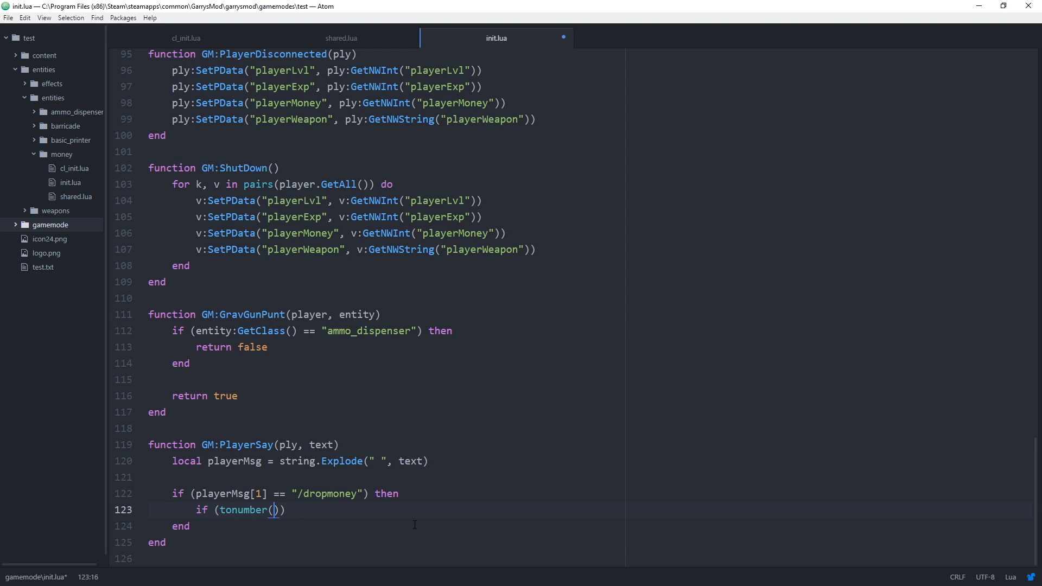
pyautogui.write('playerMsg[2]')
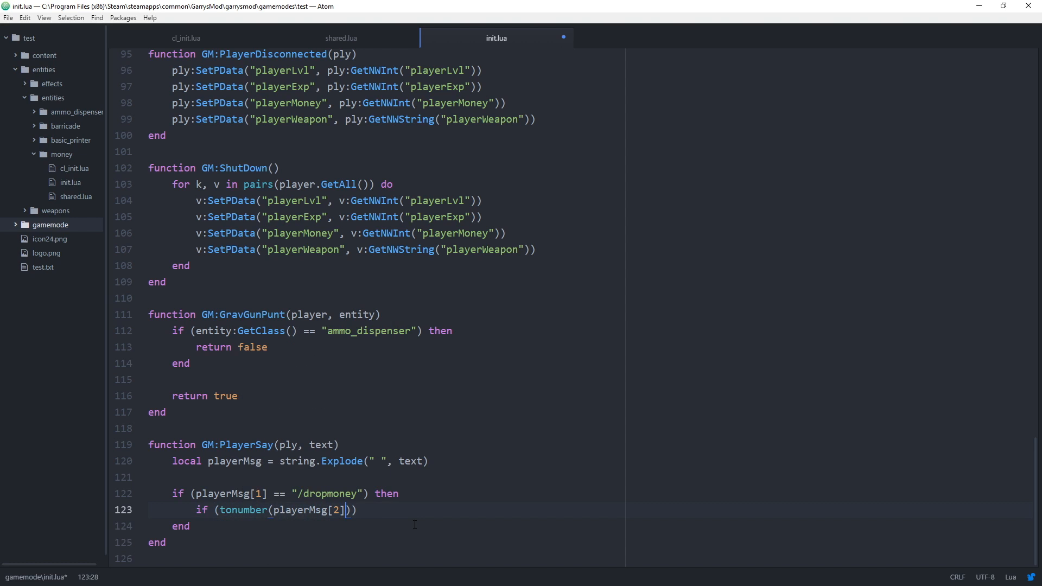
pyautogui.write(')')
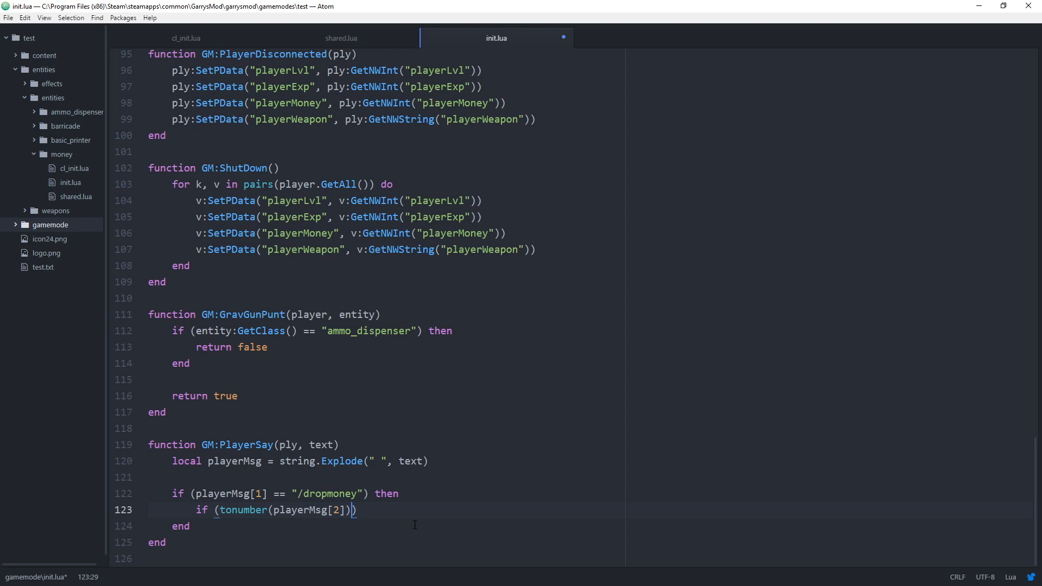
pyautogui.write('th')
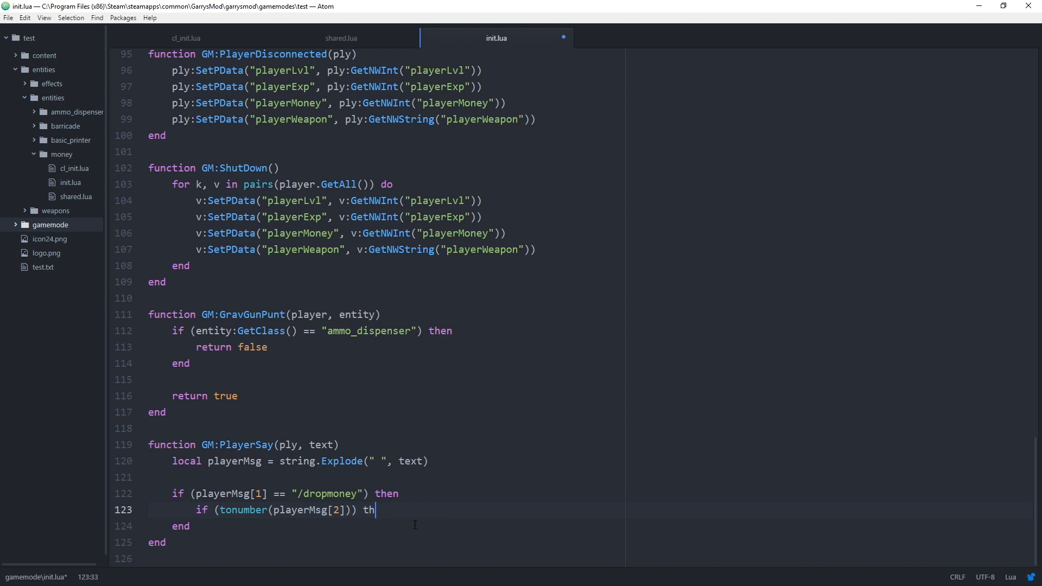
pyautogui.press('enter')
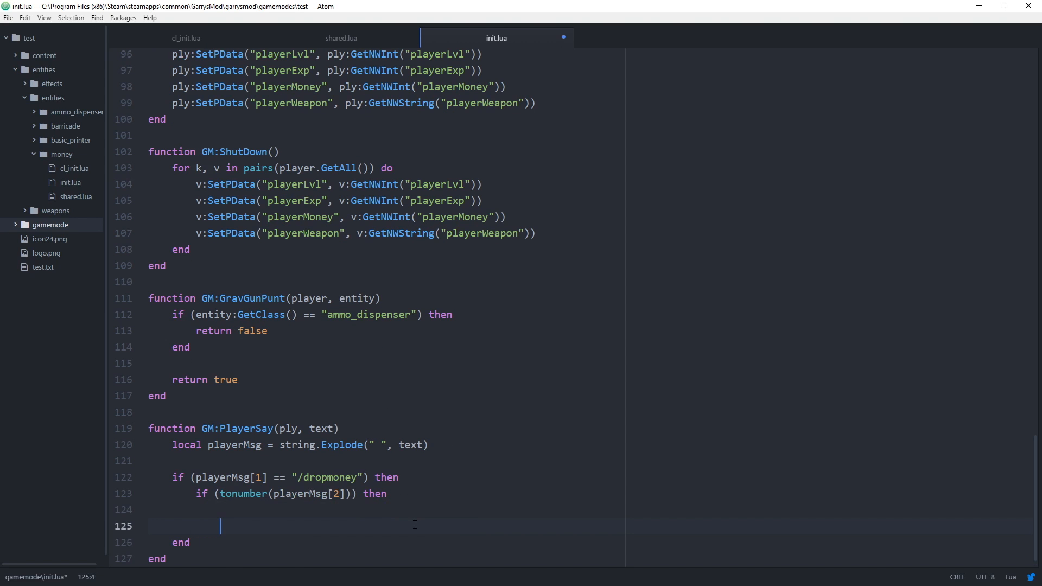
pyautogui.press('Backspace')
pyautogui.write('end')
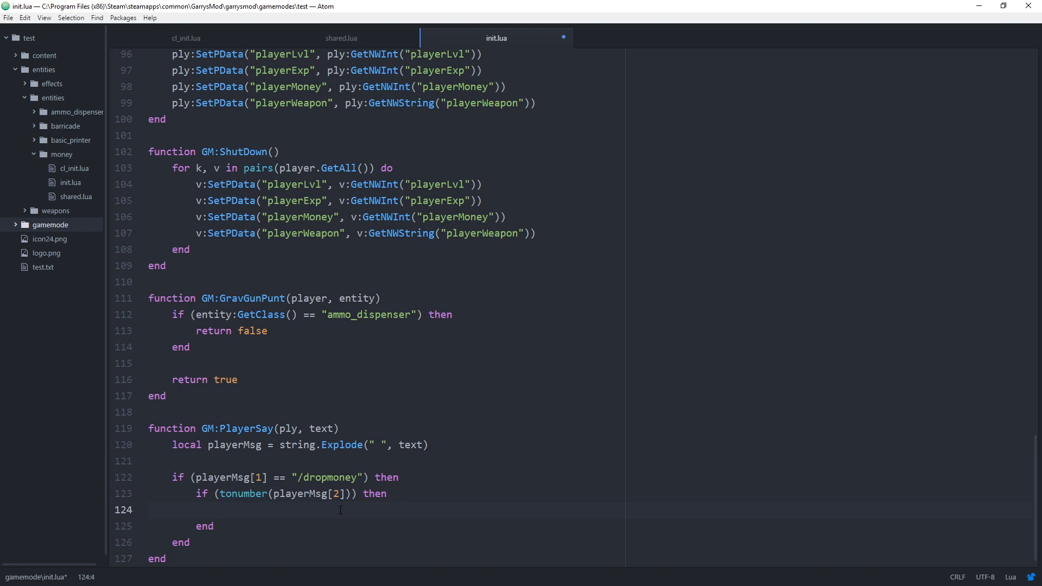
# - Store local amount = tonumber(playerMsg[2]) inside the numeric check
pyautogui.write('local')
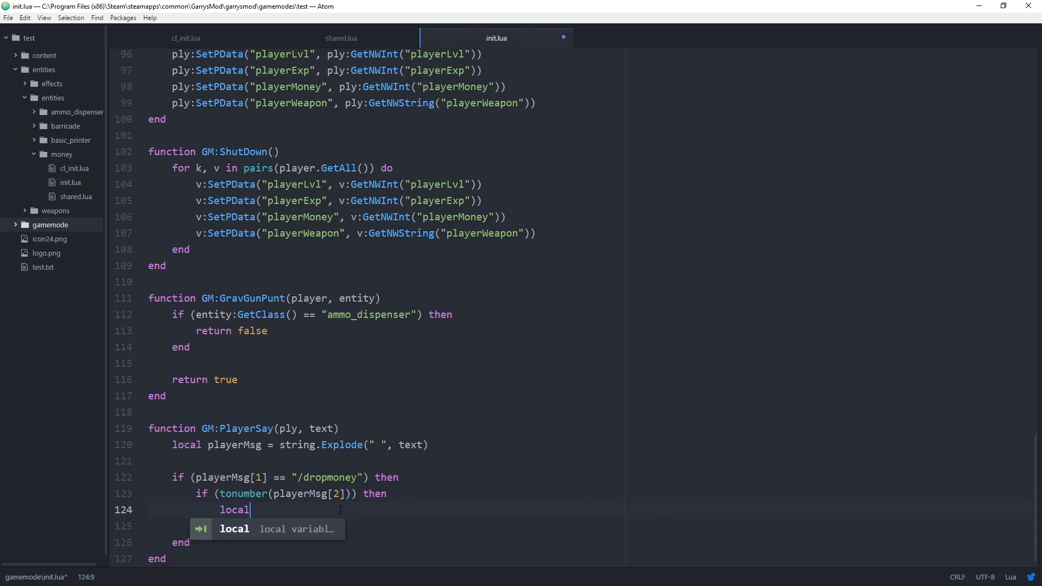
pyautogui.write('amount =')
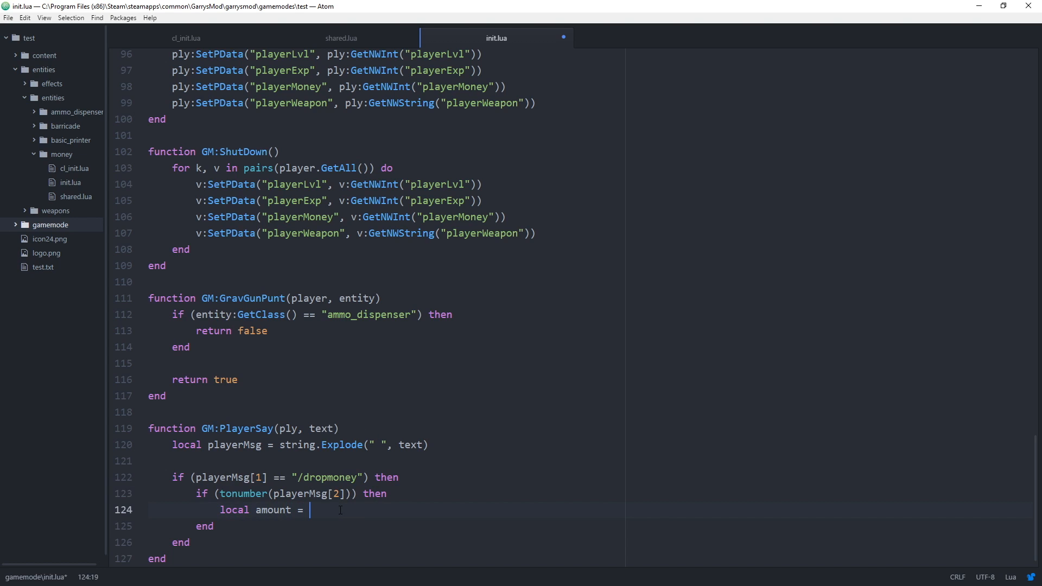
pyautogui.write('tonumber(')
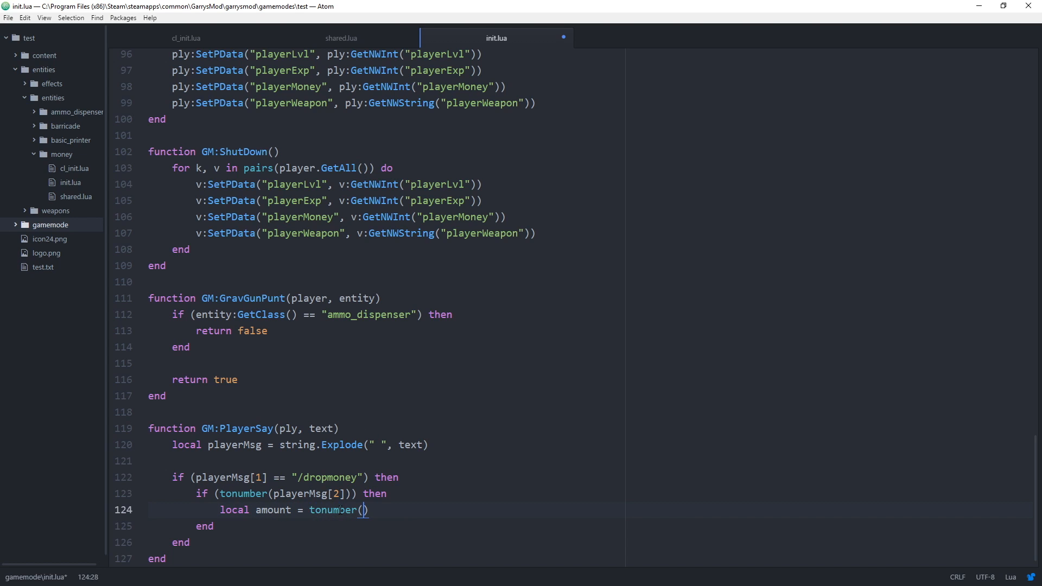
pyautogui.write('playerMsg[2')
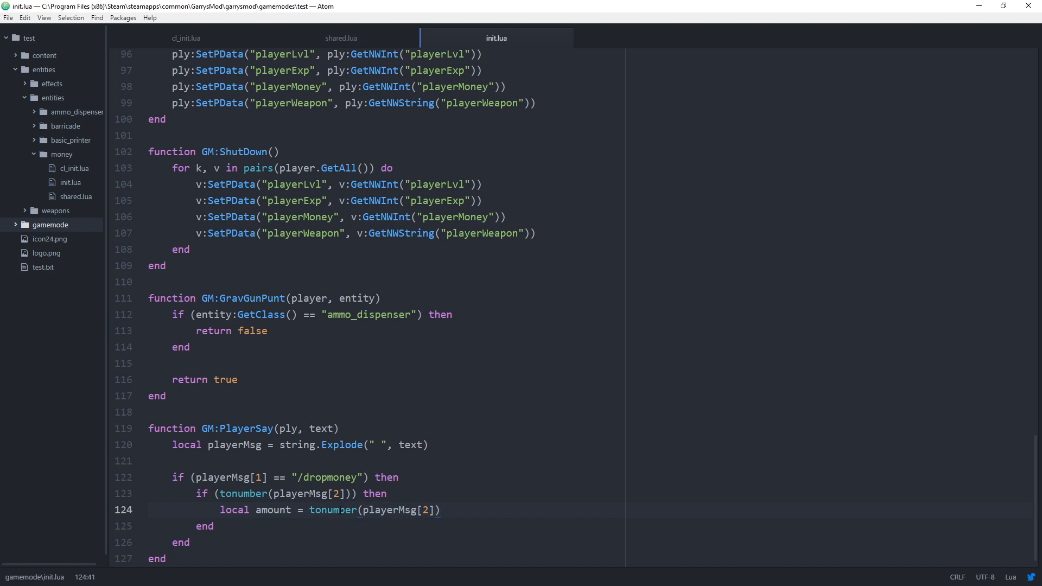
pyautogui.click(442, 510)
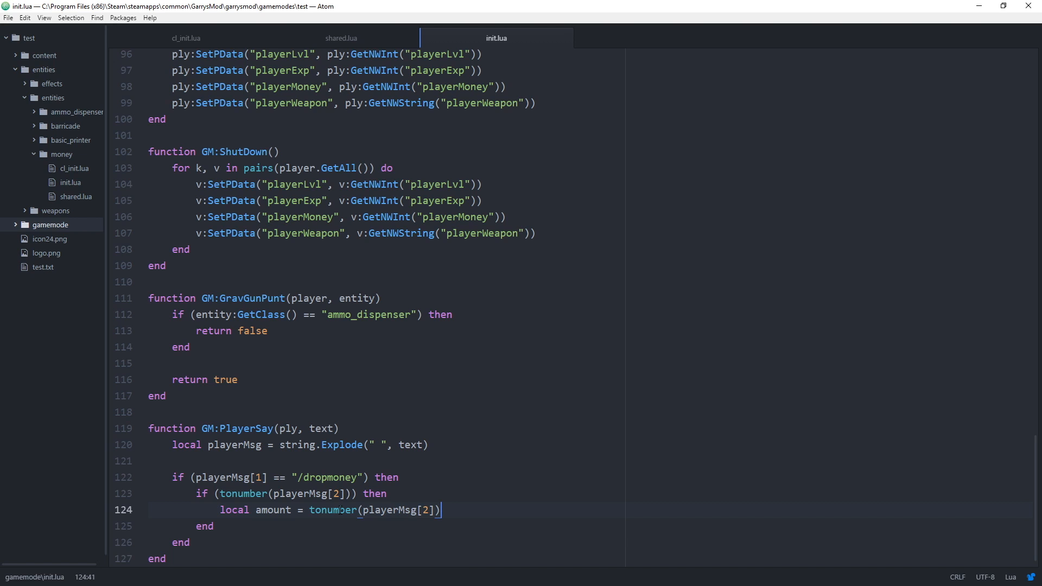
# - Add local plyBalance = ply:GetNWInt("playerMoney") below the amount line
pyautogui.press('enter')
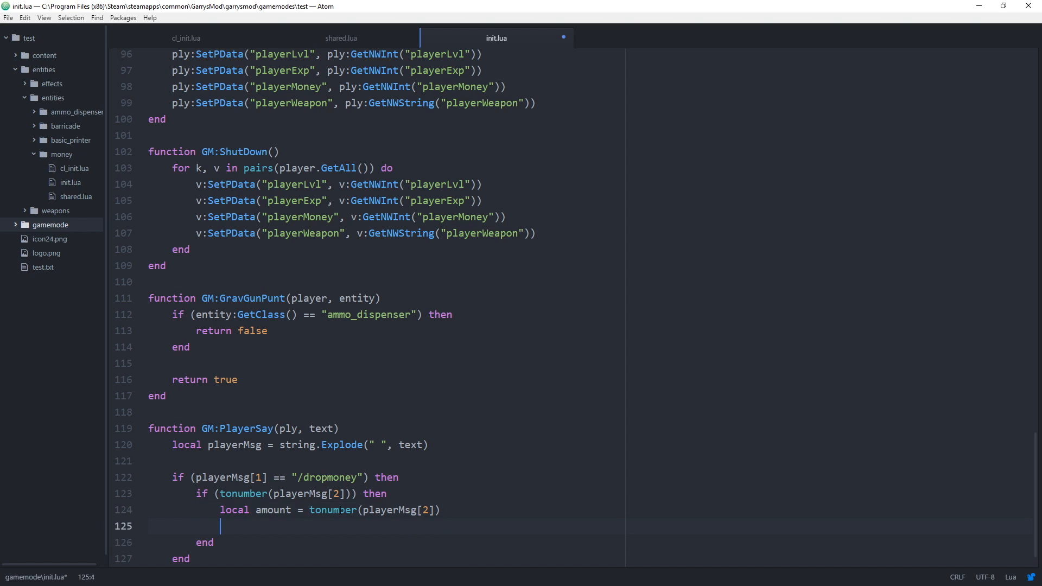
pyautogui.write('local ply')
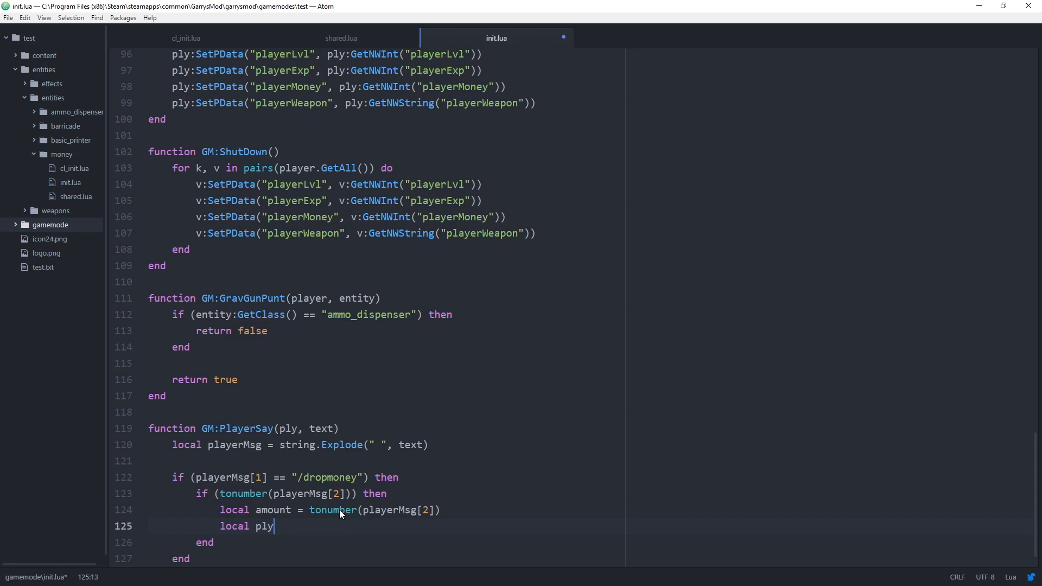
pyautogui.write('Balance =')
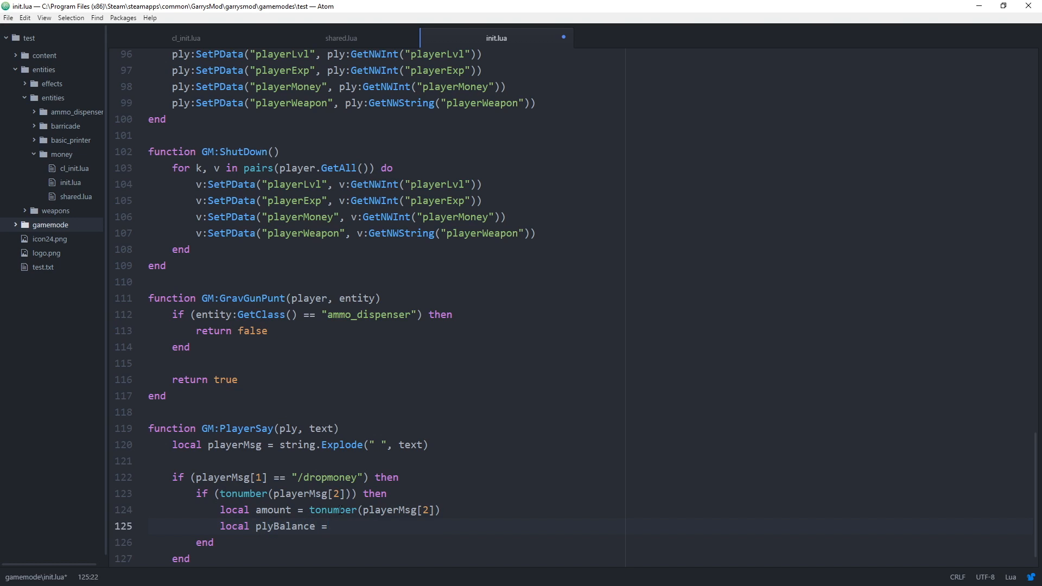
pyautogui.write('ply:')
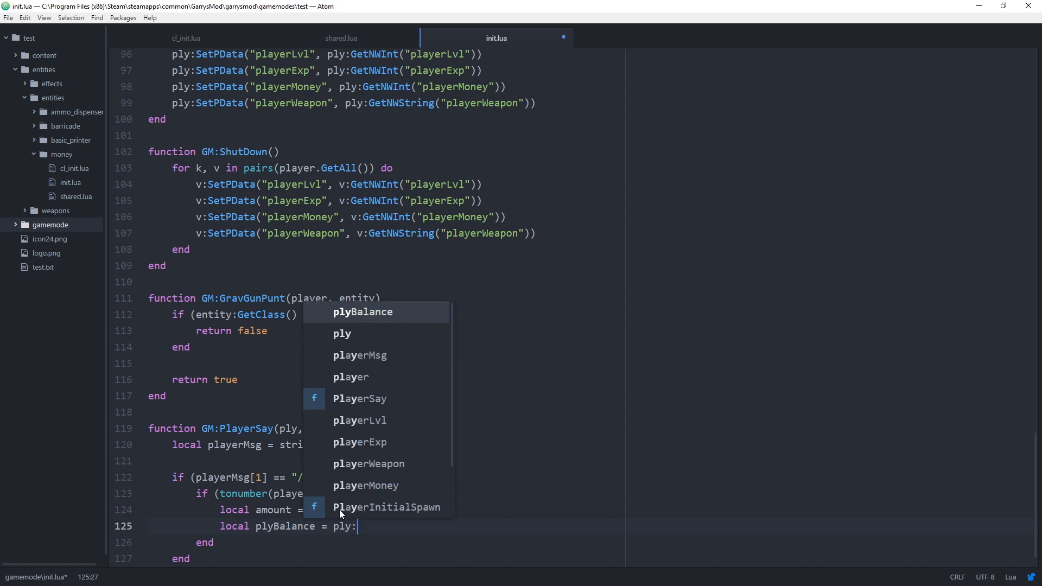
pyautogui.write('GetNWINT')
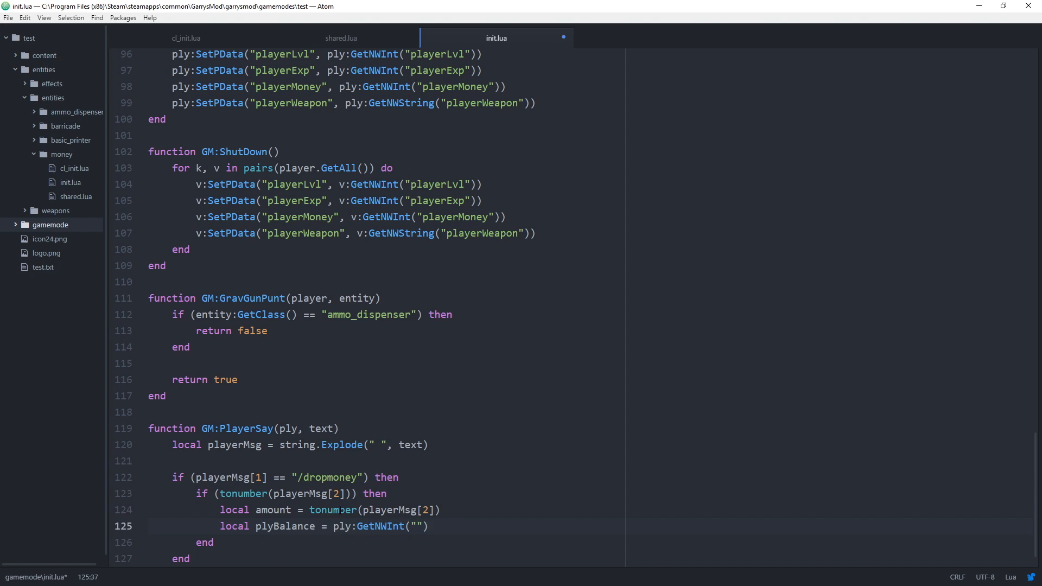
pyautogui.write('player')
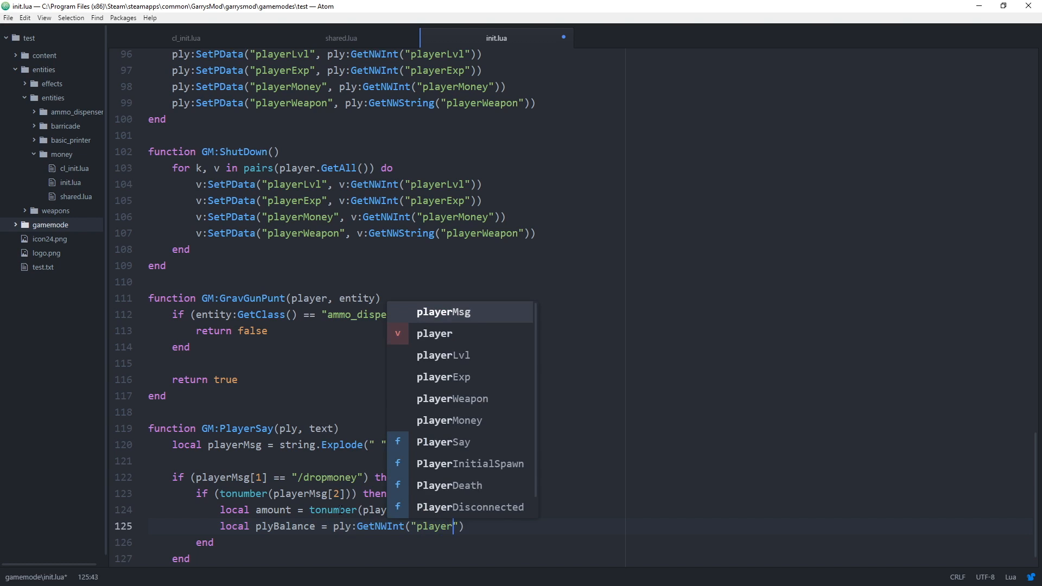
pyautogui.click(449, 420)
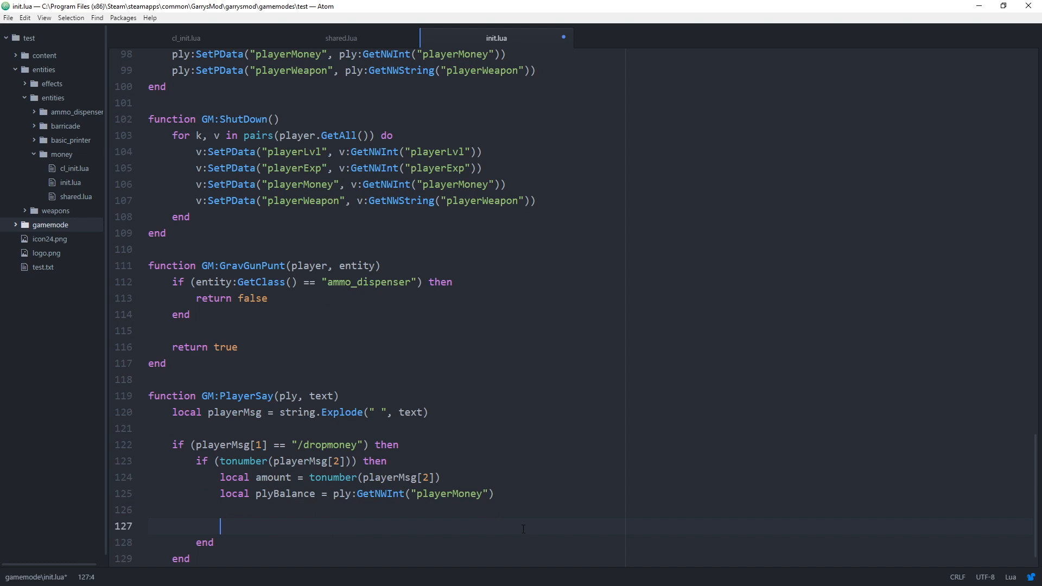
# - Add if (amount > 0 and amount <= plyBalance) then below the variables
pyautogui.write('if (amount >')
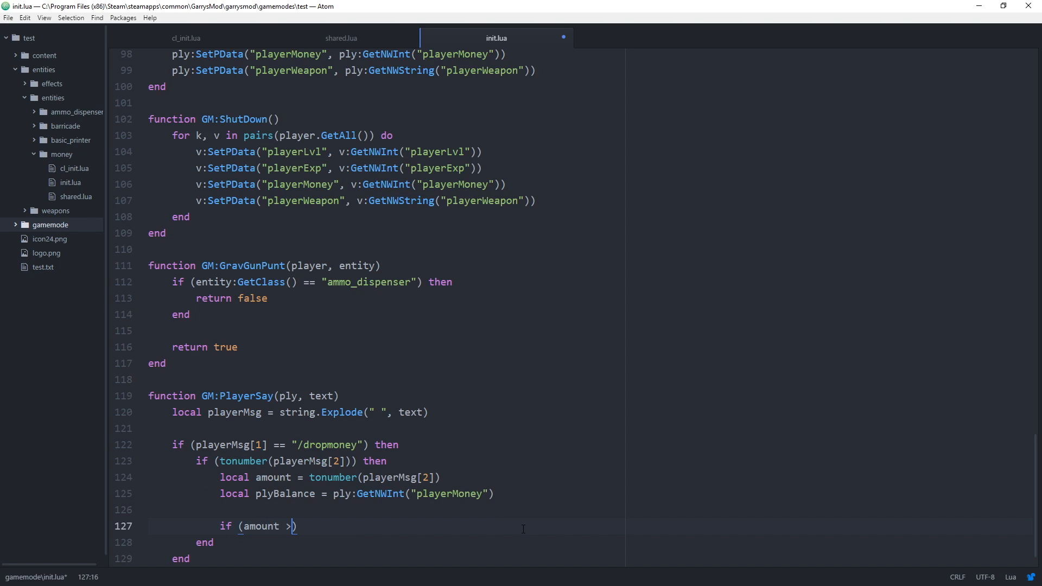
pyautogui.write('0)')
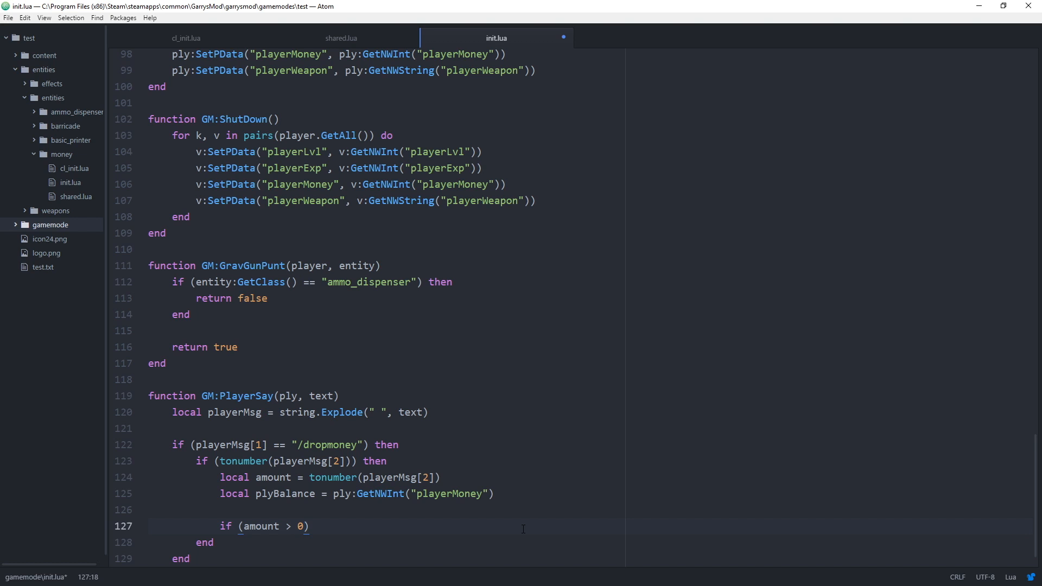
pyautogui.write('and')
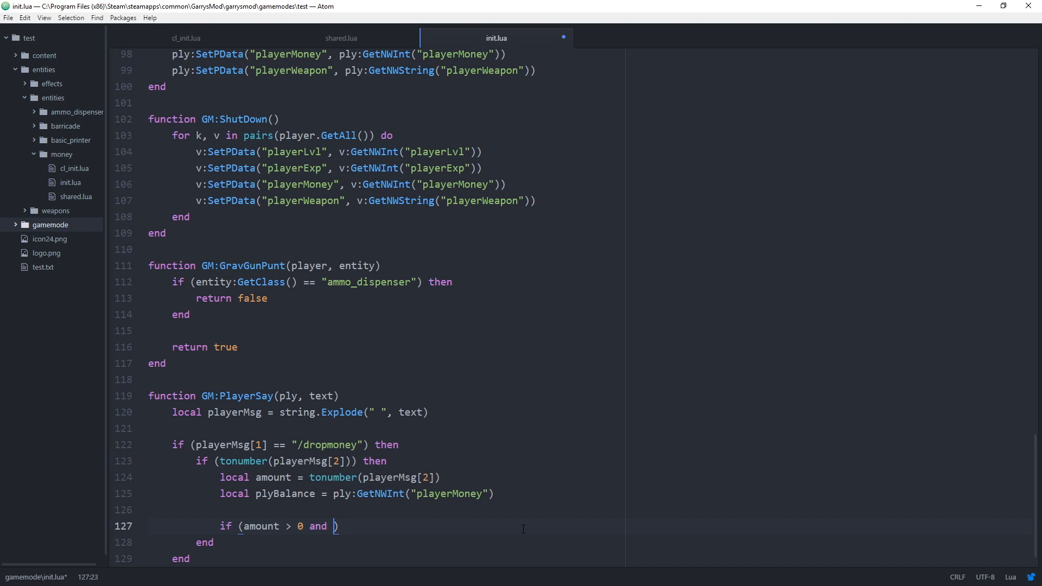
pyautogui.write('amount <=')
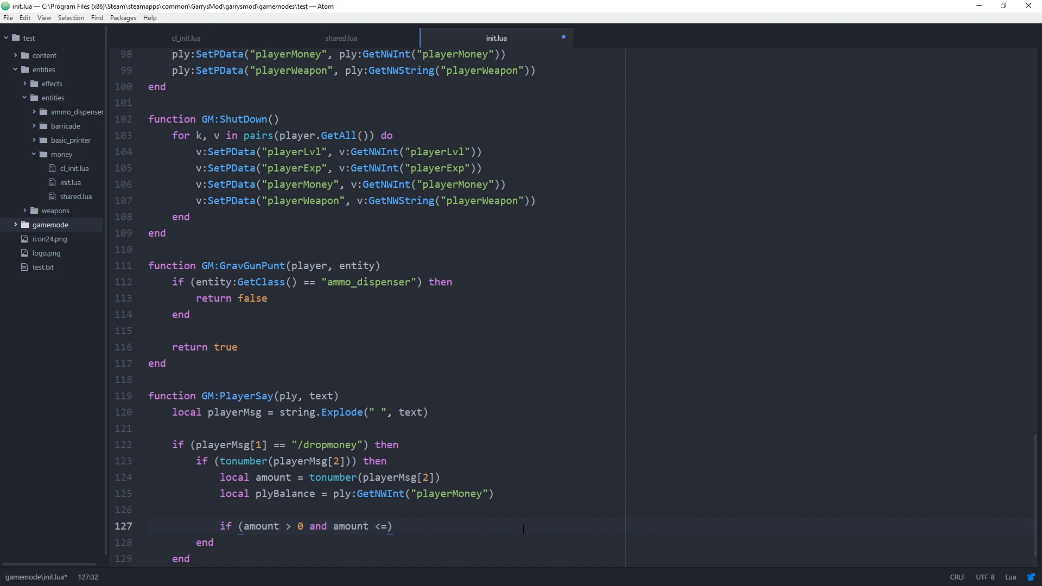
pyautogui.write('plyBalance')
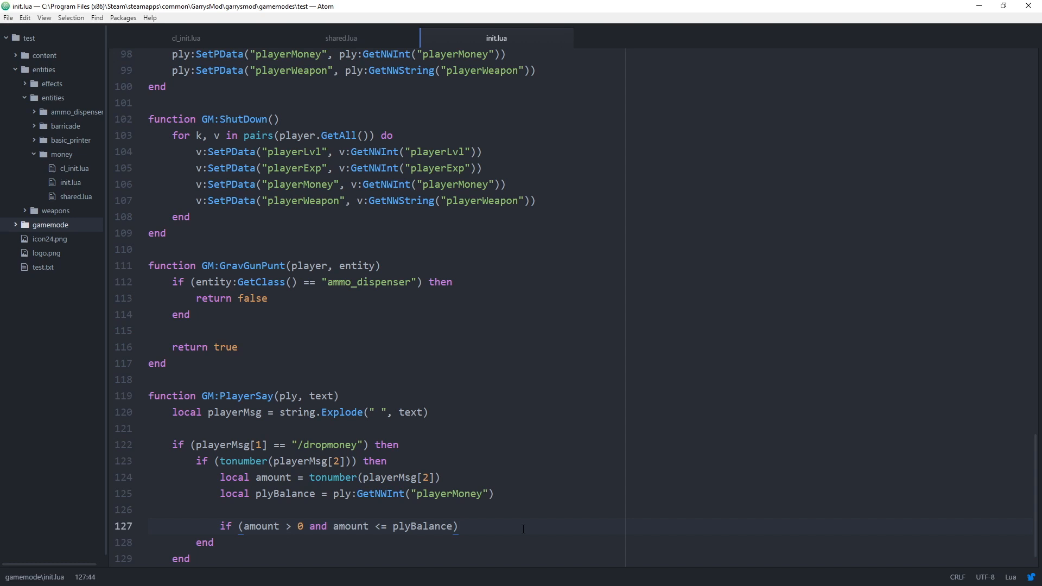
pyautogui.write('then')
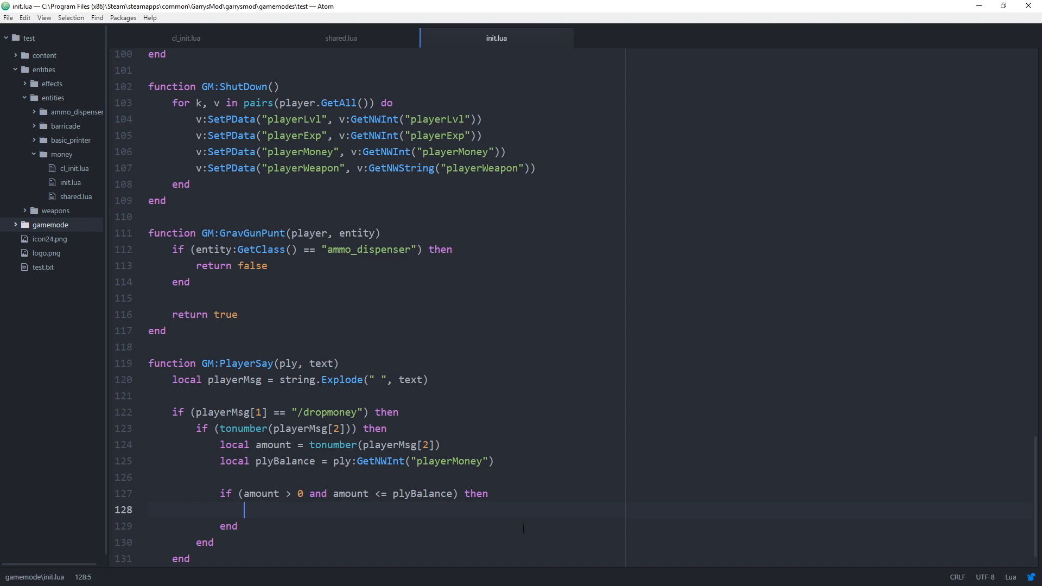
# - Inside the balance check write ply:SetNWInt("playerMoney", plyBalance - amount)
pyautogui.write('l')
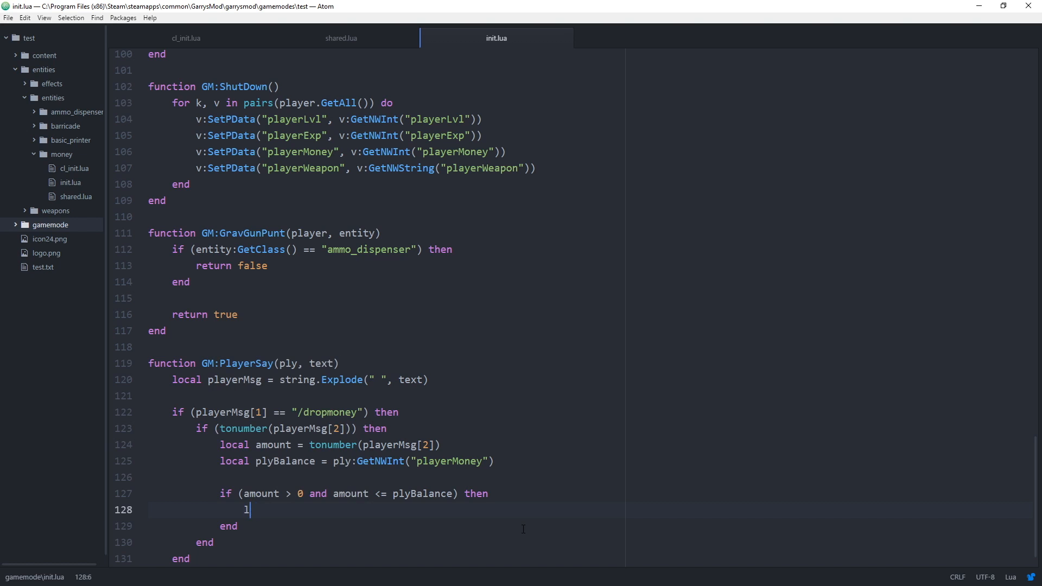
pyautogui.write('ply:')
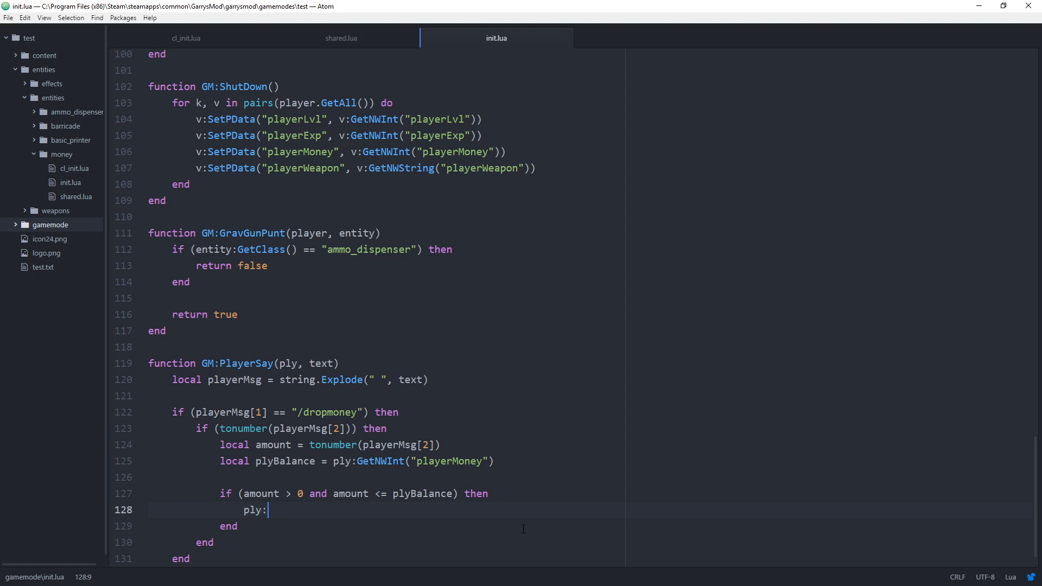
pyautogui.write('SetNWInt("play")')
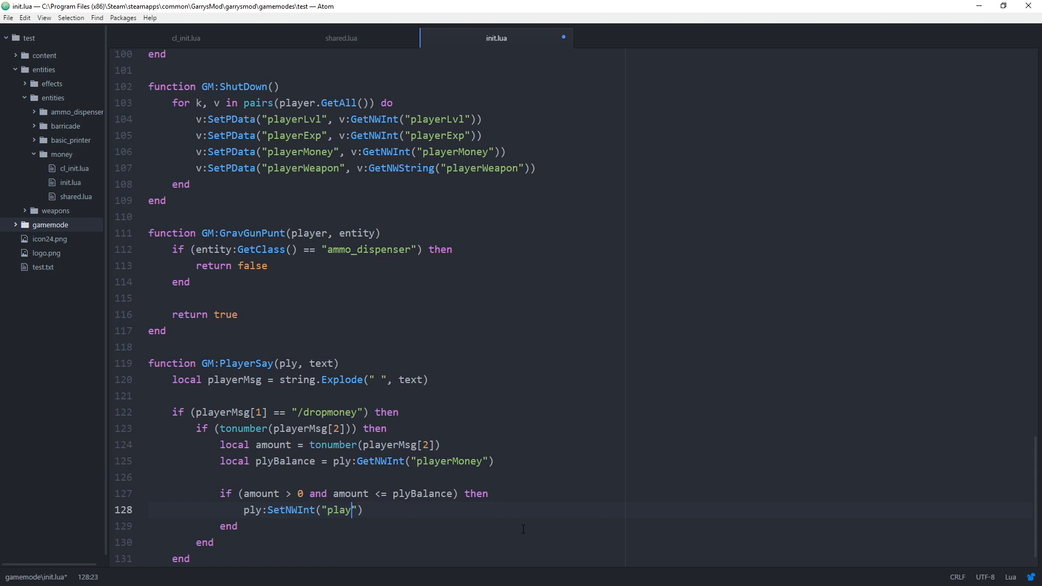
pyautogui.write('erMoney')
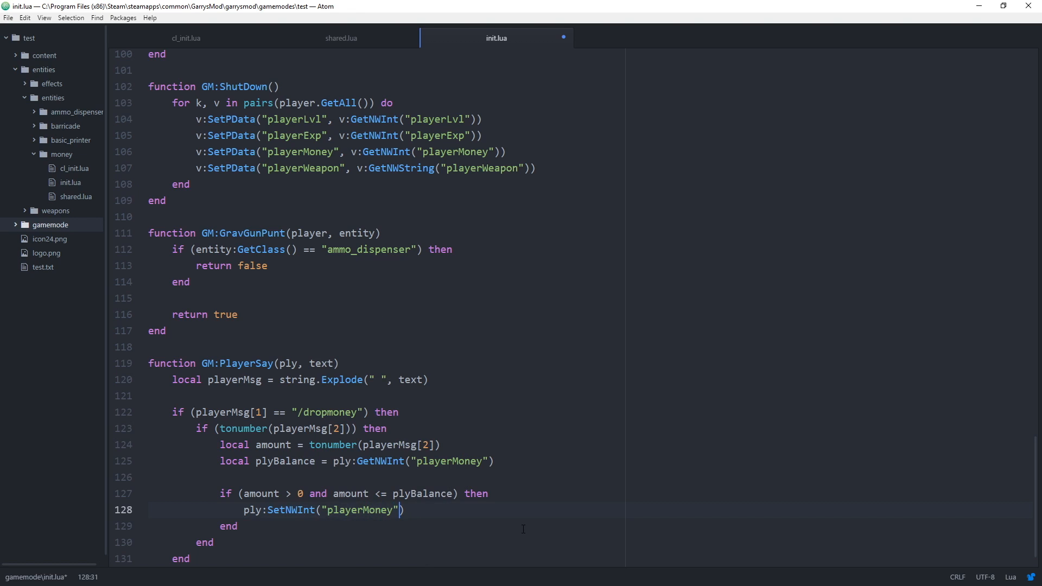
pyautogui.write(', plyBalance - am')
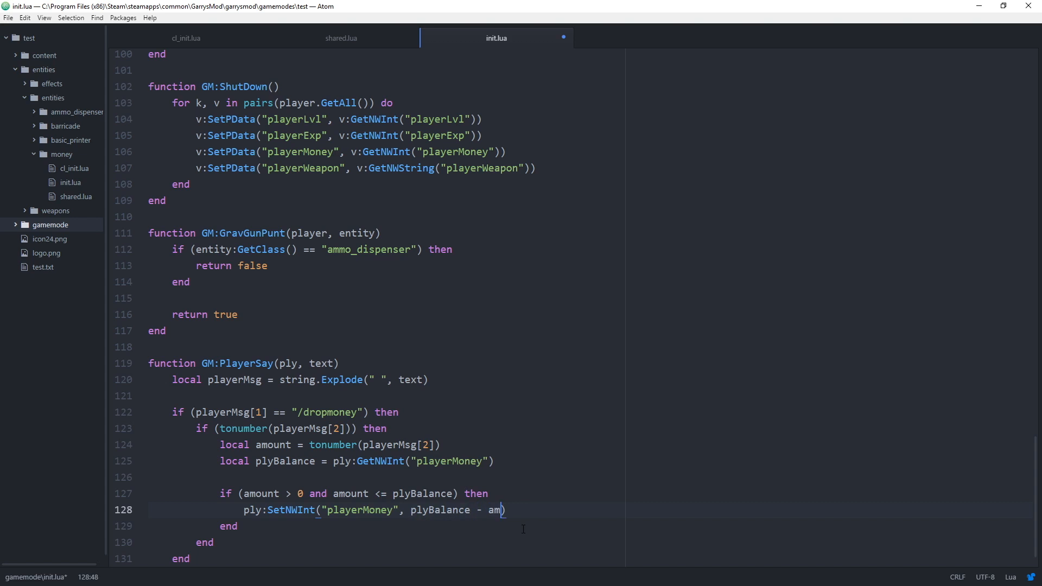
pyautogui.write('ount')
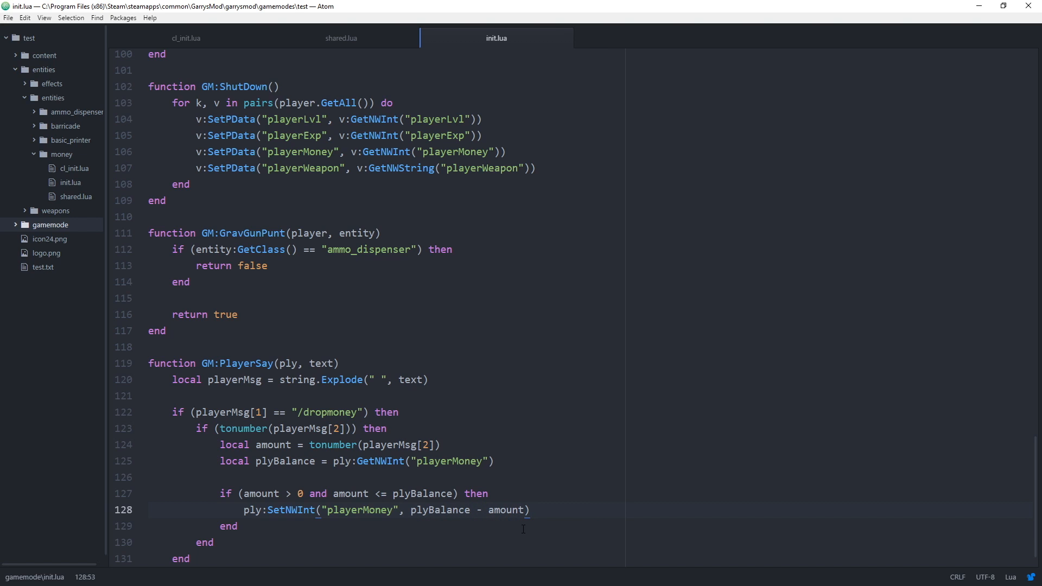
pyautogui.click(531, 510)
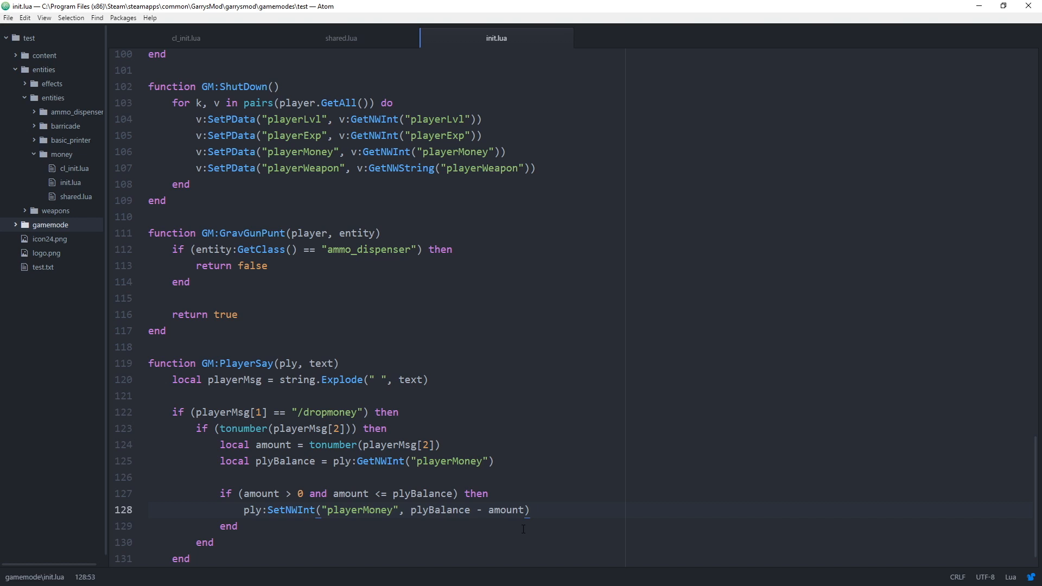
pyautogui.click(531, 510)
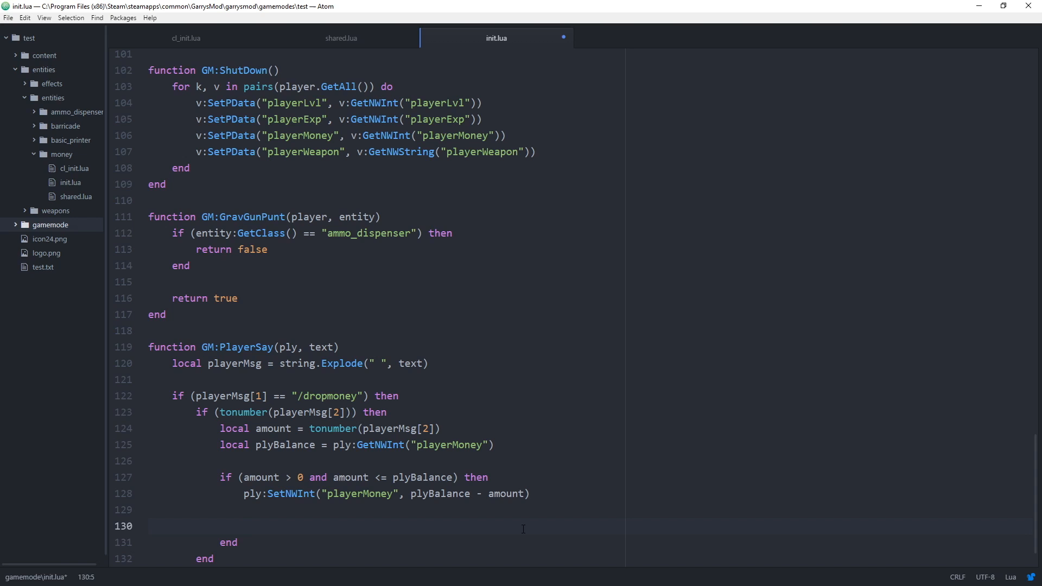
# - Below the deduction start a line scripted_ents.Get("money"):SpawnFunction
pyautogui.click(244, 526)
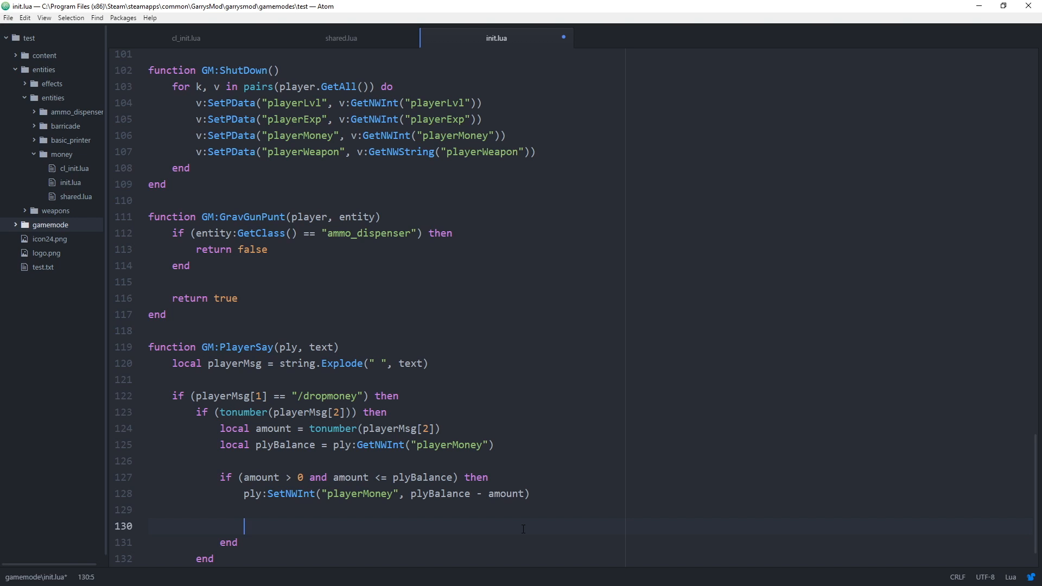
pyautogui.write('scrit')
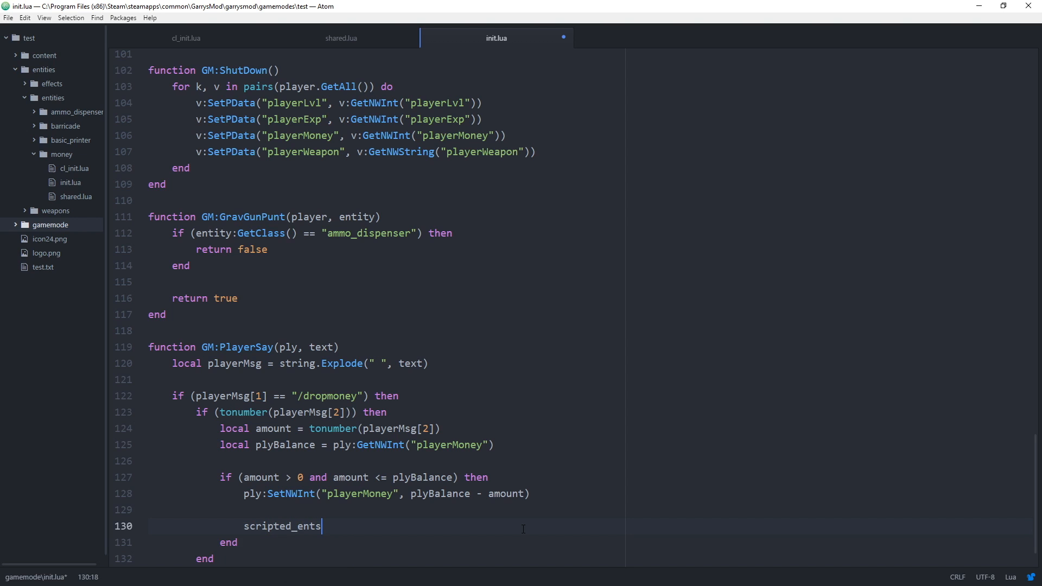
pyautogui.write('.Get("")')
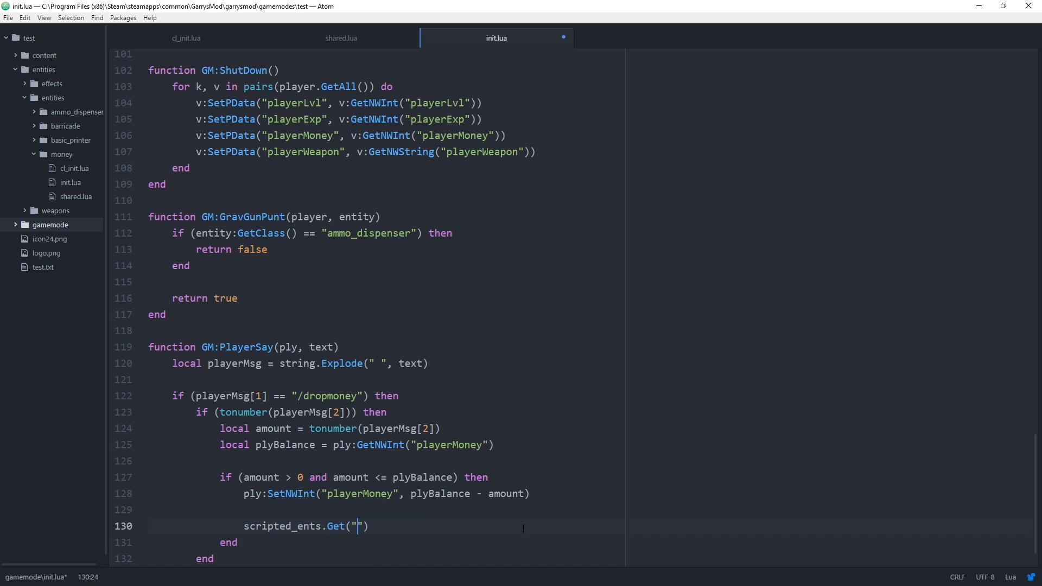
pyautogui.write('m')
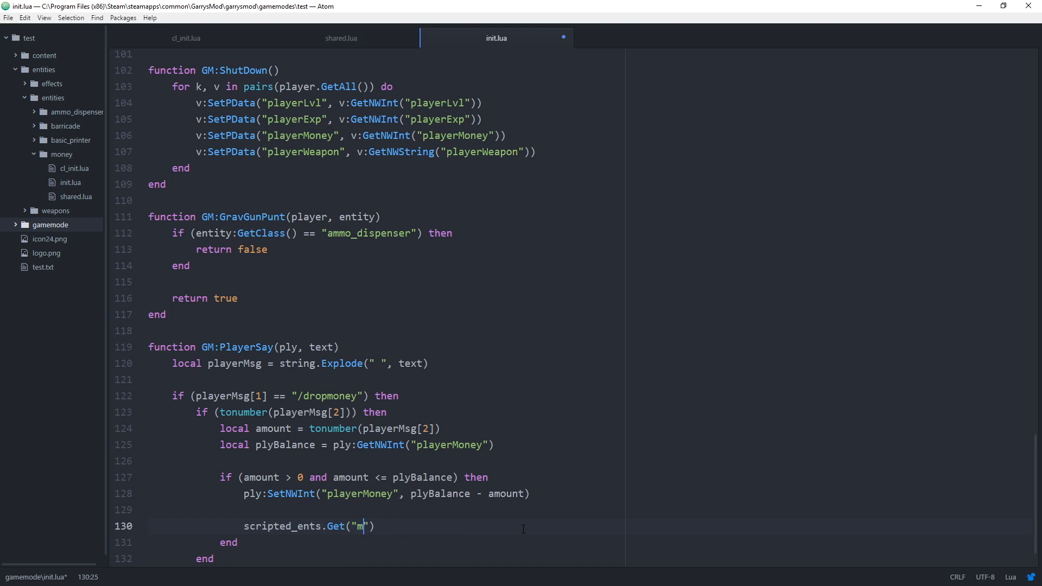
pyautogui.write('oney"):')
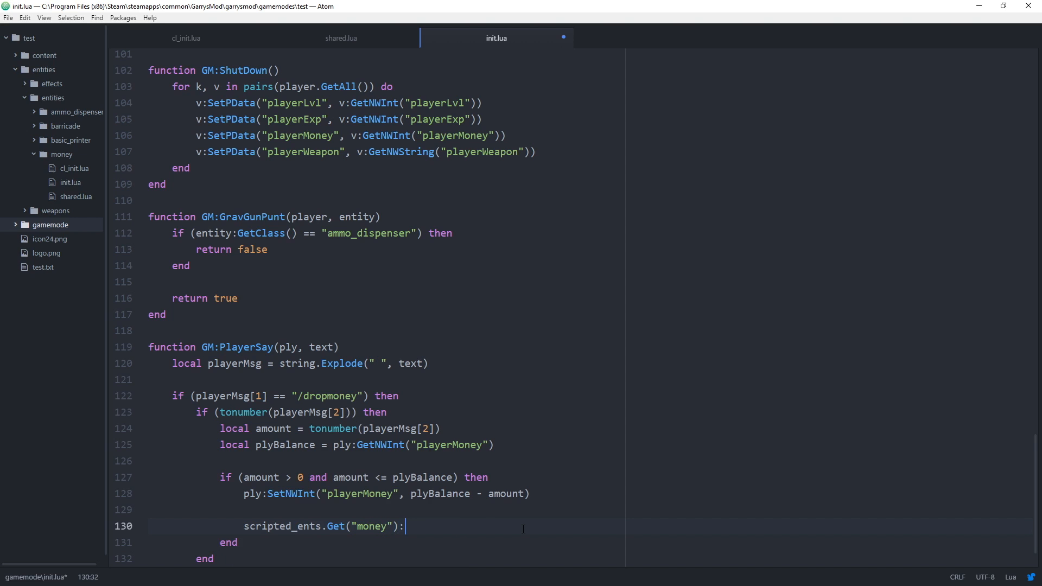
pyautogui.write('SpawnFunction')
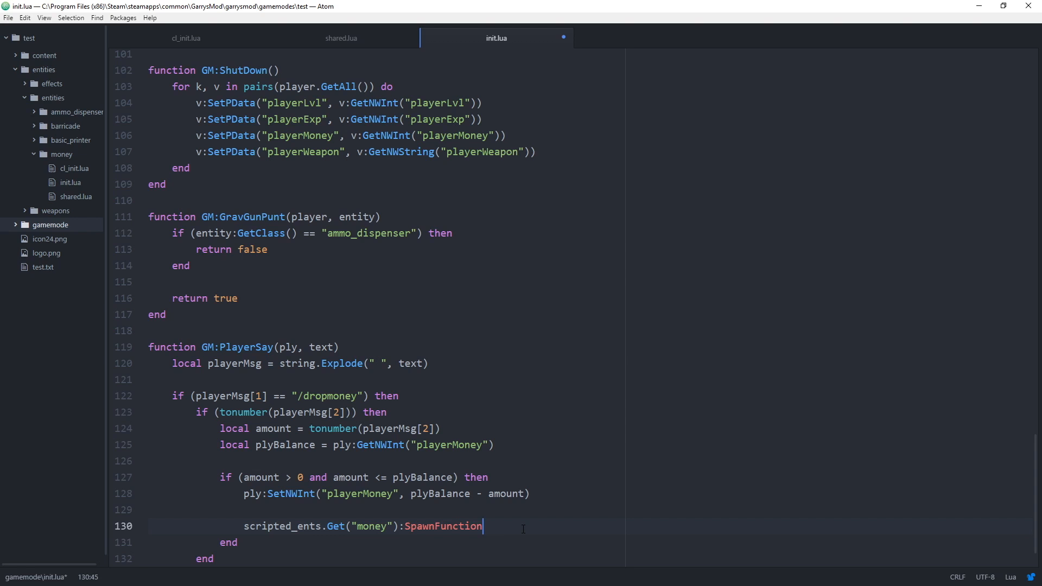
pyautogui.moveTo(70, 184)
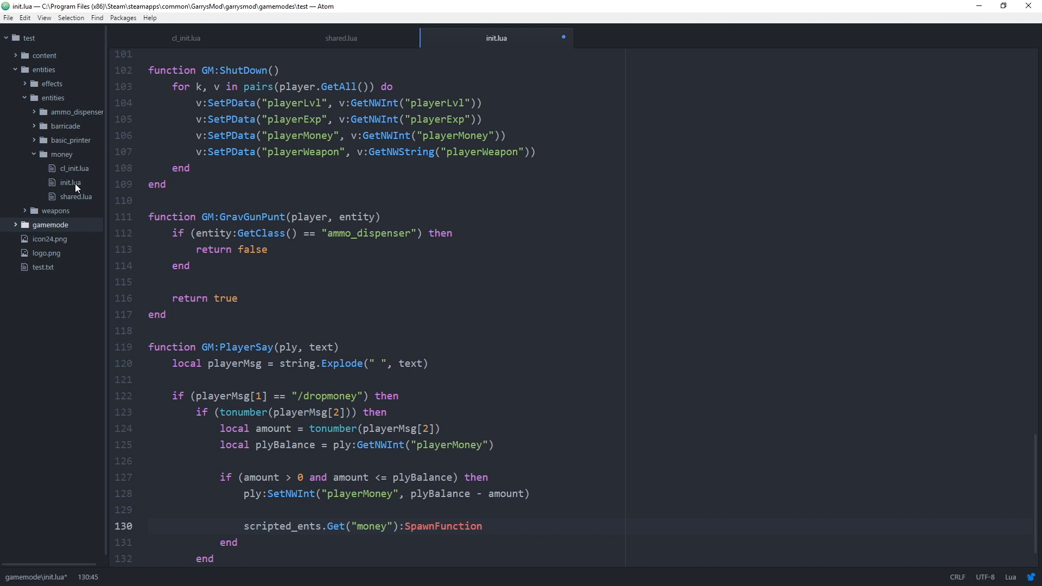
# - Check ENT:SpawnFunction's parameters in money/init.lua and return to the gamemode init.lua
pyautogui.click(70, 182)
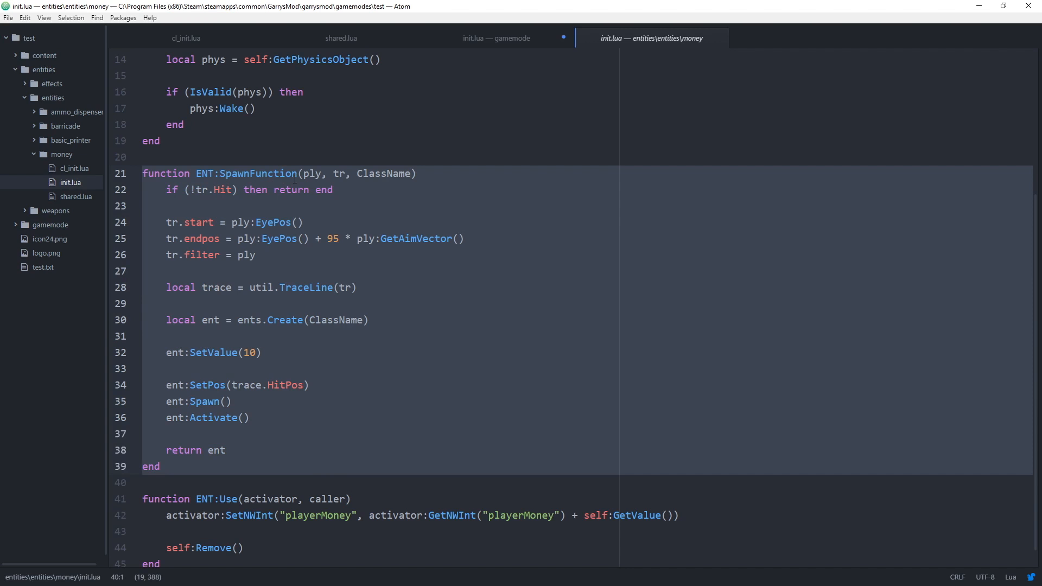
pyautogui.click(496, 38)
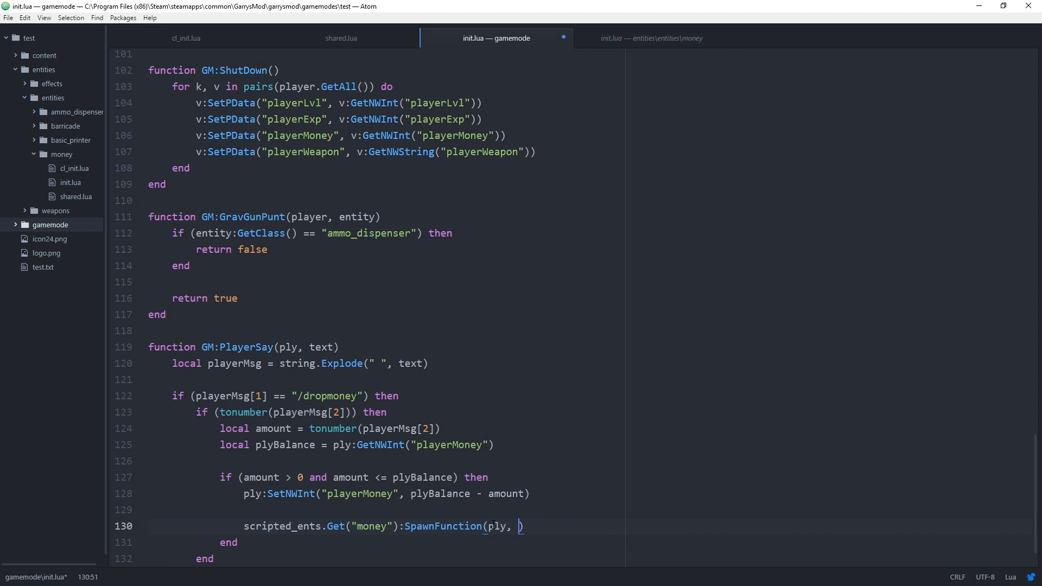
# - Complete SpawnFunction(ply, ply:GetEyeTrace(), "money"):SetValue(amount) and save init.lua
pyautogui.write('ply:GetEyeTrace(')
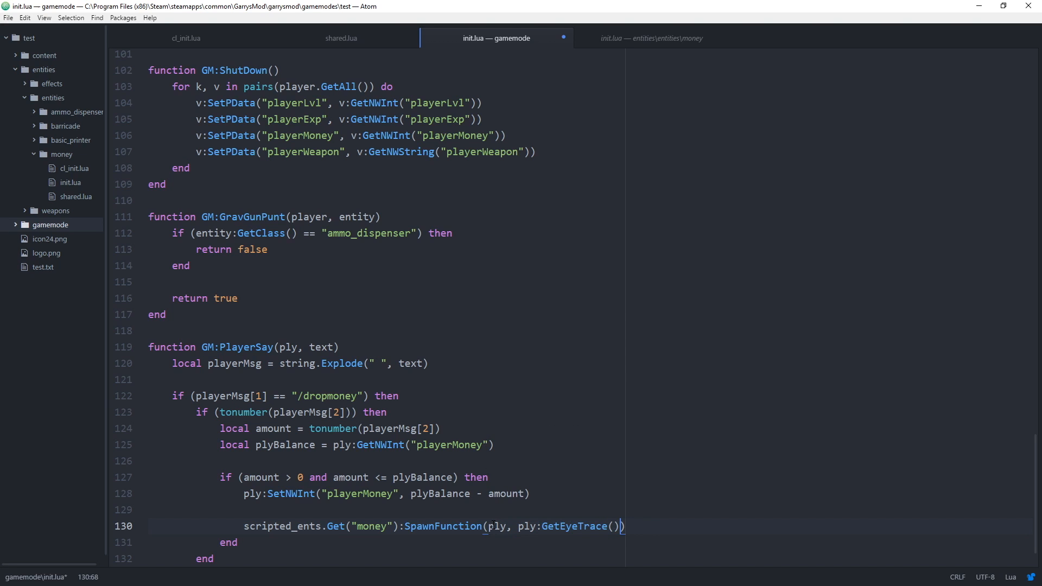
pyautogui.write(', ""')
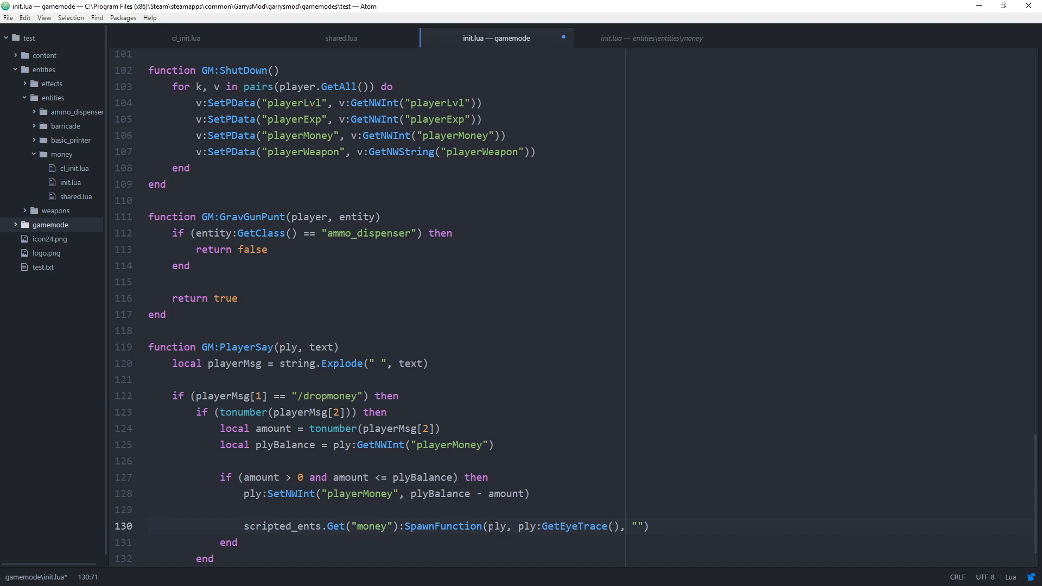
pyautogui.write('money')
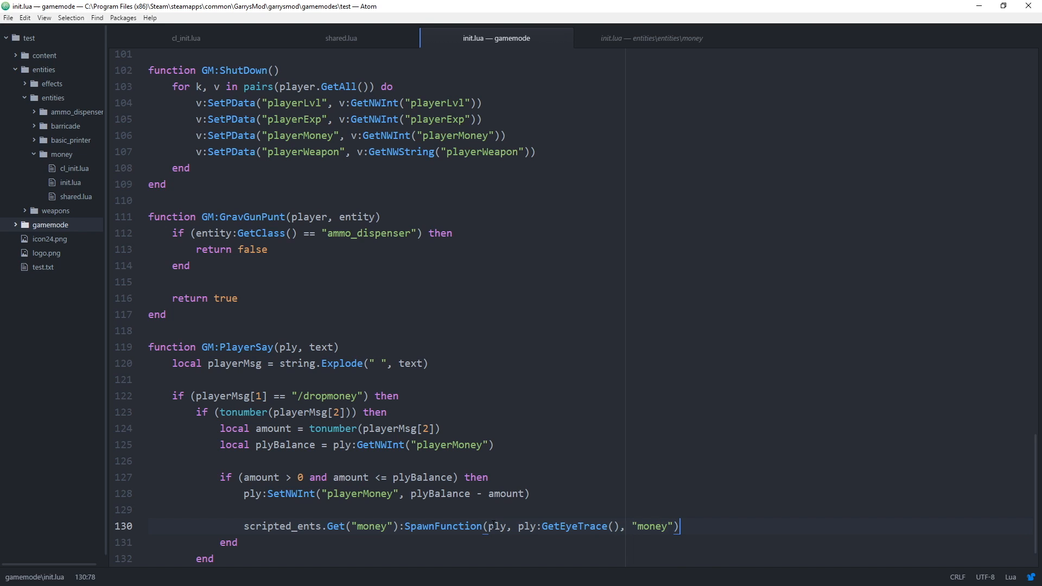
pyautogui.write(':')
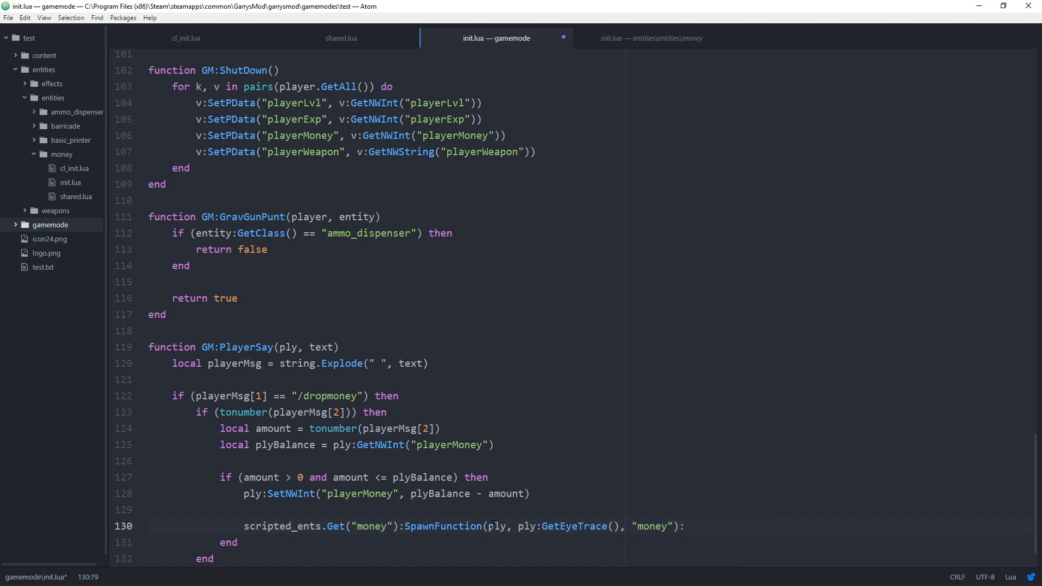
pyautogui.write('SetValue')
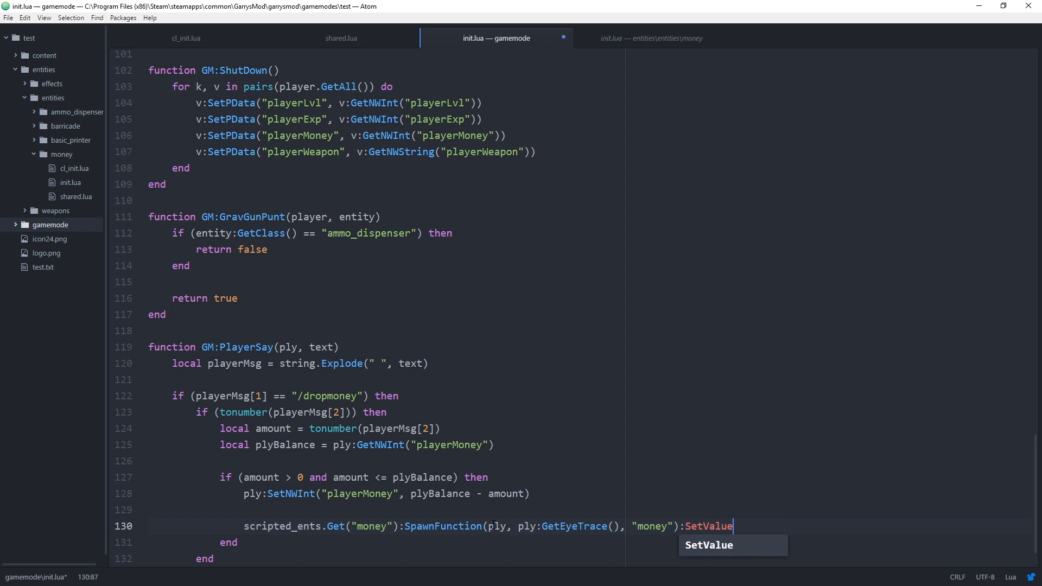
pyautogui.write('(amount)')
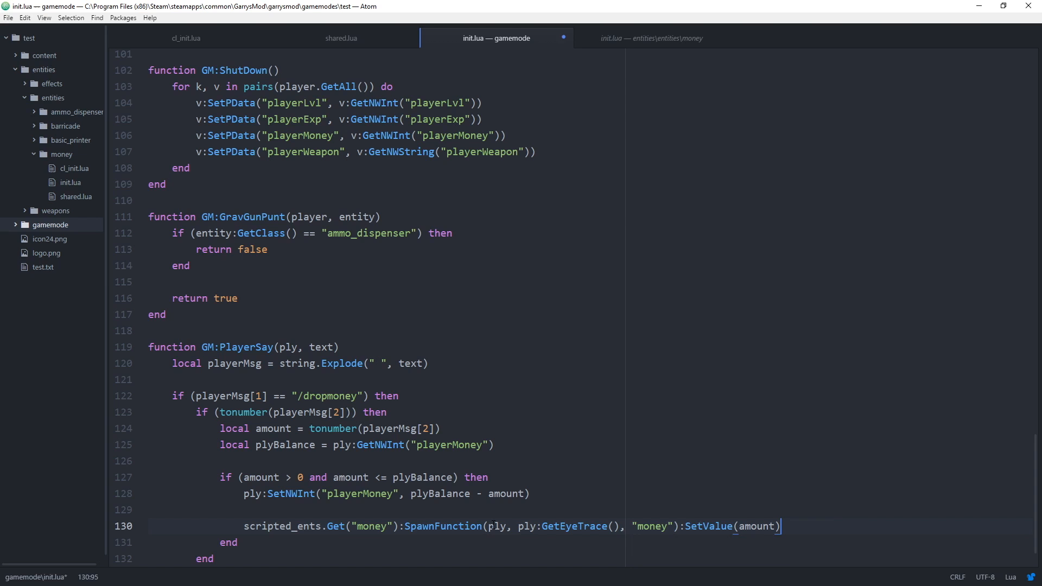
pyautogui.press('ctrl+s')
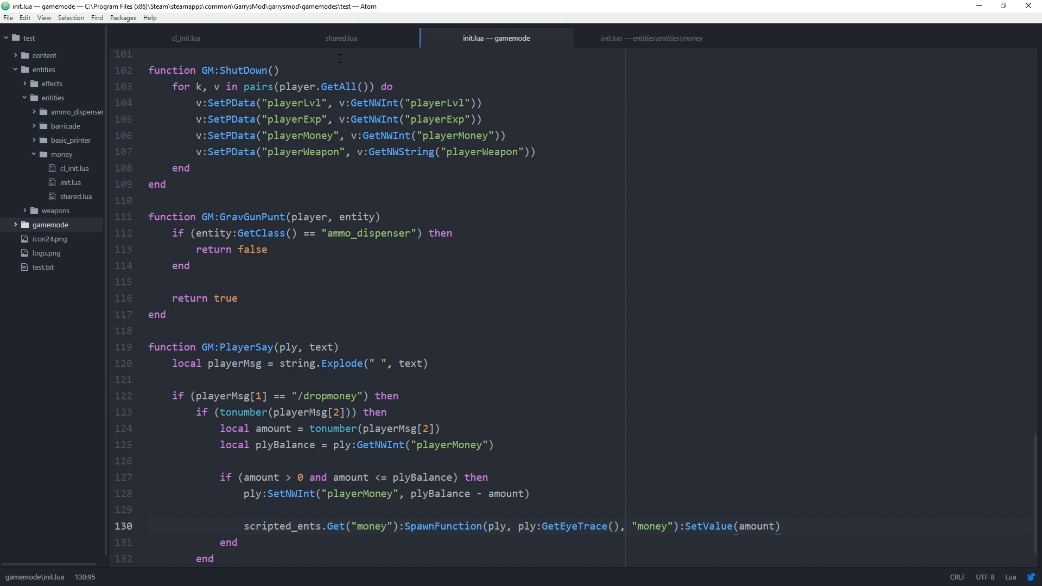
pyautogui.click(340, 38)
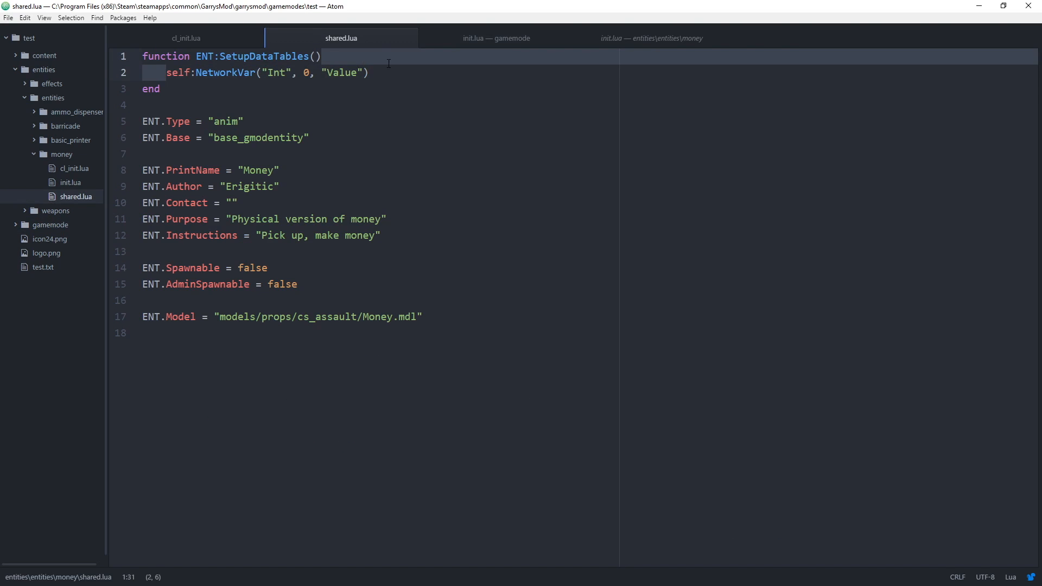
# - Return to the gamemode's init.lua, leaving the money entity's init.lua behind
pyautogui.click(496, 38)
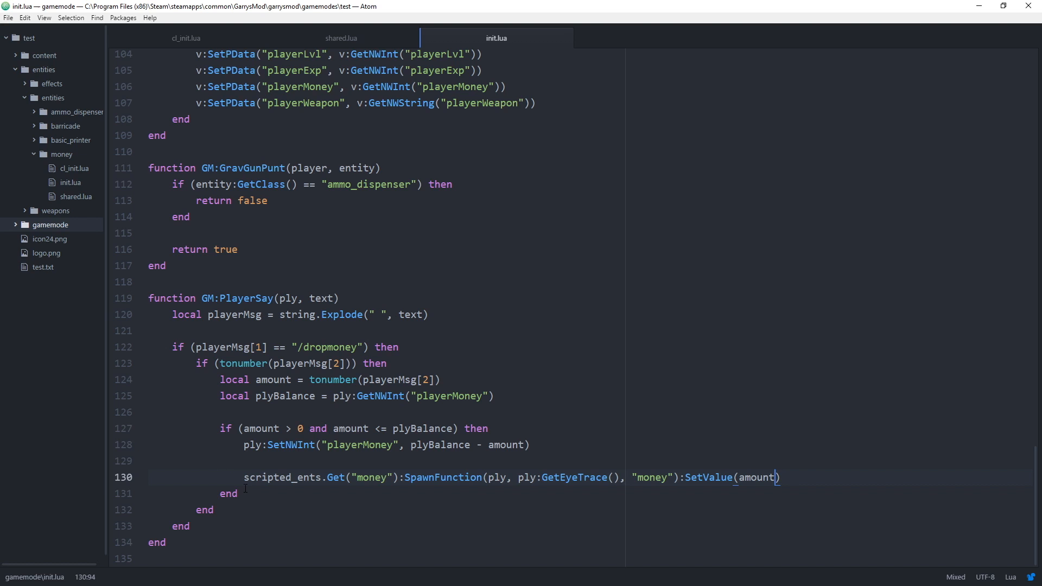
# - End the /dropmoney branch of PlayerSay with return "" after the amount check
pyautogui.press('Enter')
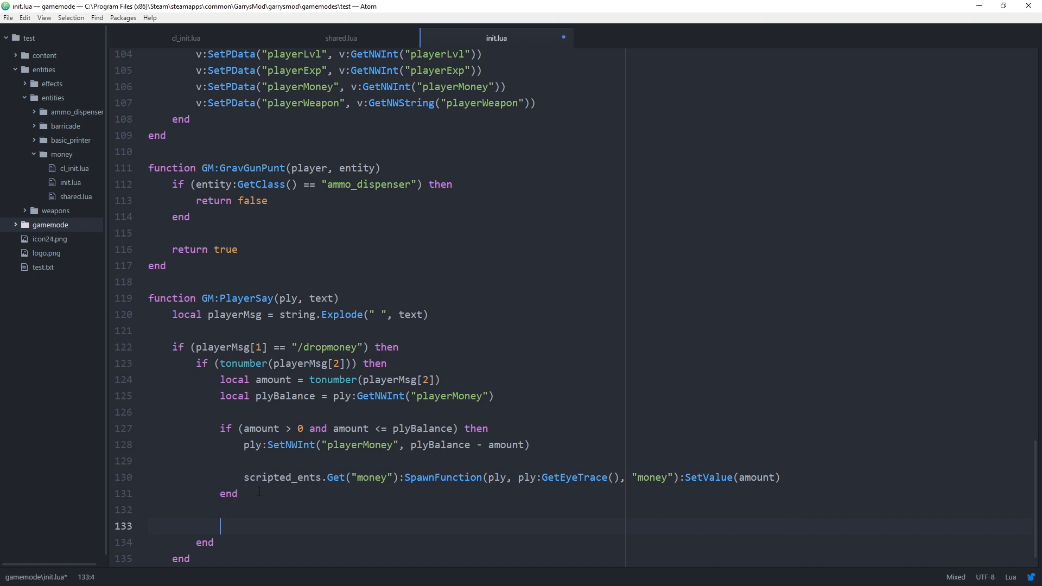
pyautogui.write('return ""')
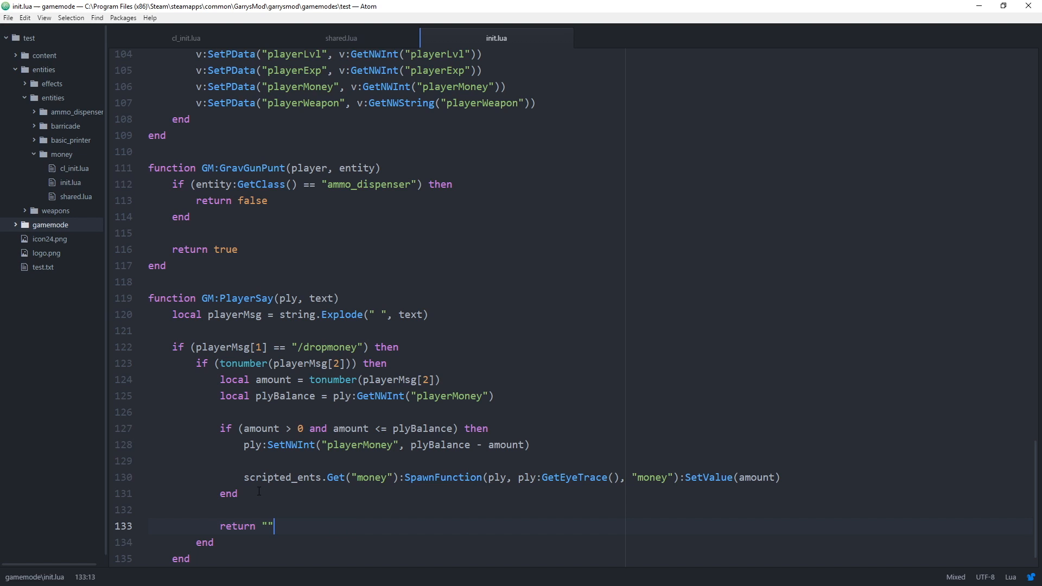
# - In the money entity's shared.lua, change ENT.Spawnable from true to false
pyautogui.click(341, 38)
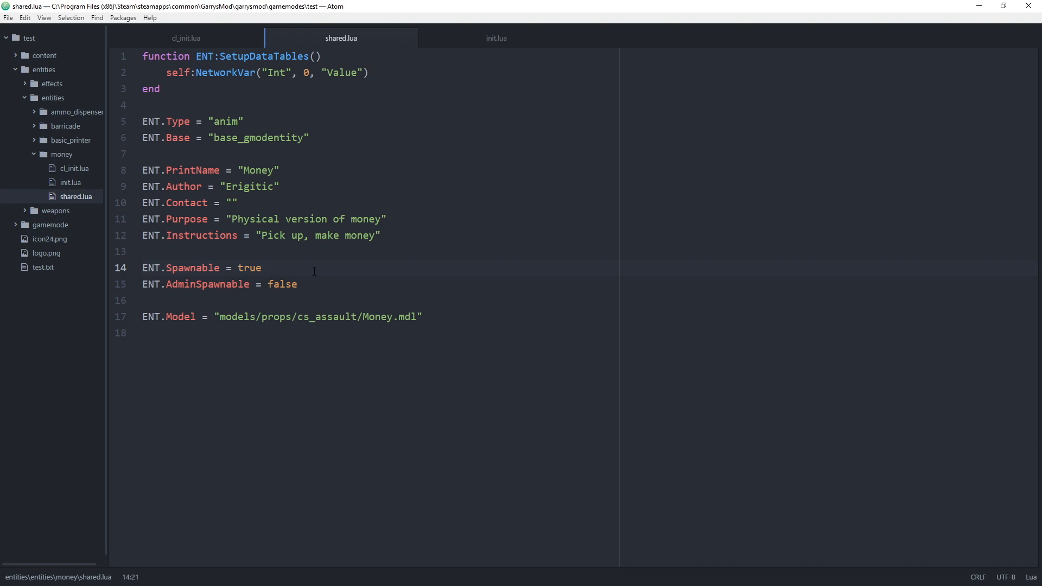
pyautogui.click(262, 268)
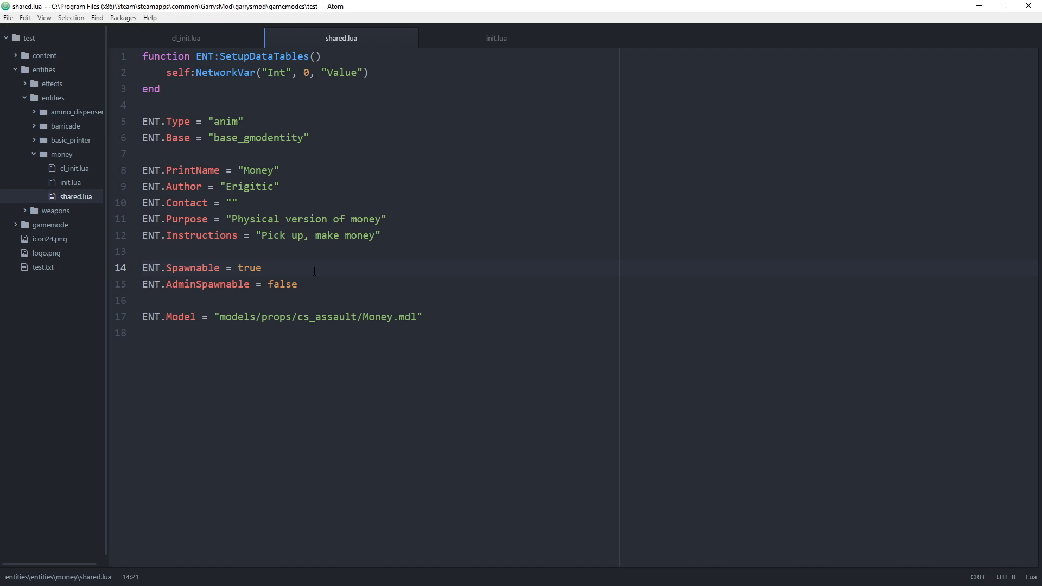
pyautogui.click(262, 268)
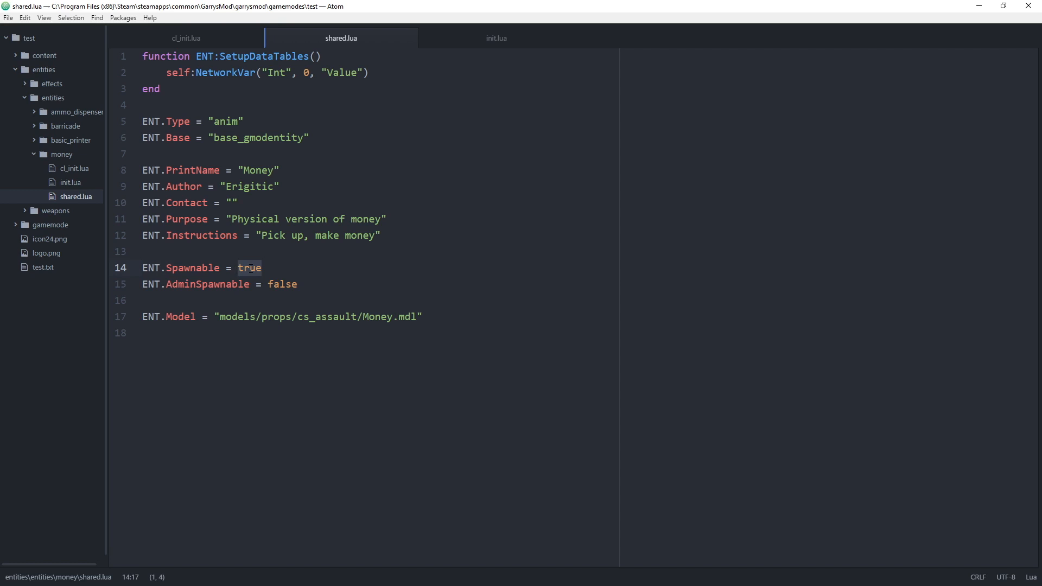
pyautogui.write('false')
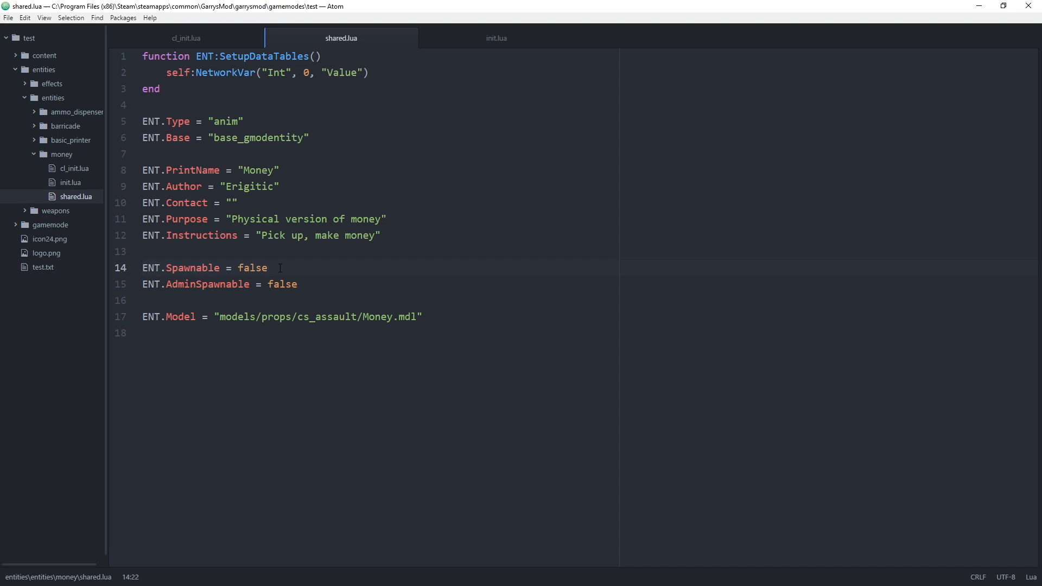
pyautogui.click(269, 268)
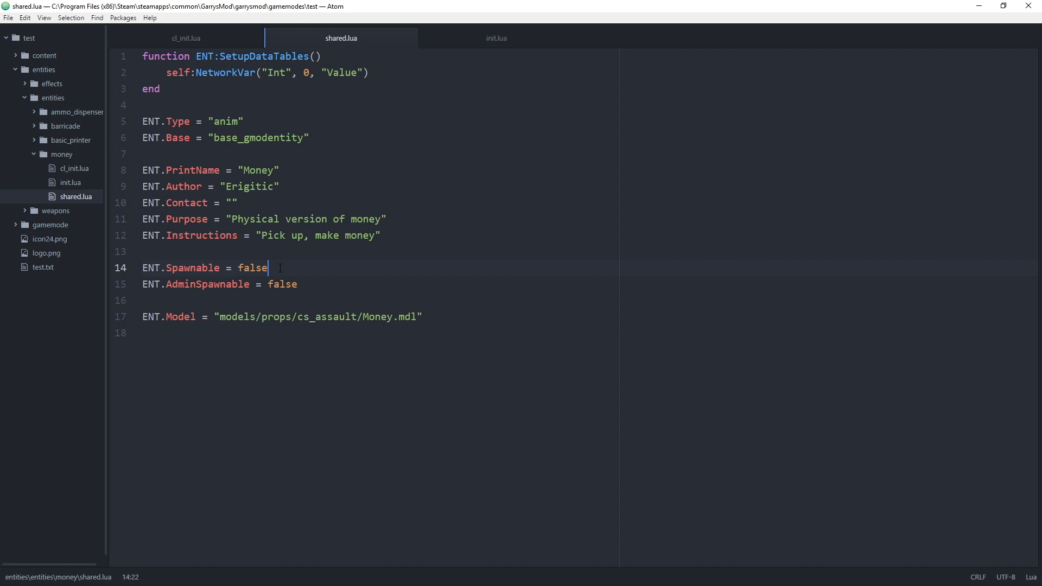
pyautogui.moveTo(185, 38)
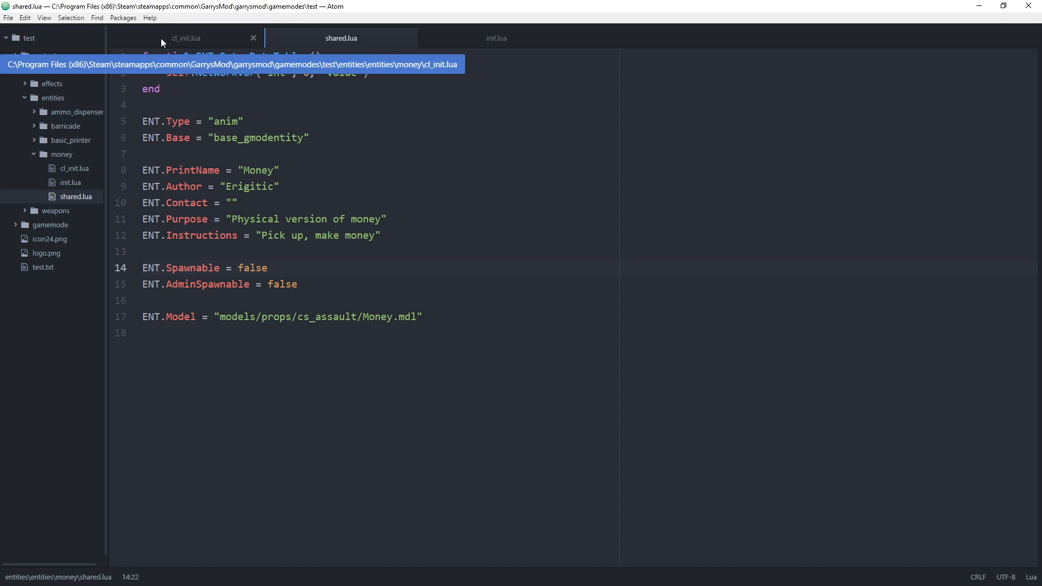
# - In cl_init.lua's Draw function, add local Pos = self:GetPos() below self:DrawModel()
pyautogui.click(185, 38)
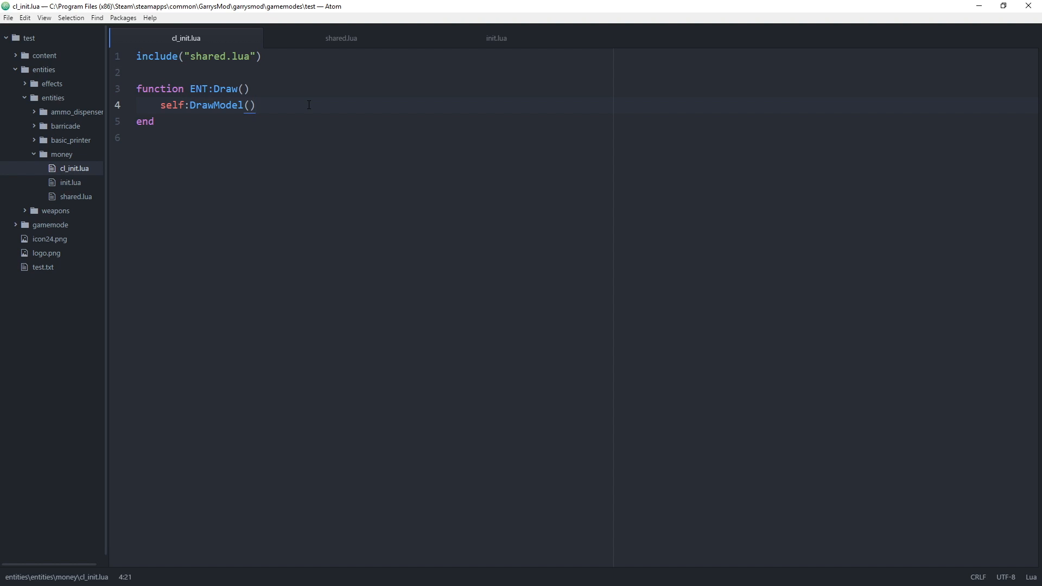
pyautogui.click(258, 105)
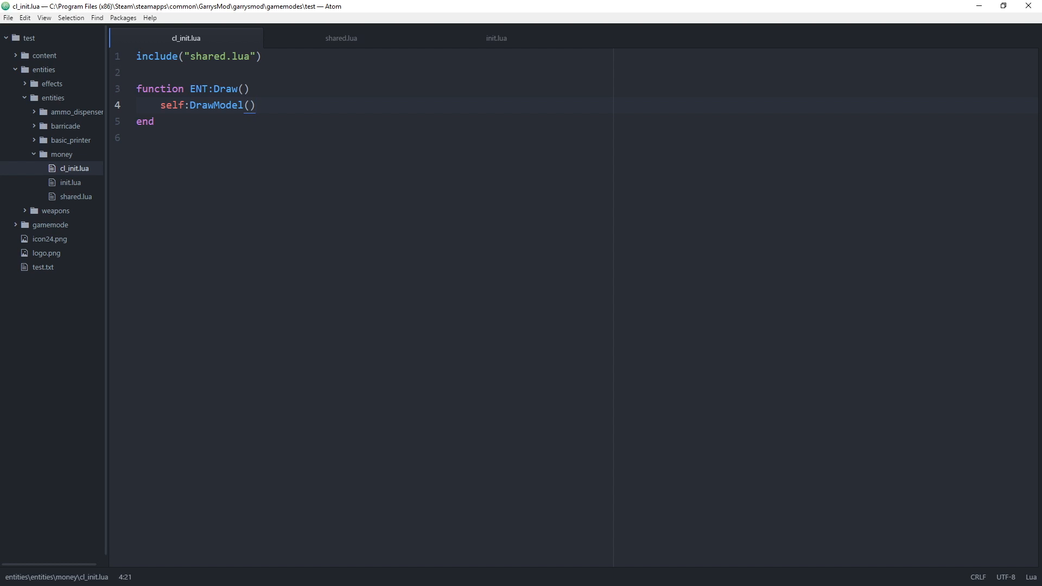
pyautogui.press('Return')
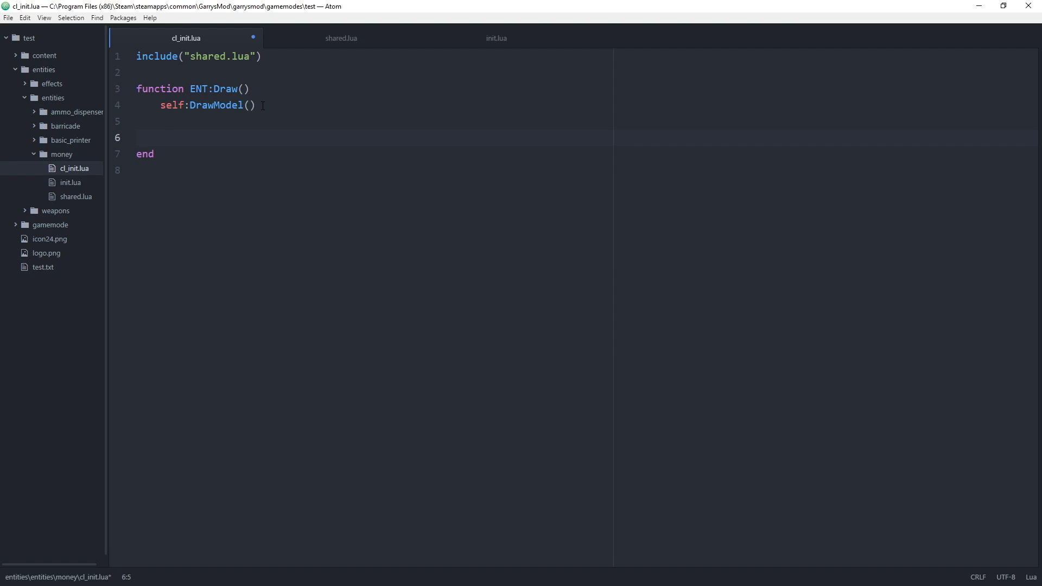
pyautogui.press('ctrl+s')
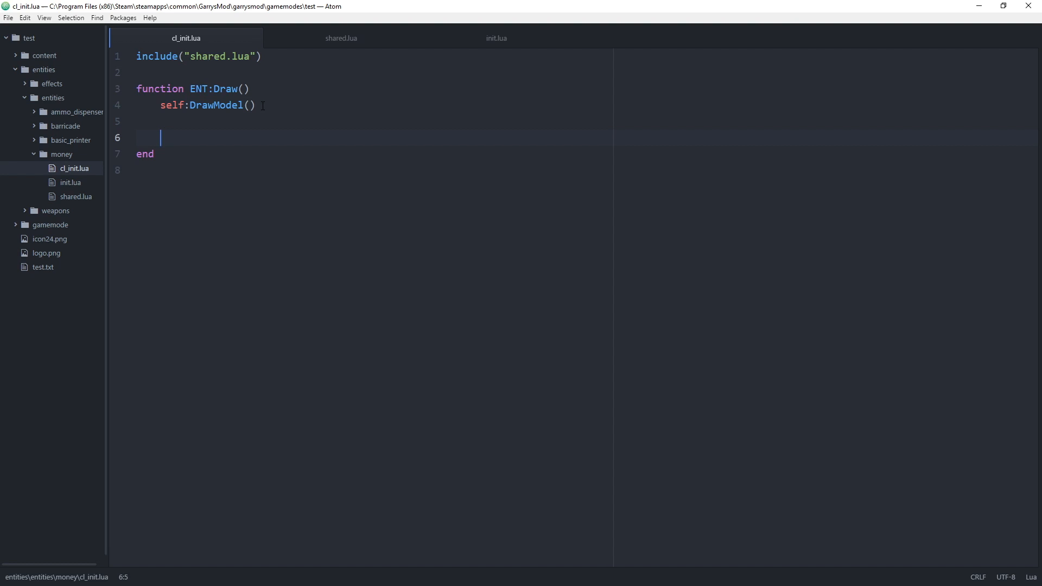
pyautogui.write('local Pos')
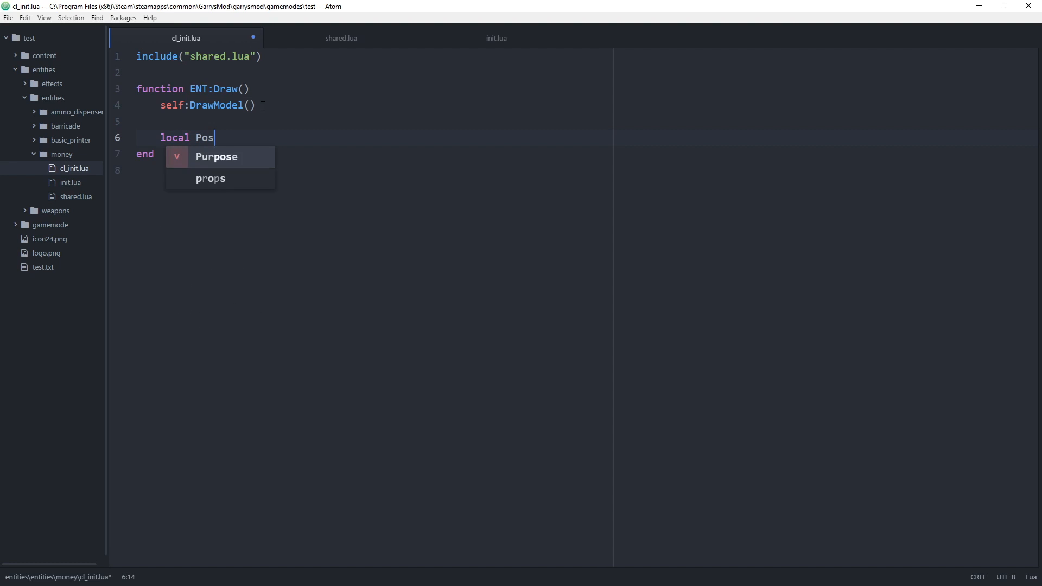
pyautogui.write('= self')
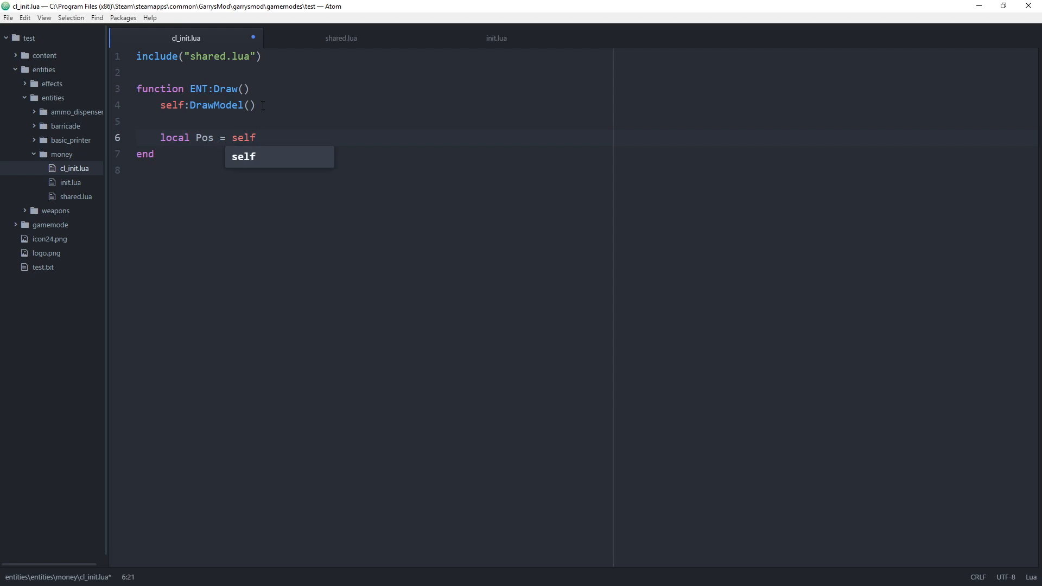
pyautogui.write(':GetPos')
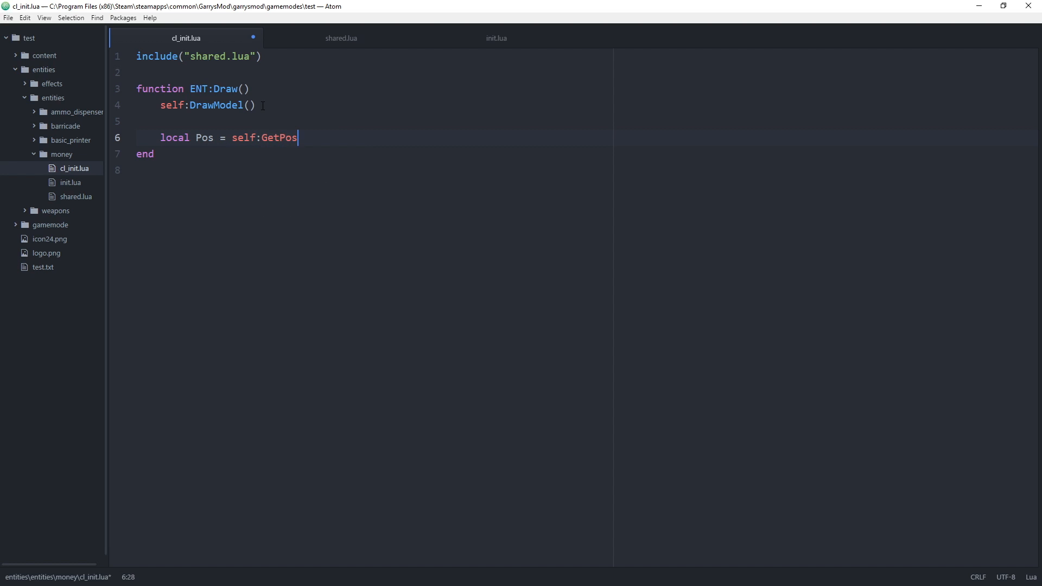
pyautogui.write('()')
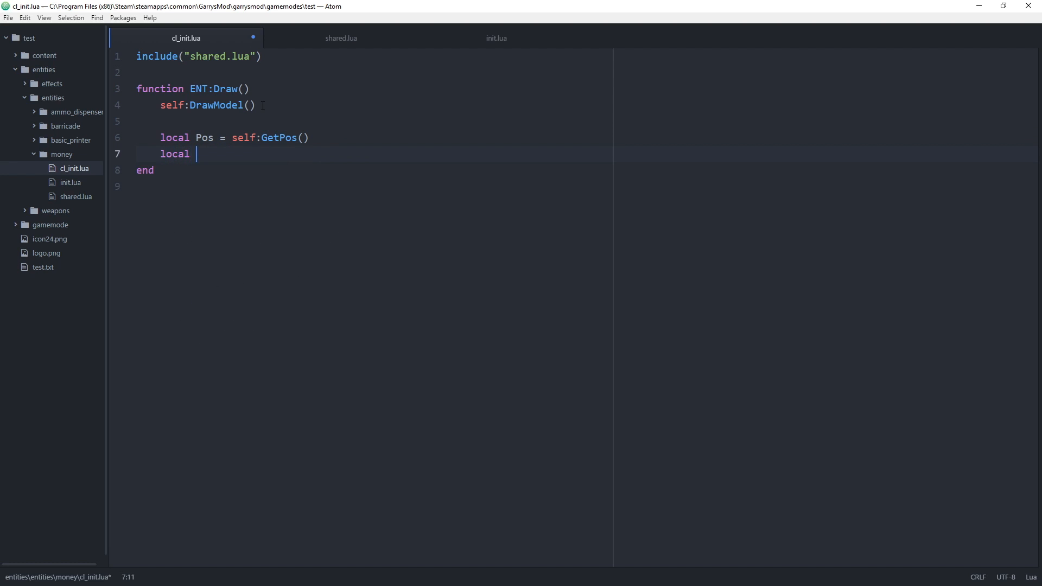
# - Add local Ang = self:GetAngles() and local Value = self:GetValue() lines
pyautogui.write('Ang =')
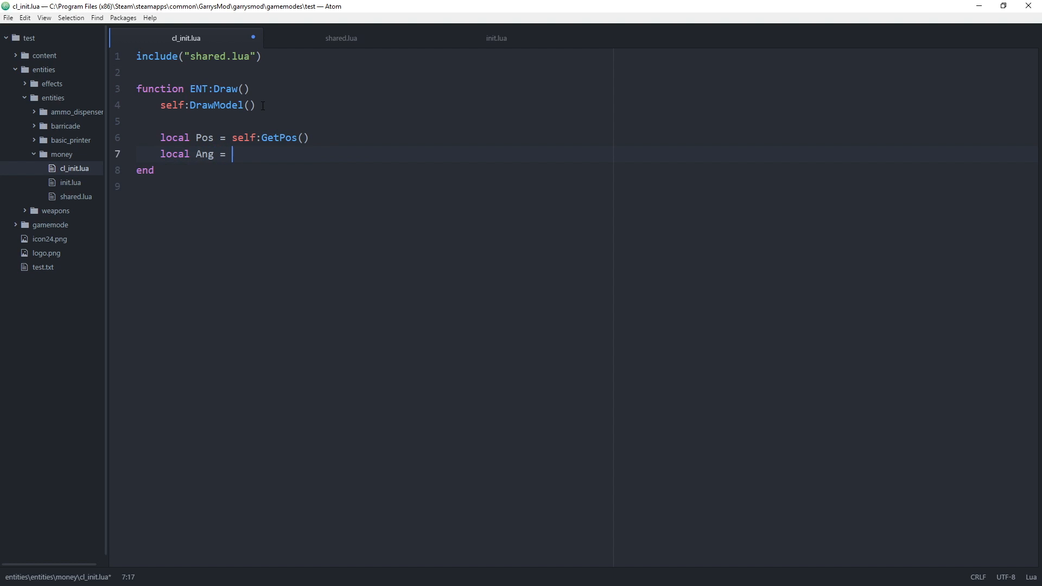
pyautogui.write('self:GetAngles')
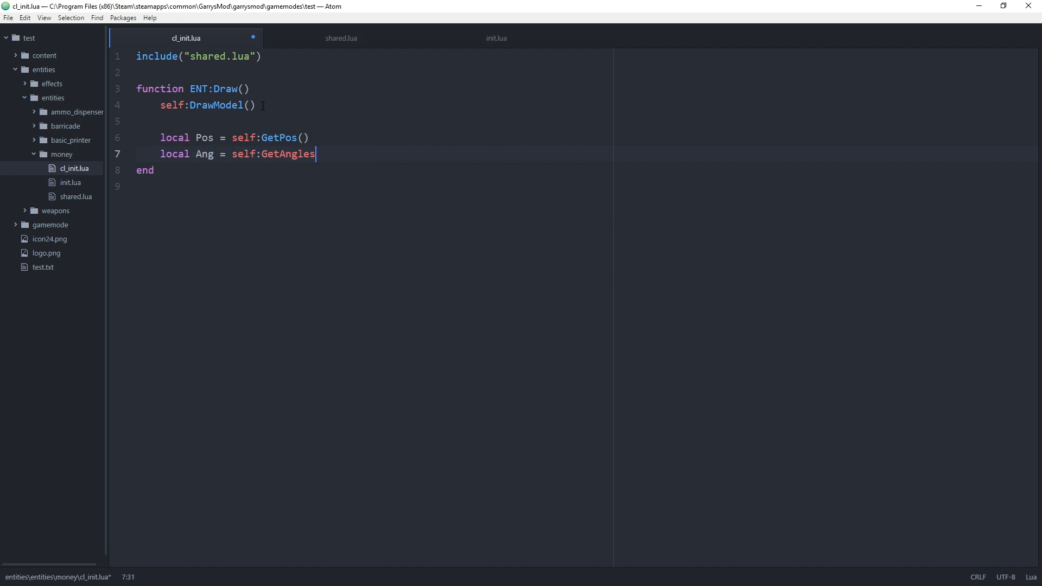
pyautogui.write('()')
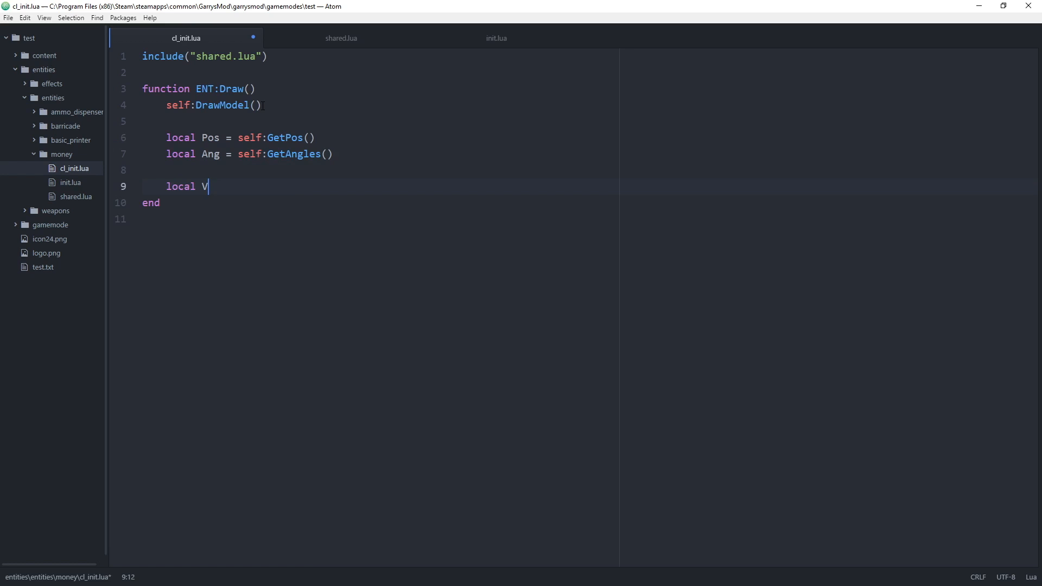
pyautogui.write('alue = sel')
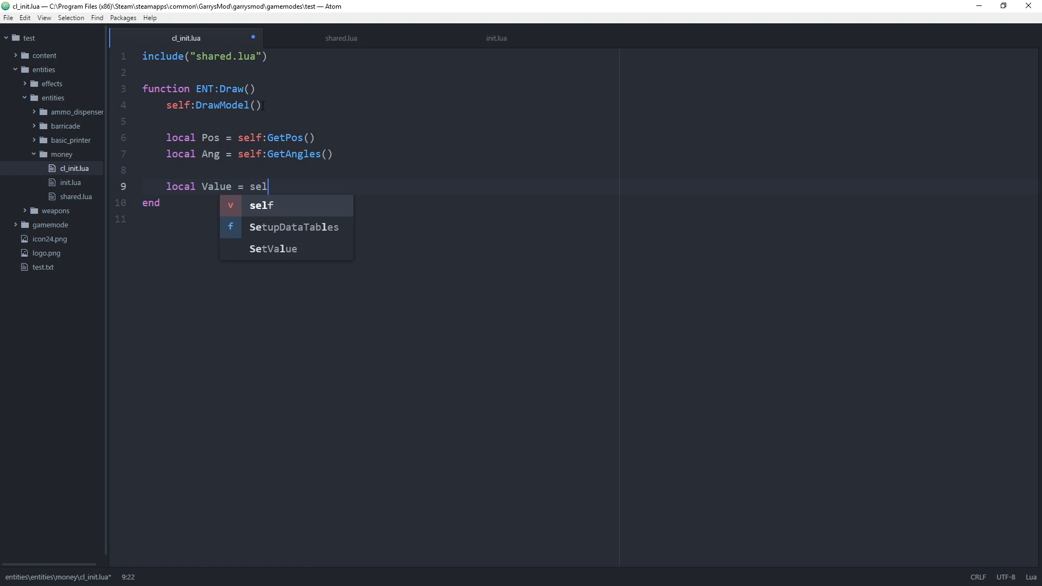
pyautogui.write('f:GetValue(')
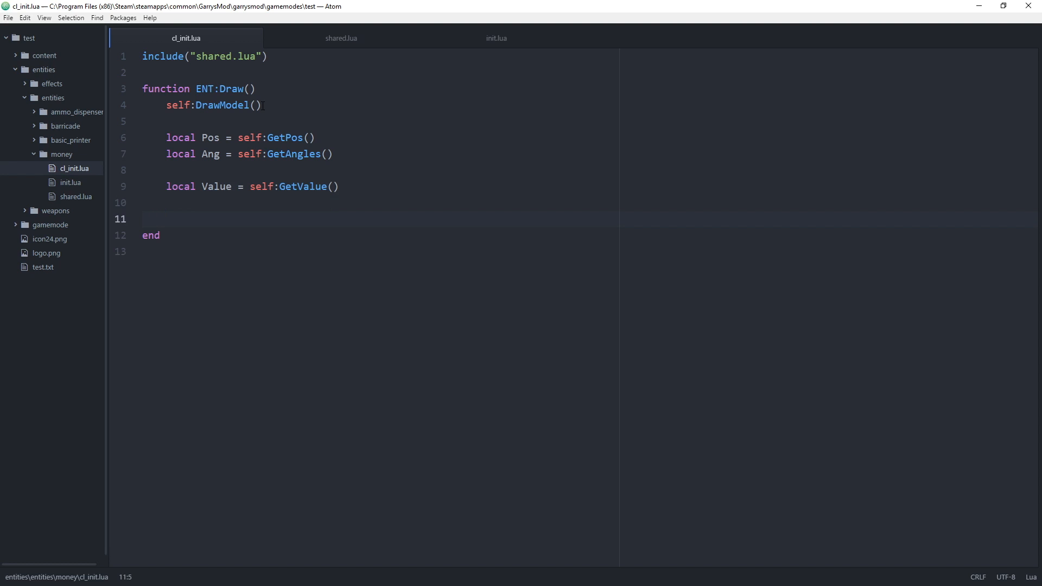
# - Add surface.SetFont("HudHintTextSmall") and local ValueWidth = surface.GetTextSize(Value)
pyautogui.write('su')
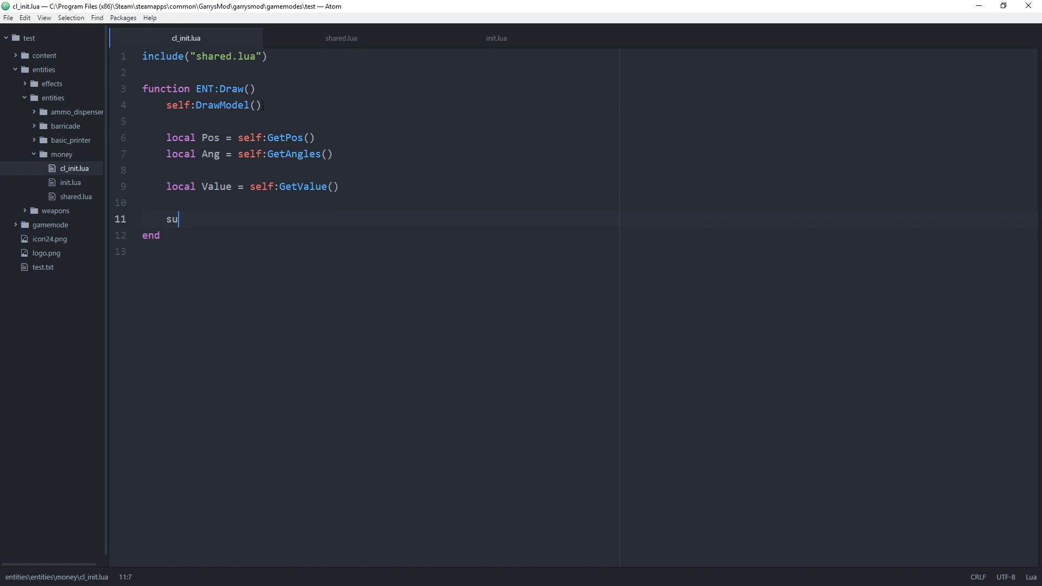
pyautogui.write('rface.Set')
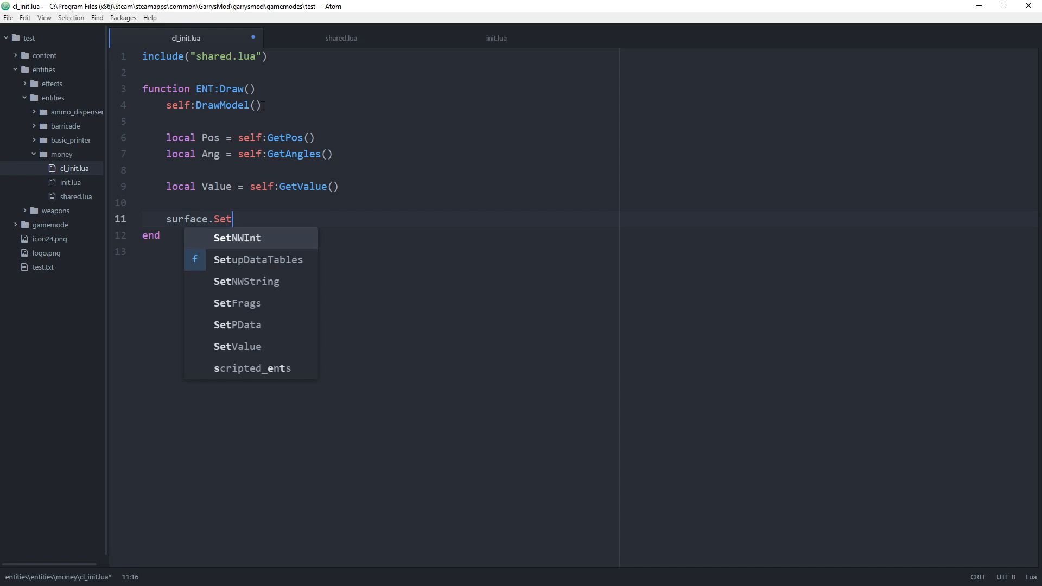
pyautogui.write('Font("")')
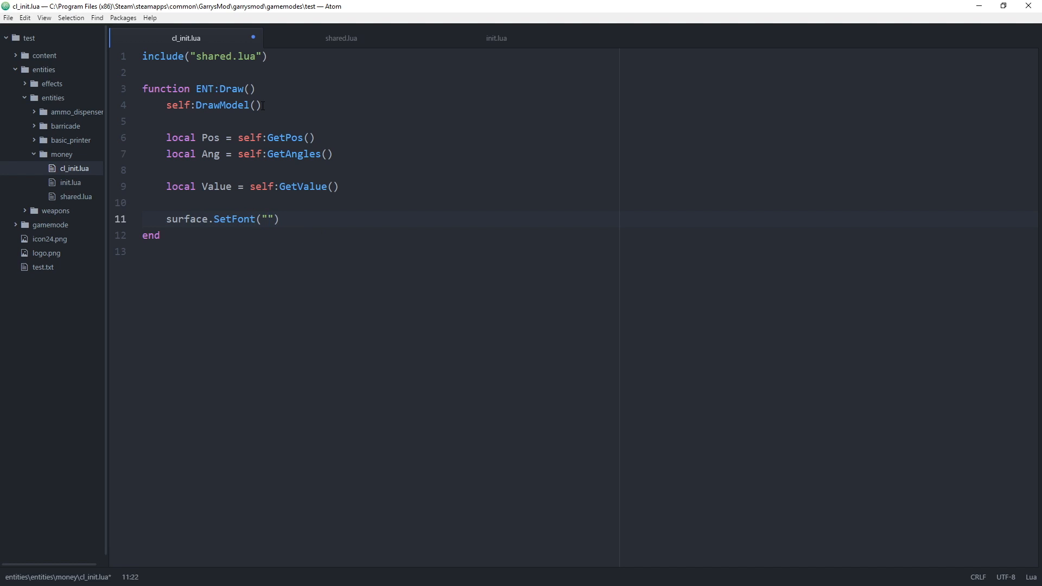
pyautogui.write('HudHintTextSmal')
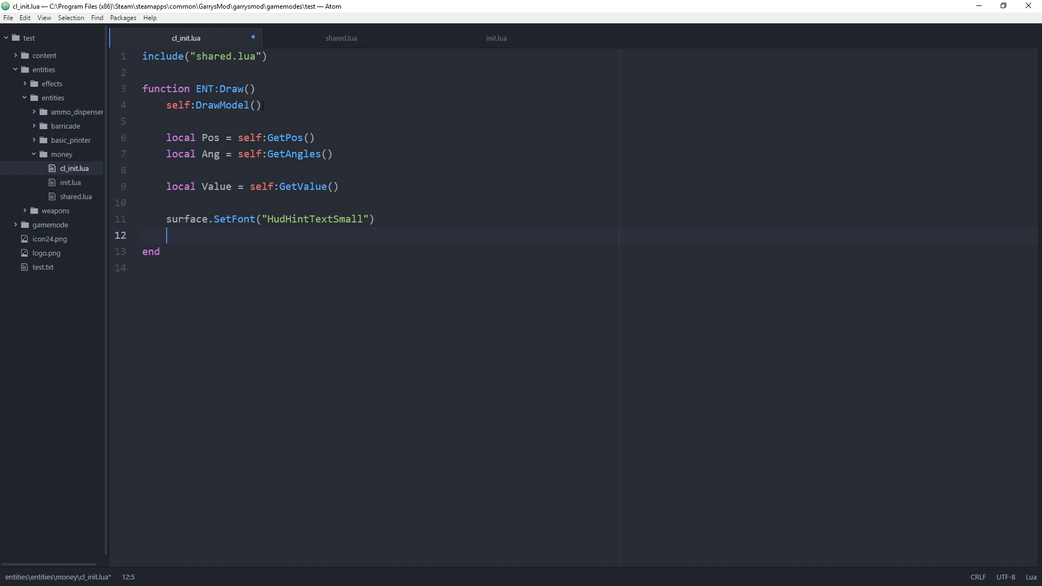
pyautogui.write('local ValueWidth = surface.GetTextSize(')
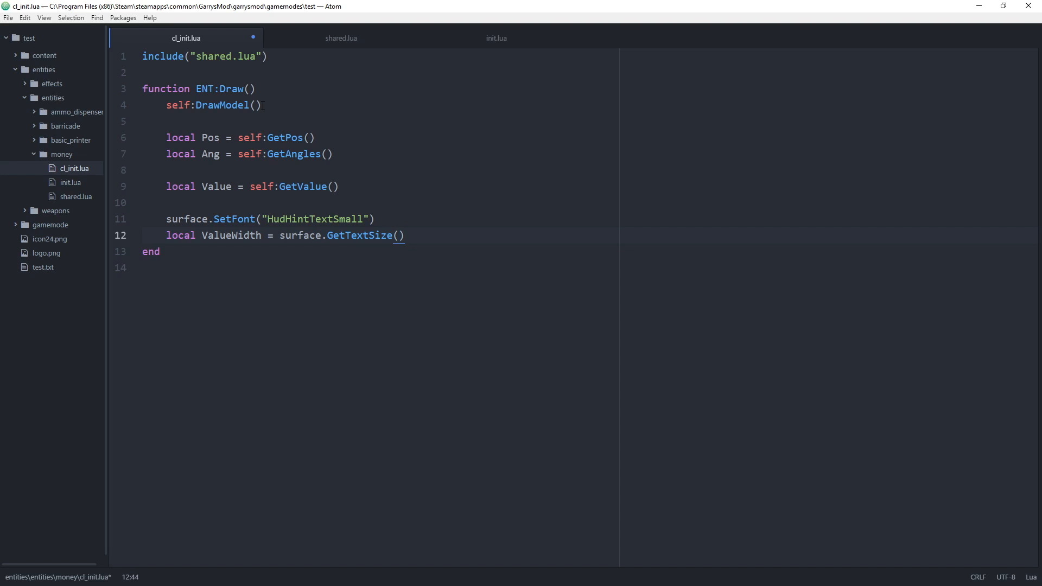
pyautogui.write('Value')
pyautogui.write('ca')
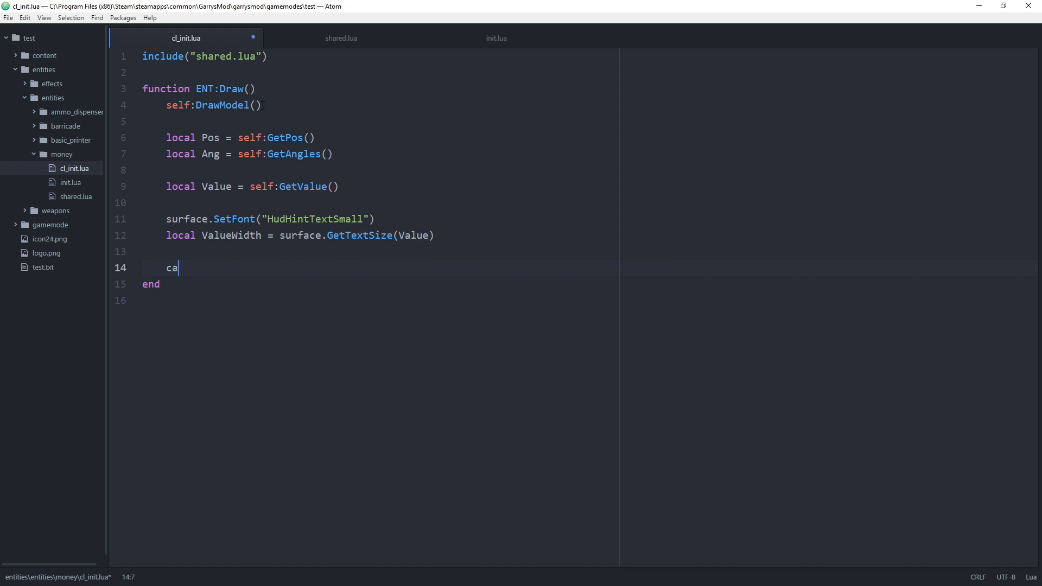
# - Write cam.Start3D2D(Pos + Ang:Up(), Ang, 0.2) and a matching cam.End3D2D() with a blank line between
pyautogui.write('m.Start3')
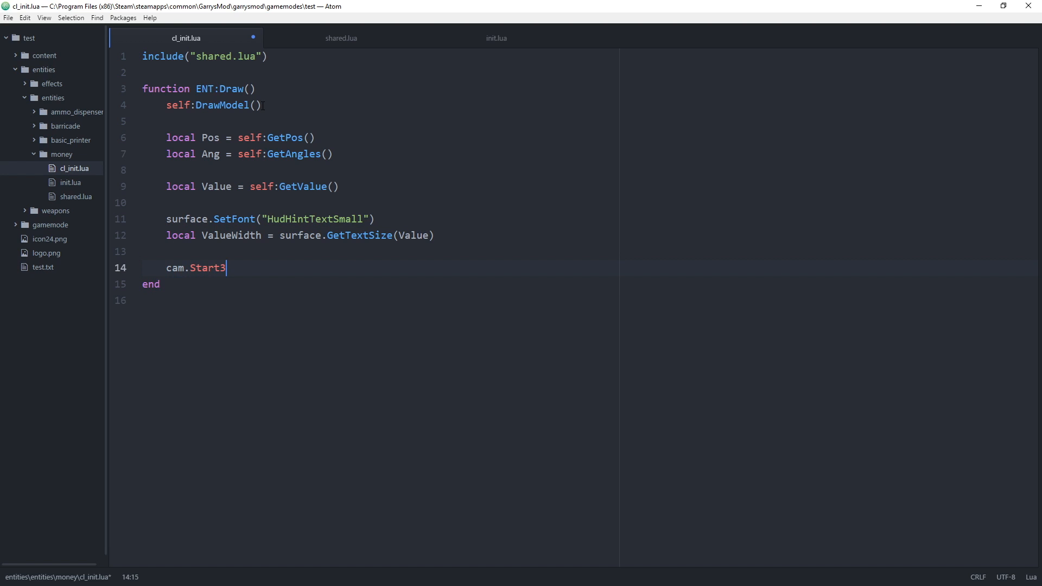
pyautogui.write('D2D')
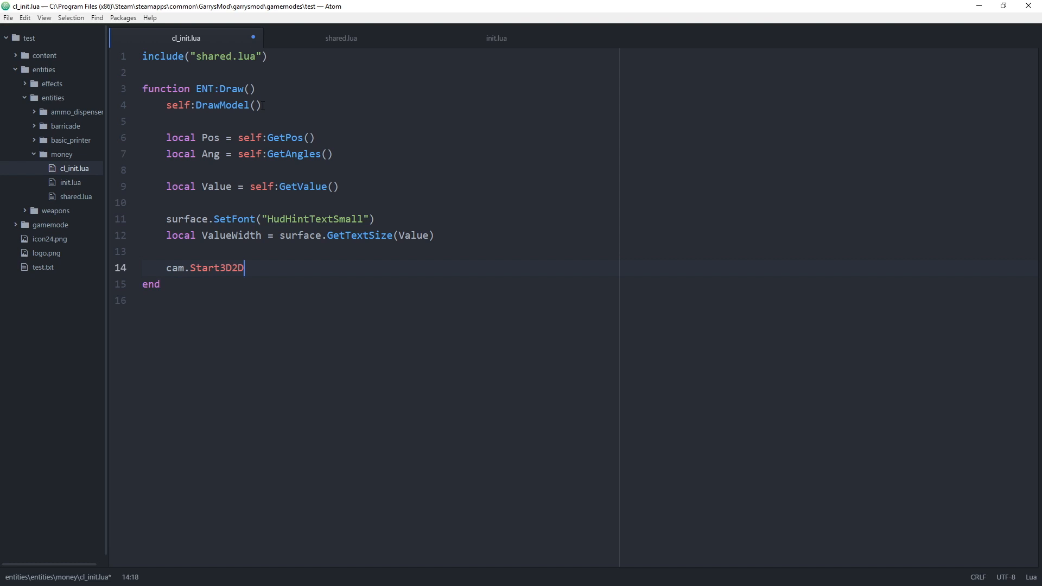
pyautogui.write('()')
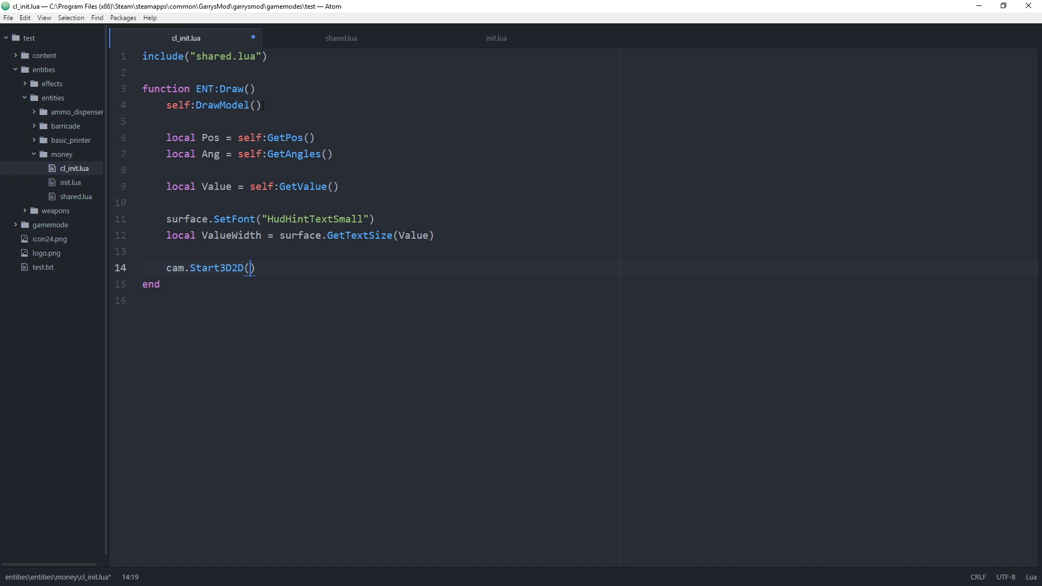
pyautogui.write('Pos')
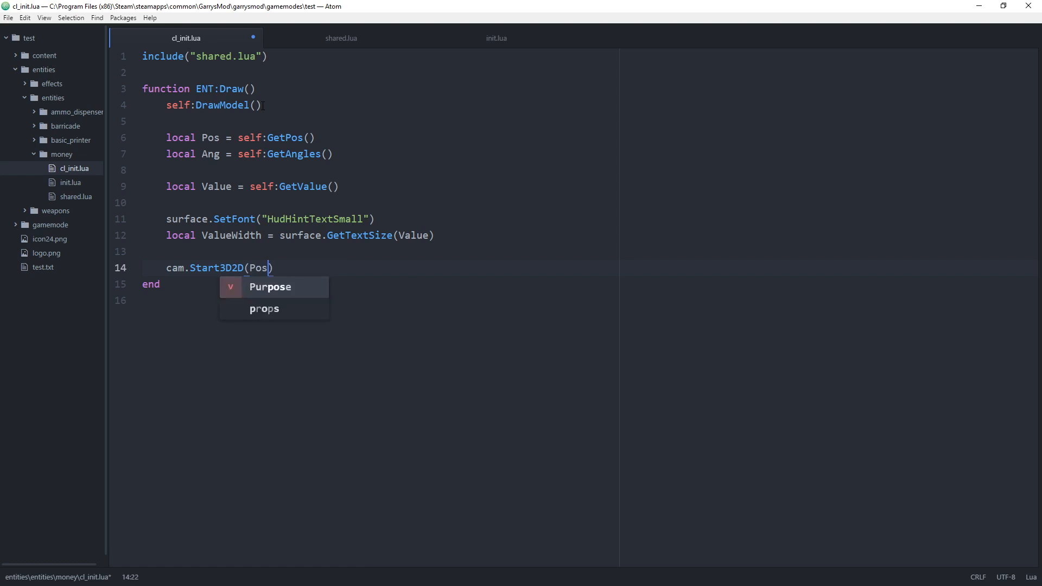
pyautogui.write('+ Ang:Up(')
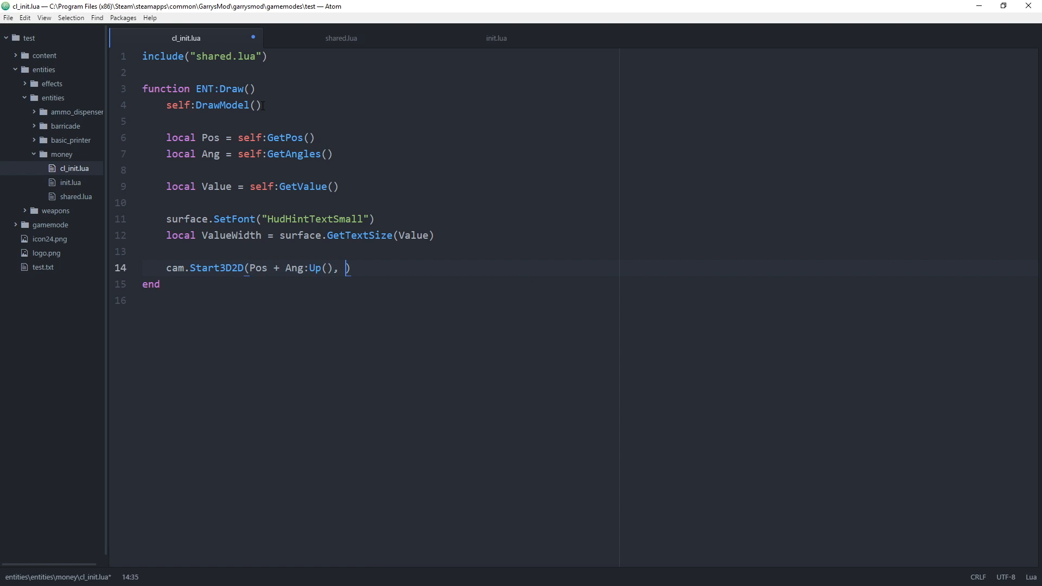
pyautogui.write('Ang,')
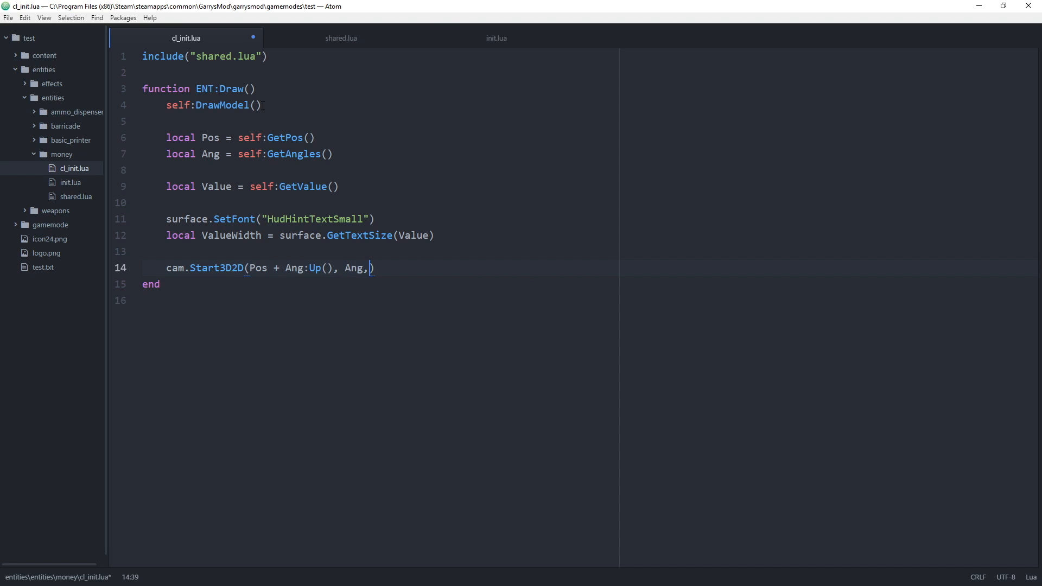
pyautogui.write('0.2)')
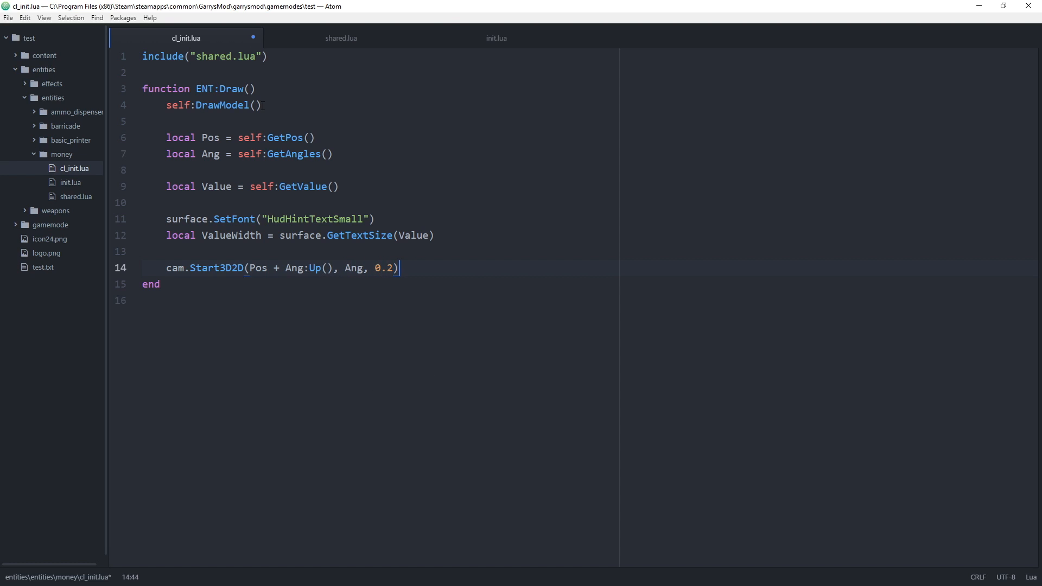
pyautogui.write('cam.E')
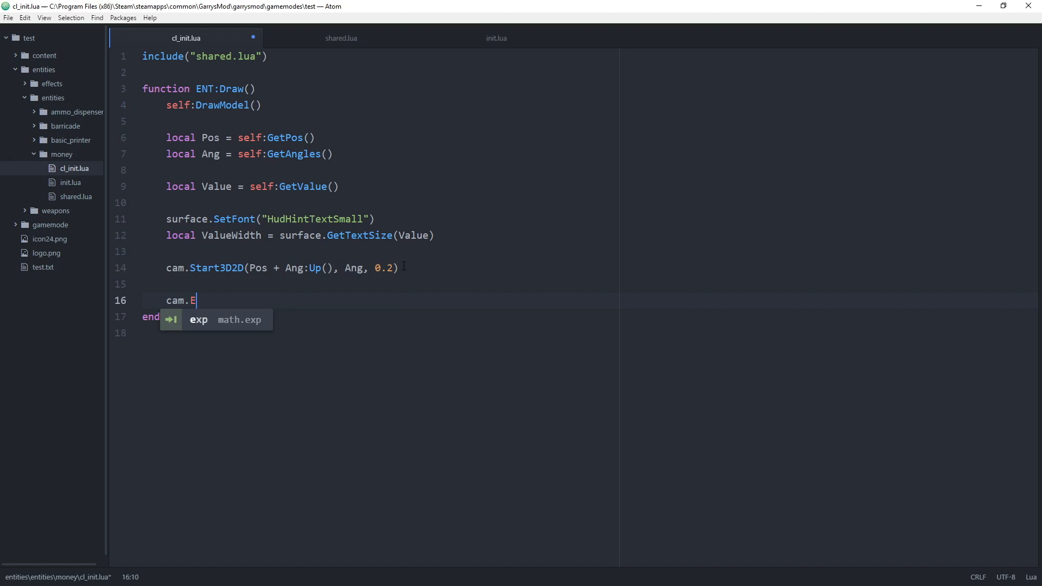
pyautogui.write('nd3')
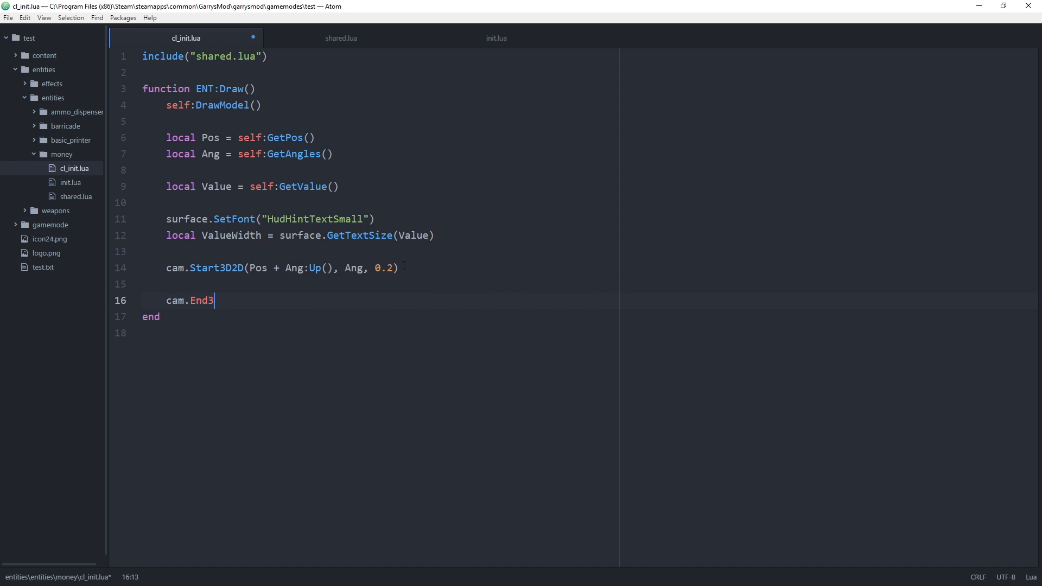
pyautogui.write('D2D()')
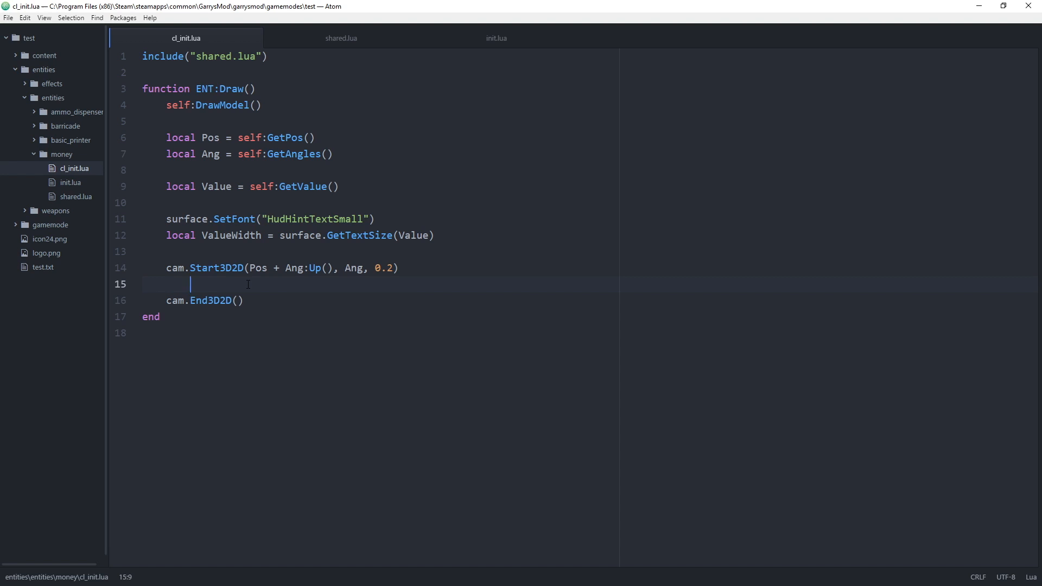
# - Start draw.WordBox(0, -ValueWidth * .5, -7, "$"..Value inside the 3D2D block
pyautogui.write('draw.WordBox')
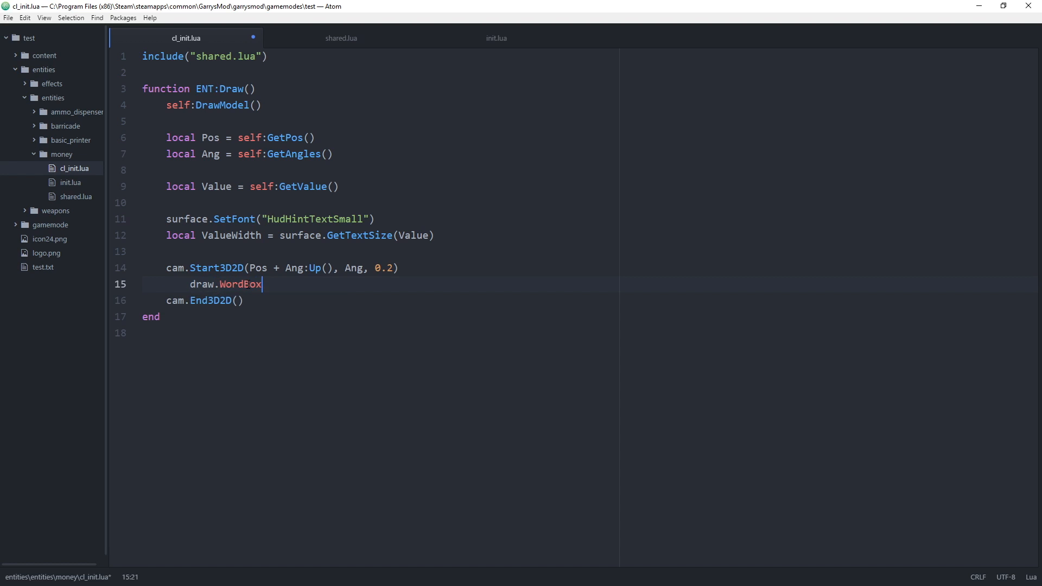
pyautogui.write('()')
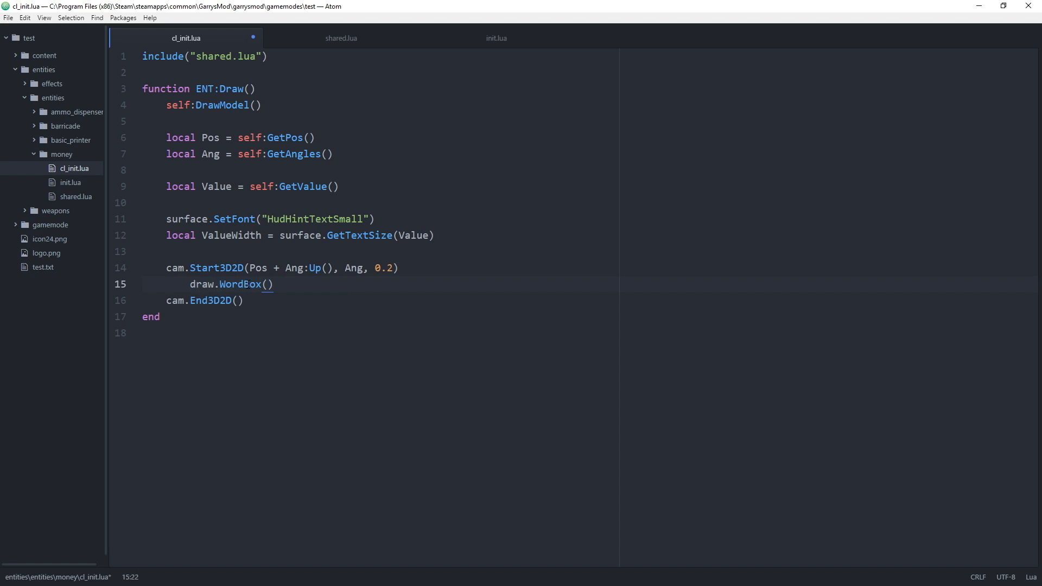
pyautogui.write('0, -V')
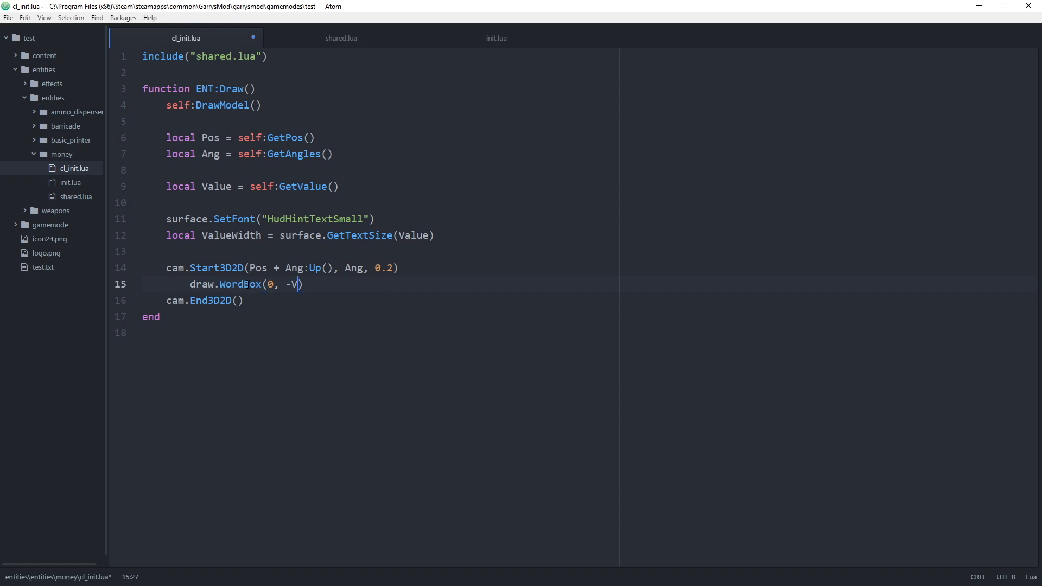
pyautogui.write('alueWidth')
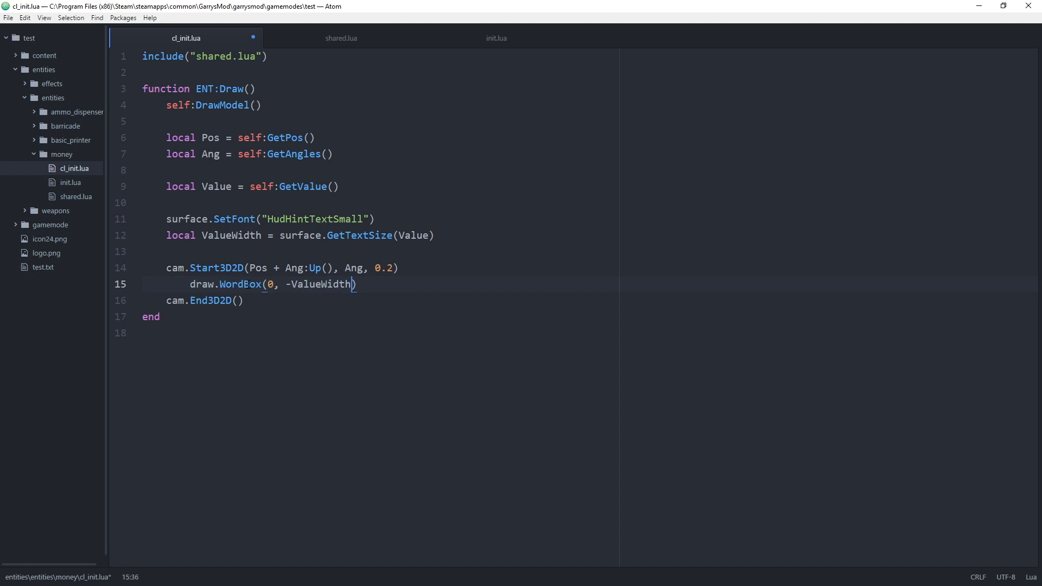
pyautogui.write('* .5')
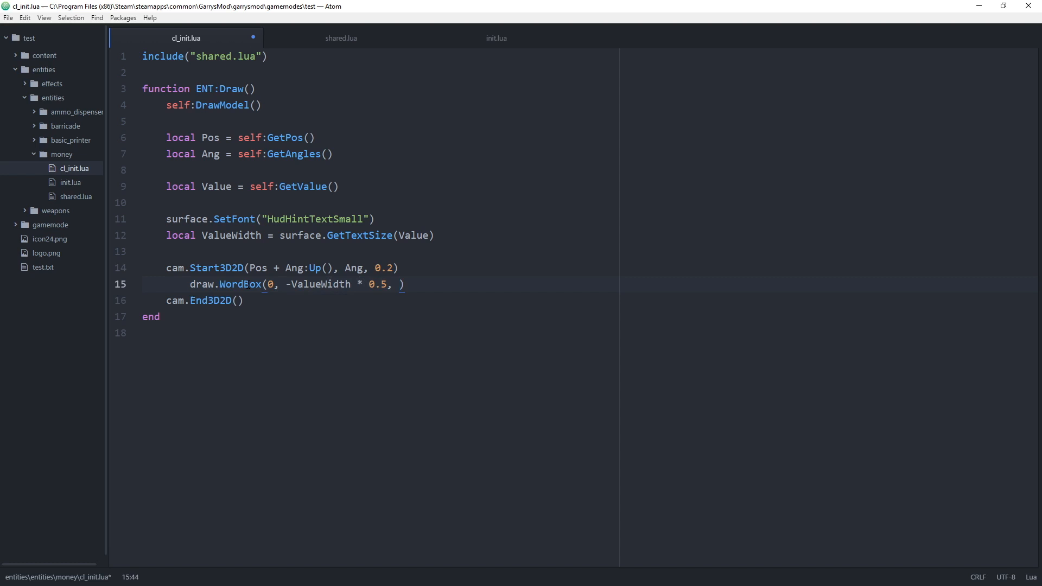
pyautogui.write('-7')
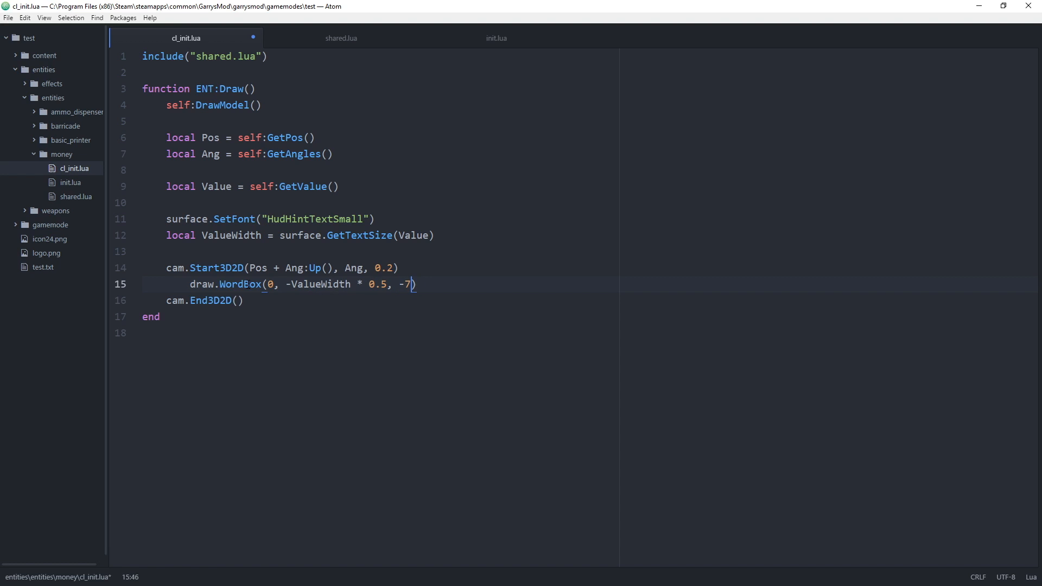
pyautogui.write(', ""')
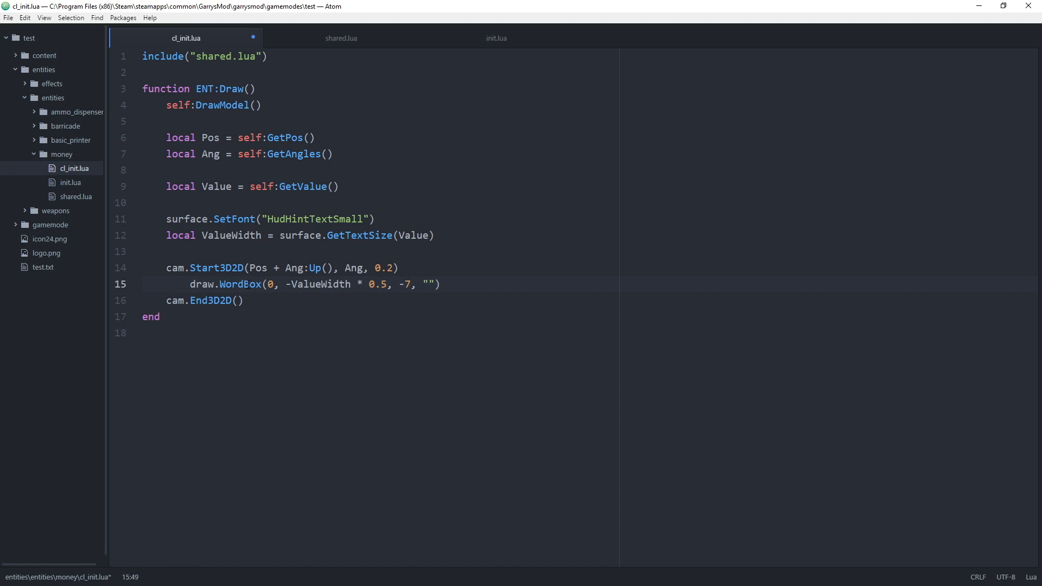
pyautogui.write('%')
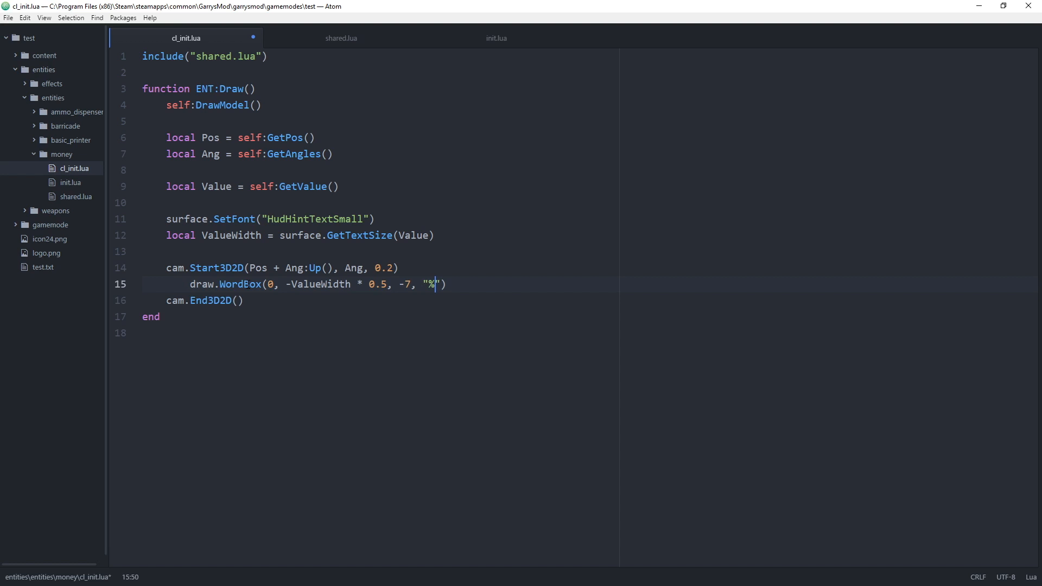
pyautogui.write('$".')
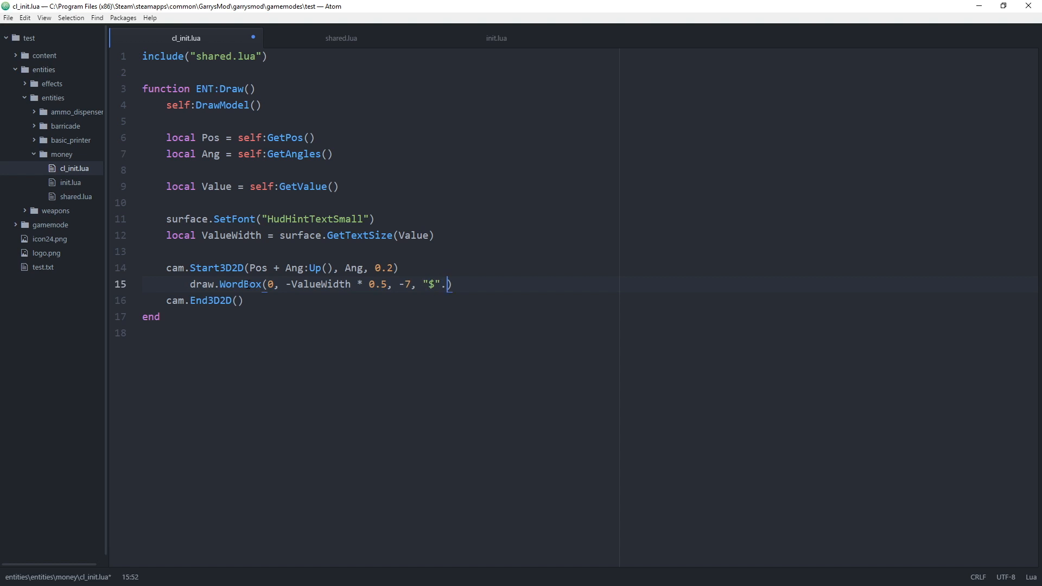
pyautogui.write('.')
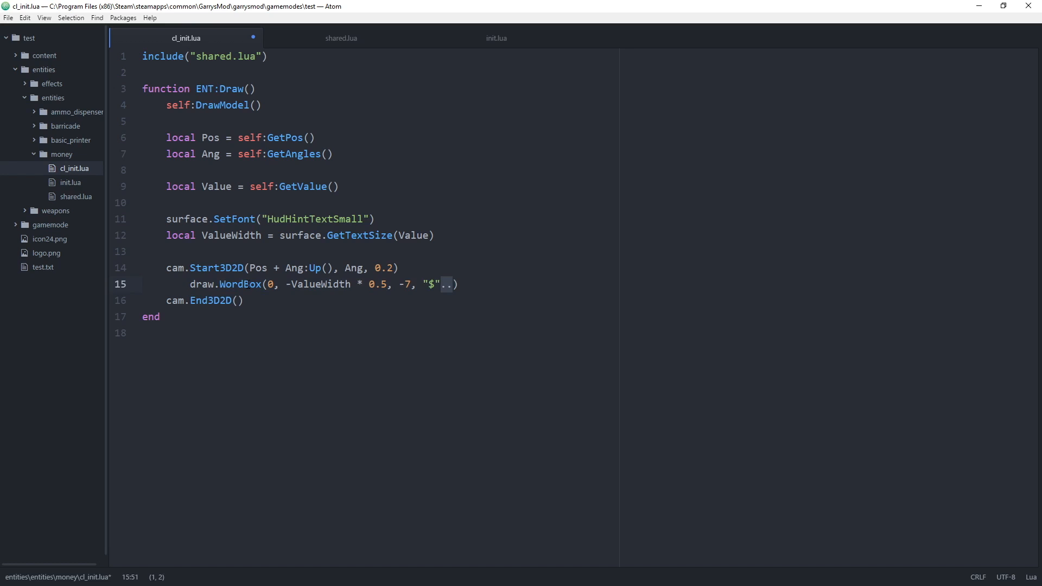
pyautogui.write('Value')
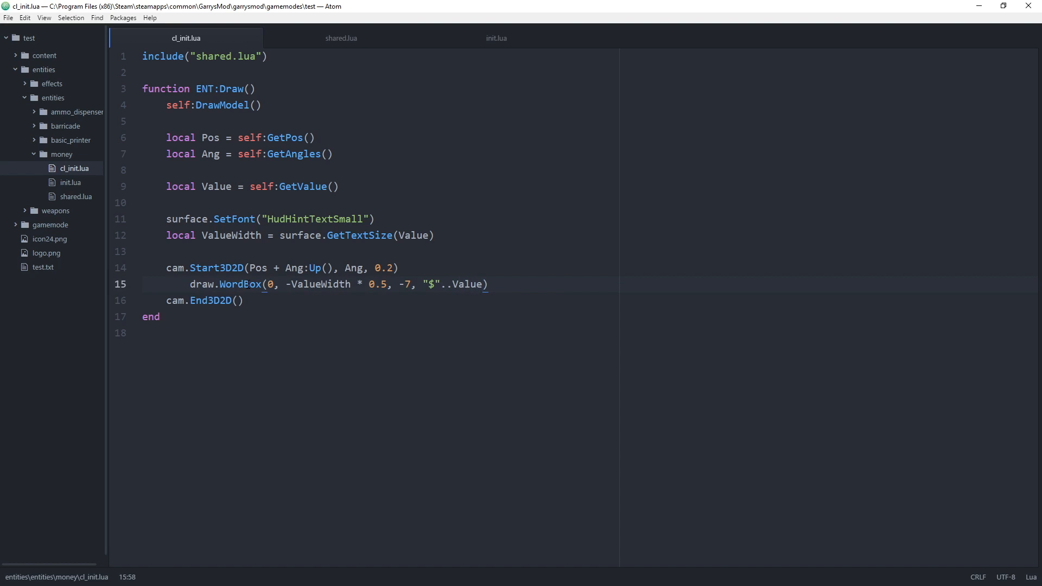
# - Complete the WordBox with "HudHintTextSmall", Color(0, 0, 0, 200) and a text Color
pyautogui.write(', "H"')
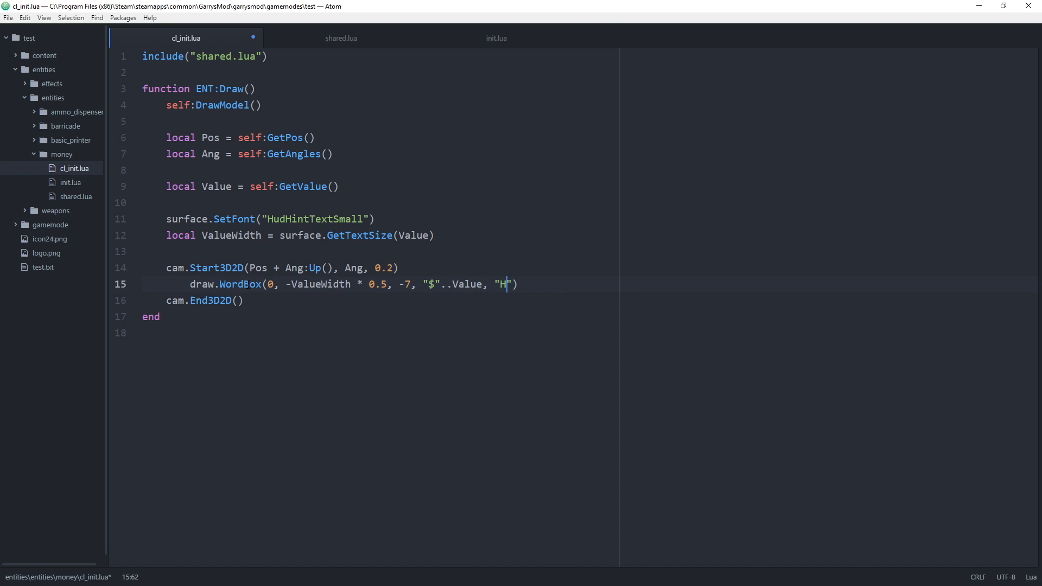
pyautogui.write('udHintTextSmall')
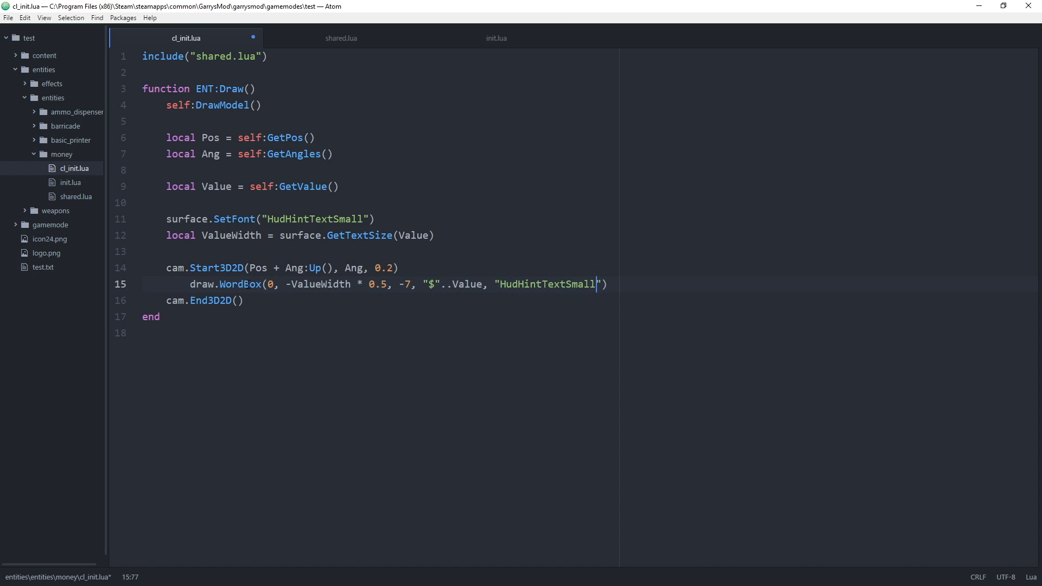
pyautogui.doubleClick(545, 283)
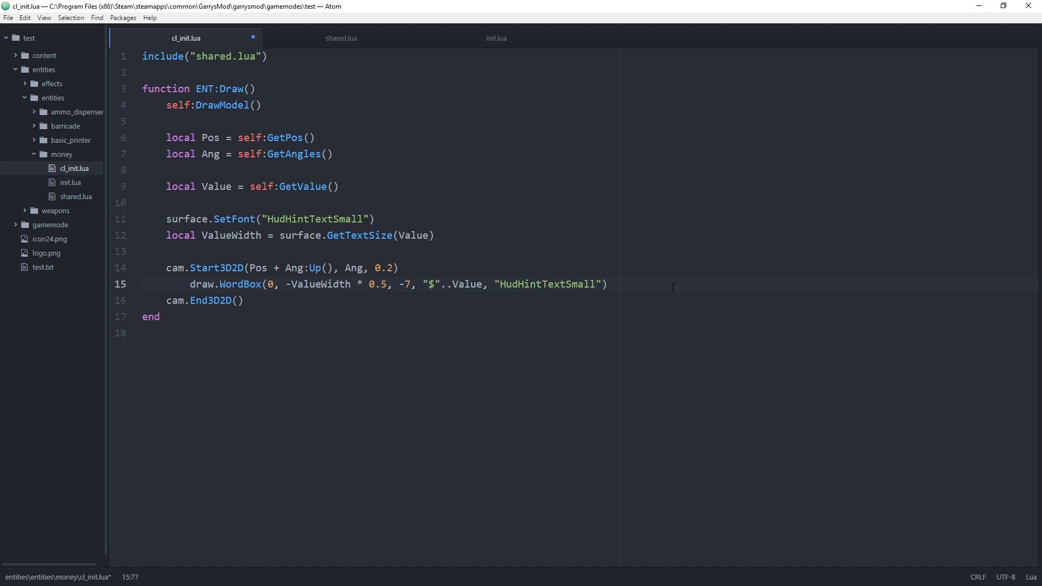
pyautogui.write(',')
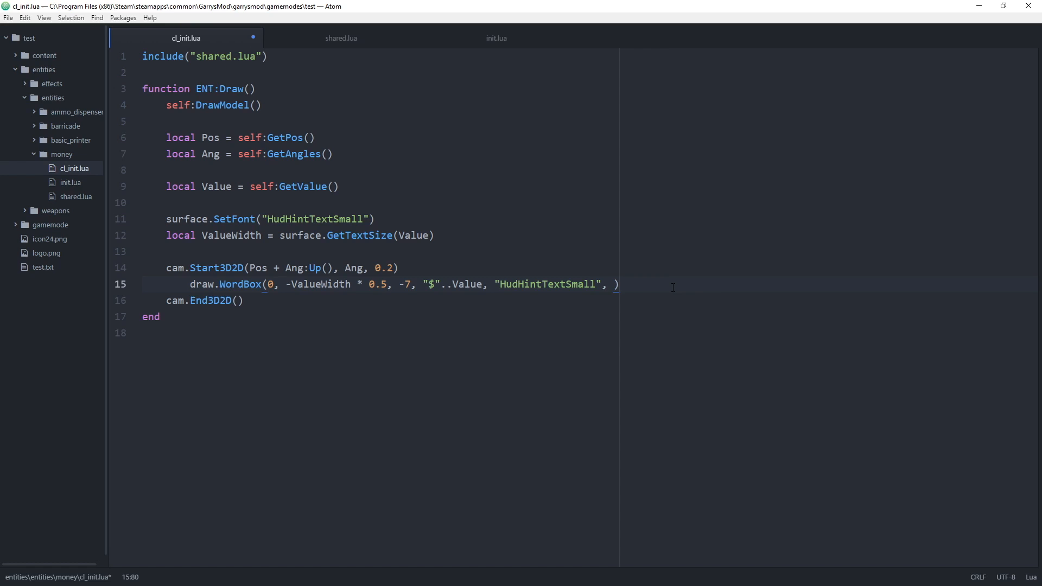
pyautogui.write('Color(0, 0')
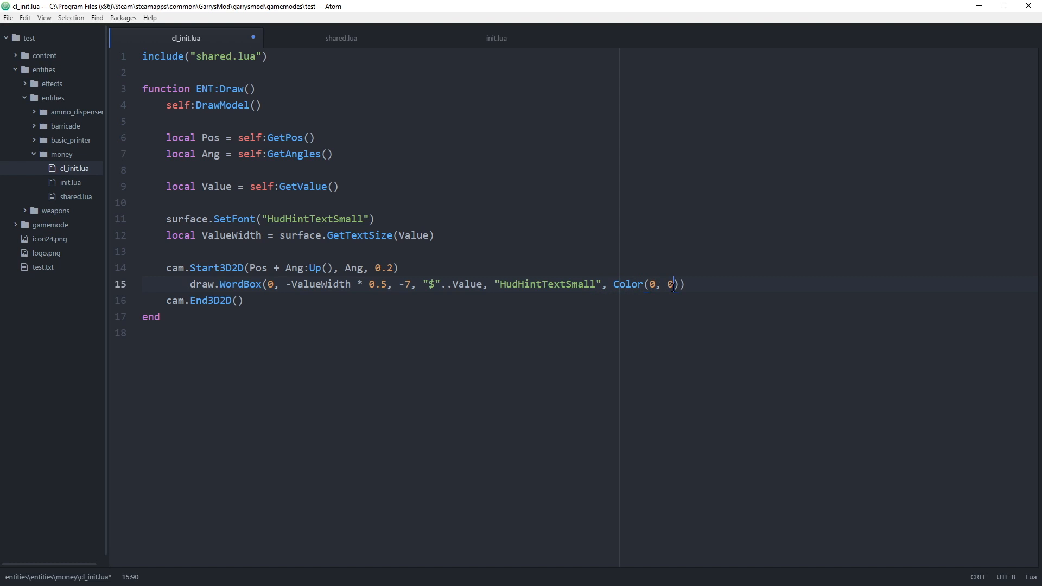
pyautogui.write(', 0, 200')
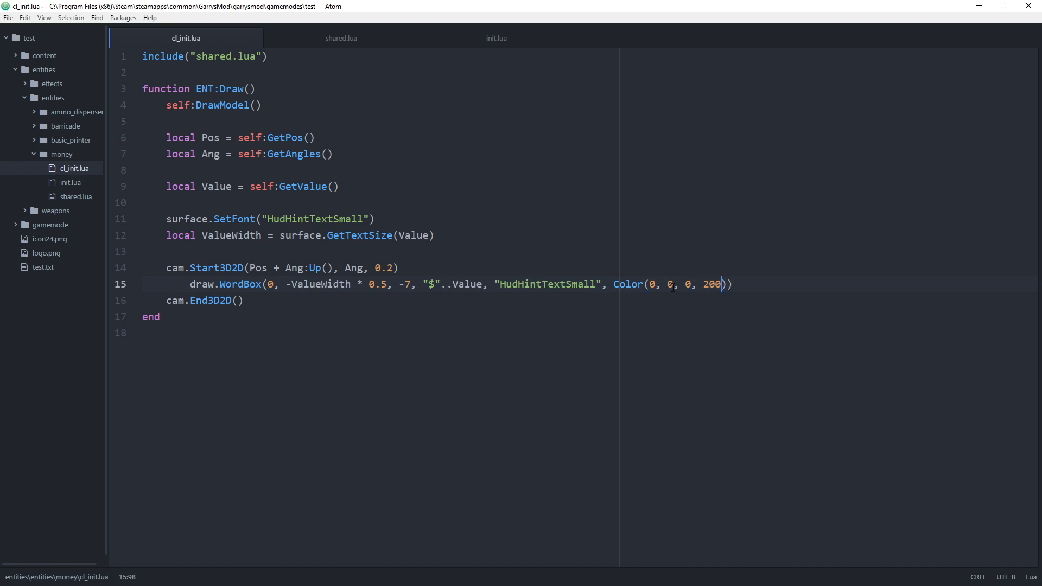
pyautogui.write(', Col')
pyautogui.write('/')
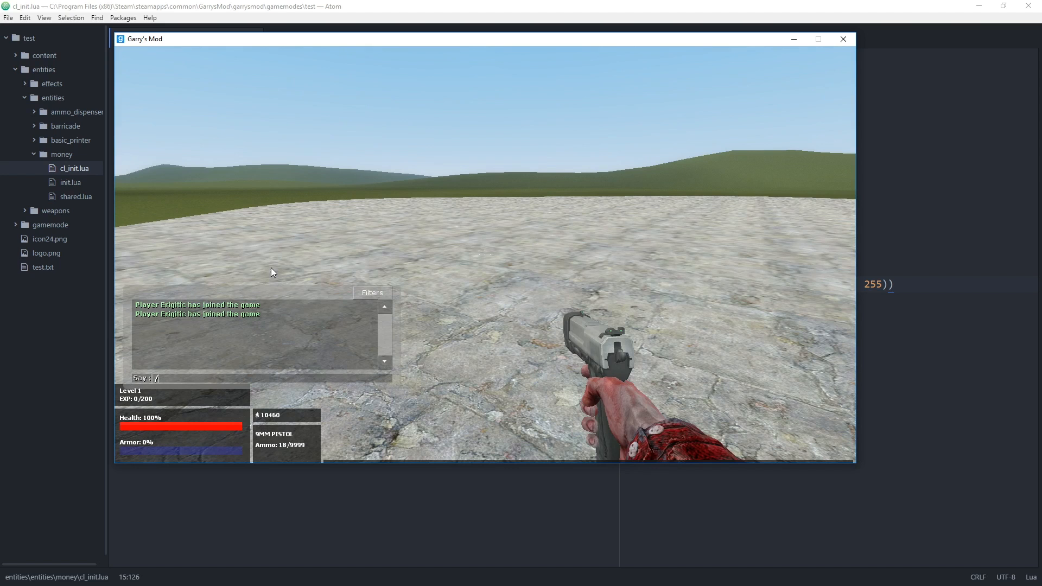
# - Enter /dropmoney 10 in chat to drop a $10-labelled bill, then begin another dropmoney command
pyautogui.write('dropmoney')
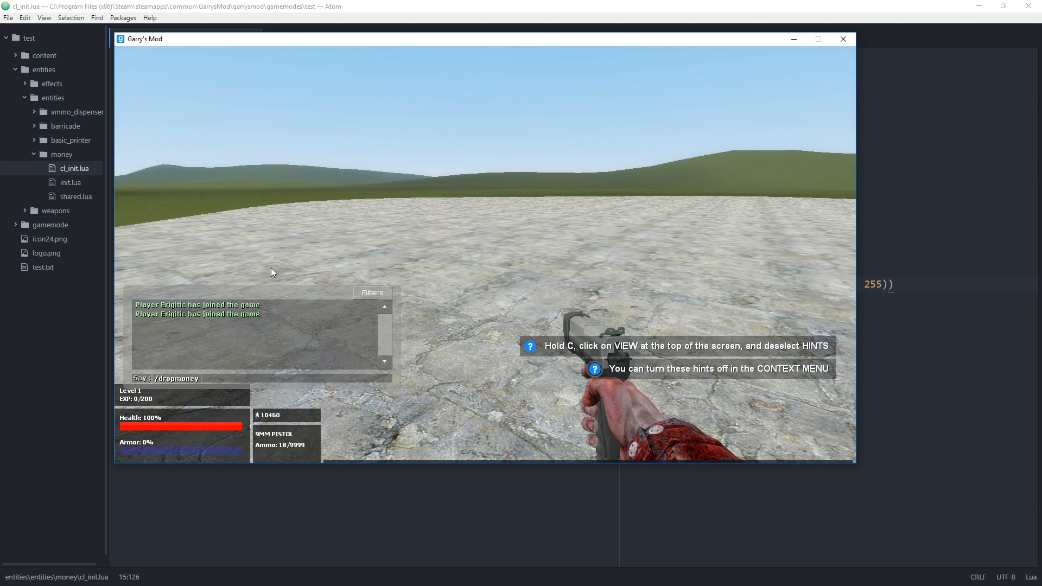
pyautogui.write('10')
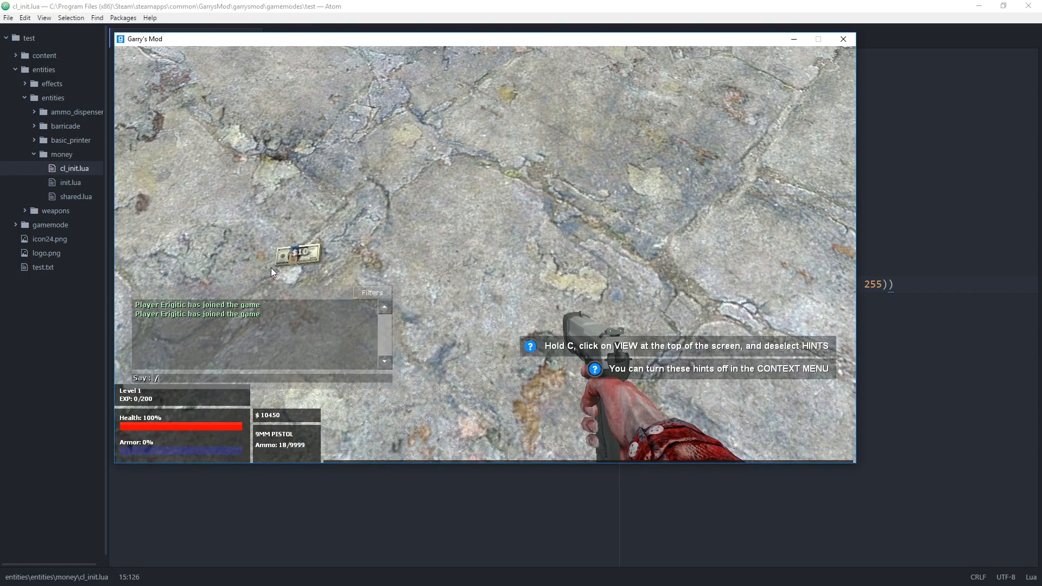
pyautogui.write('dropmon')
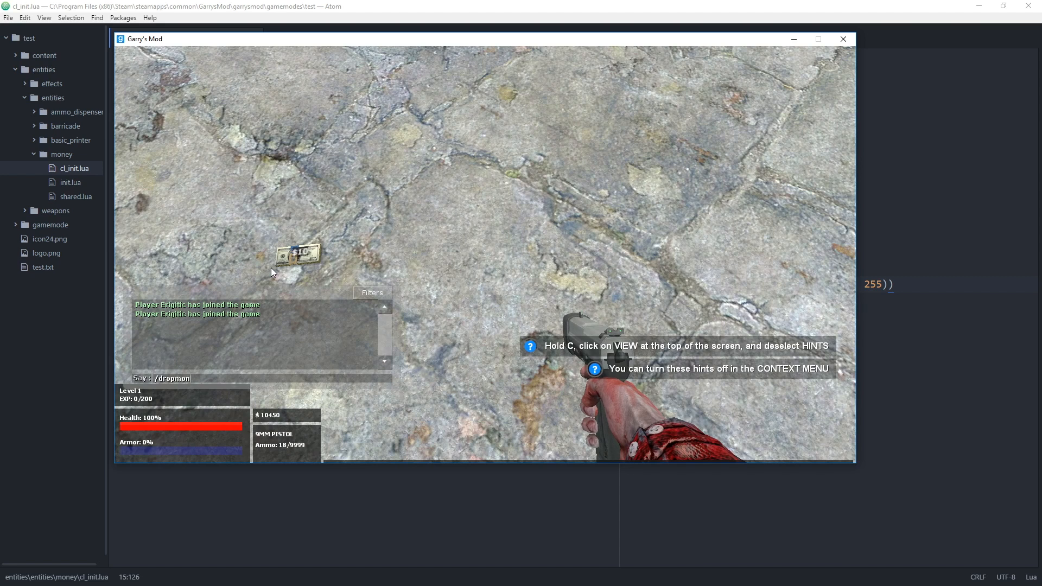